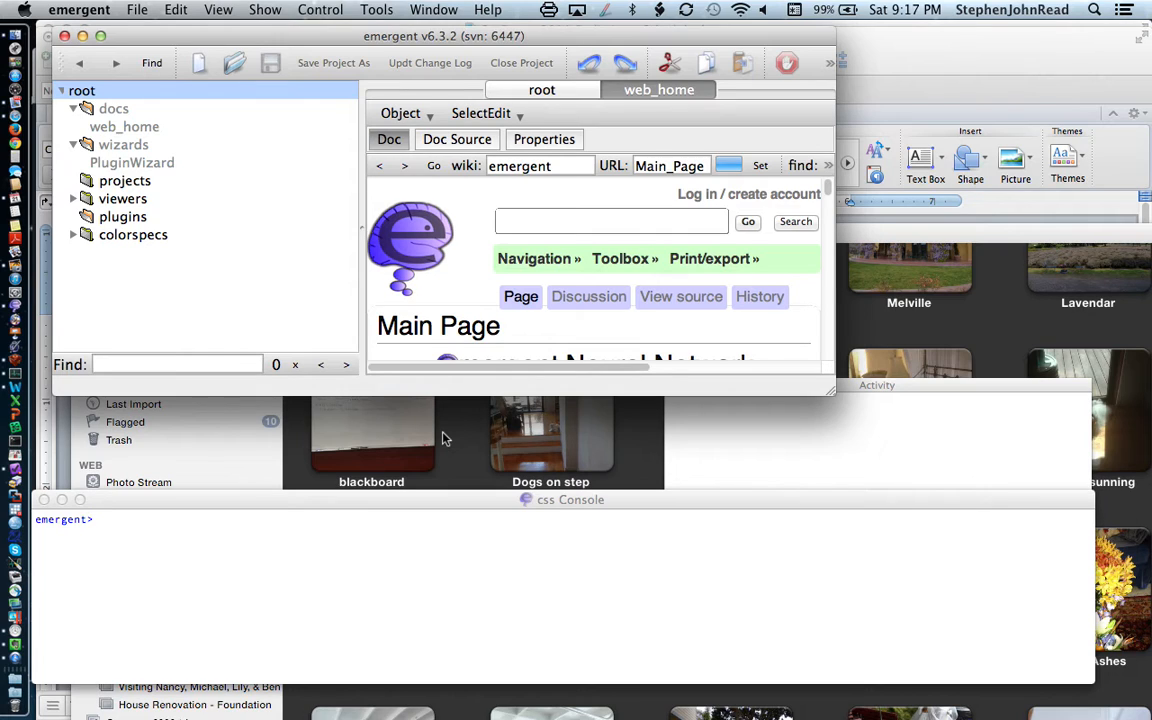
pyautogui.moveTo(453, 305)
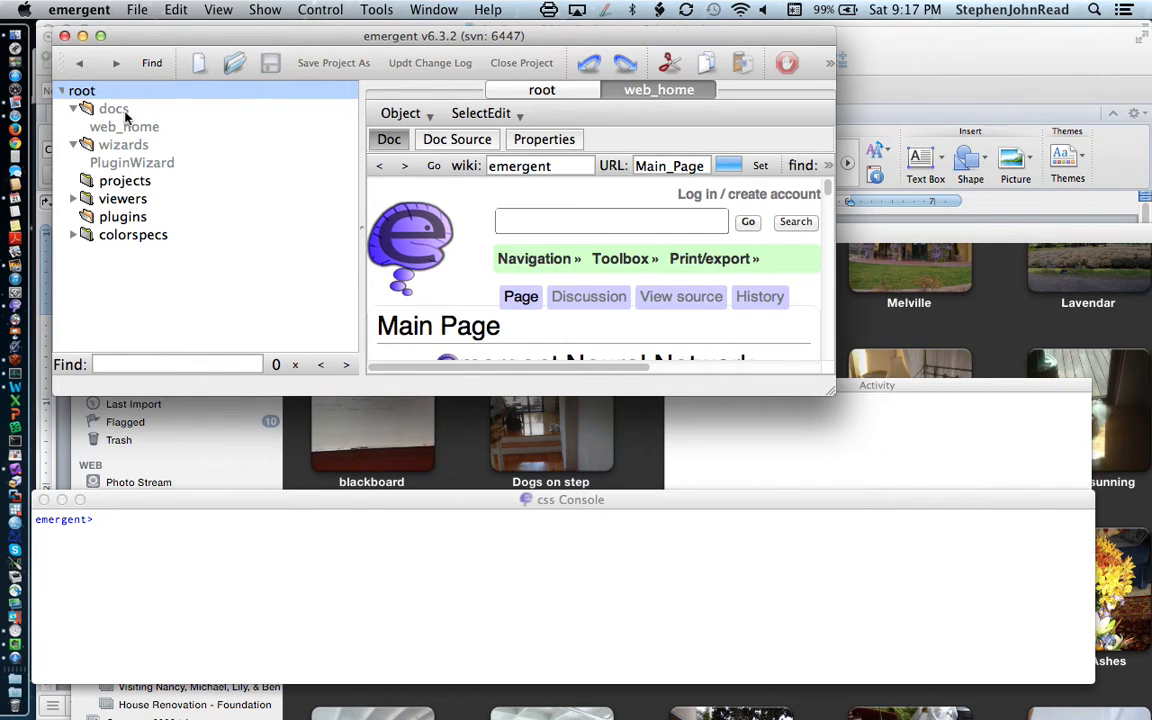
pyautogui.moveTo(145, 137)
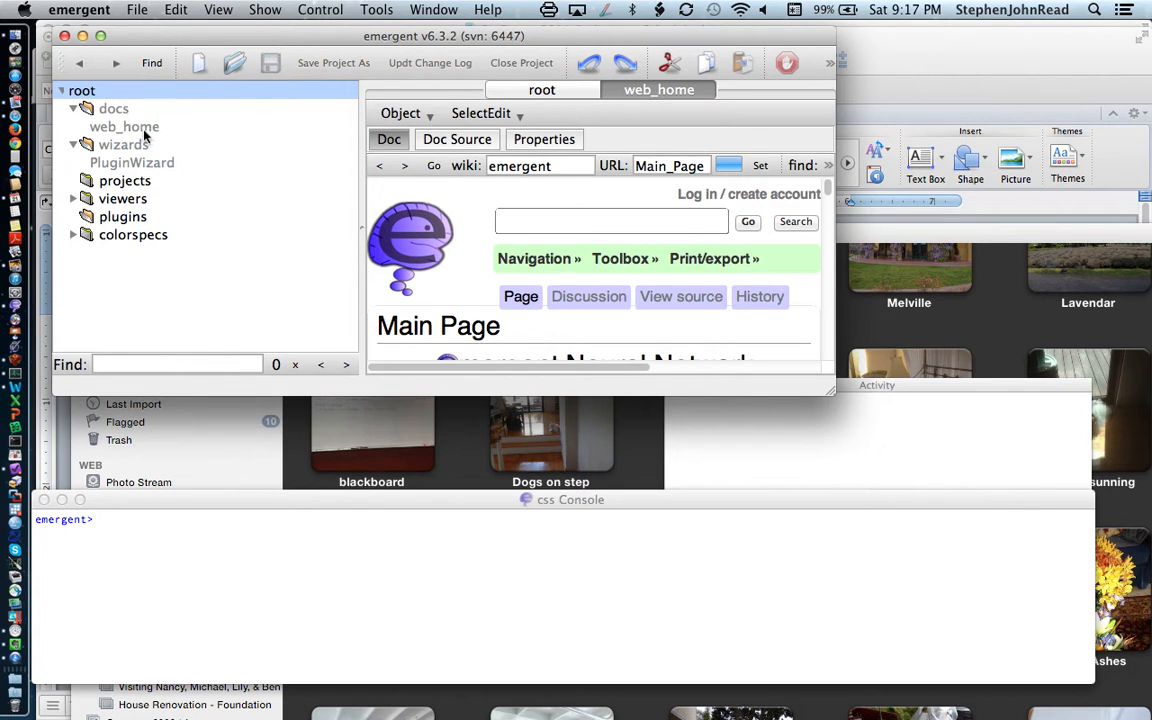
pyautogui.moveTo(153, 163)
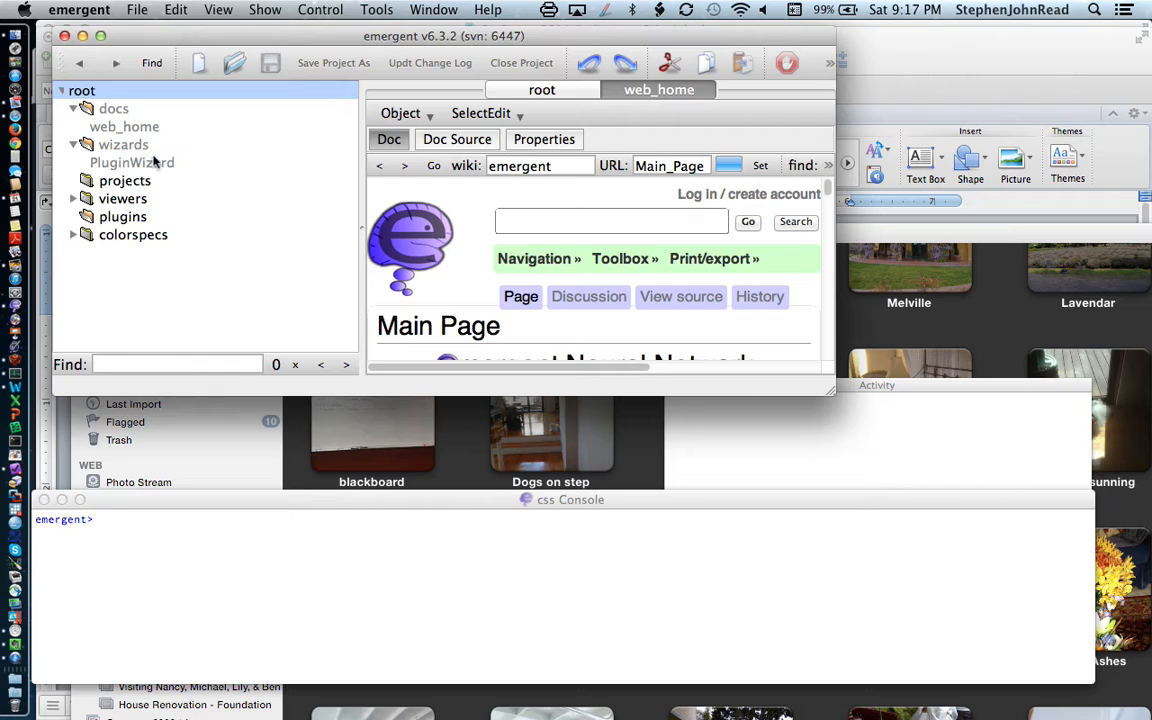
pyautogui.moveTo(172, 176)
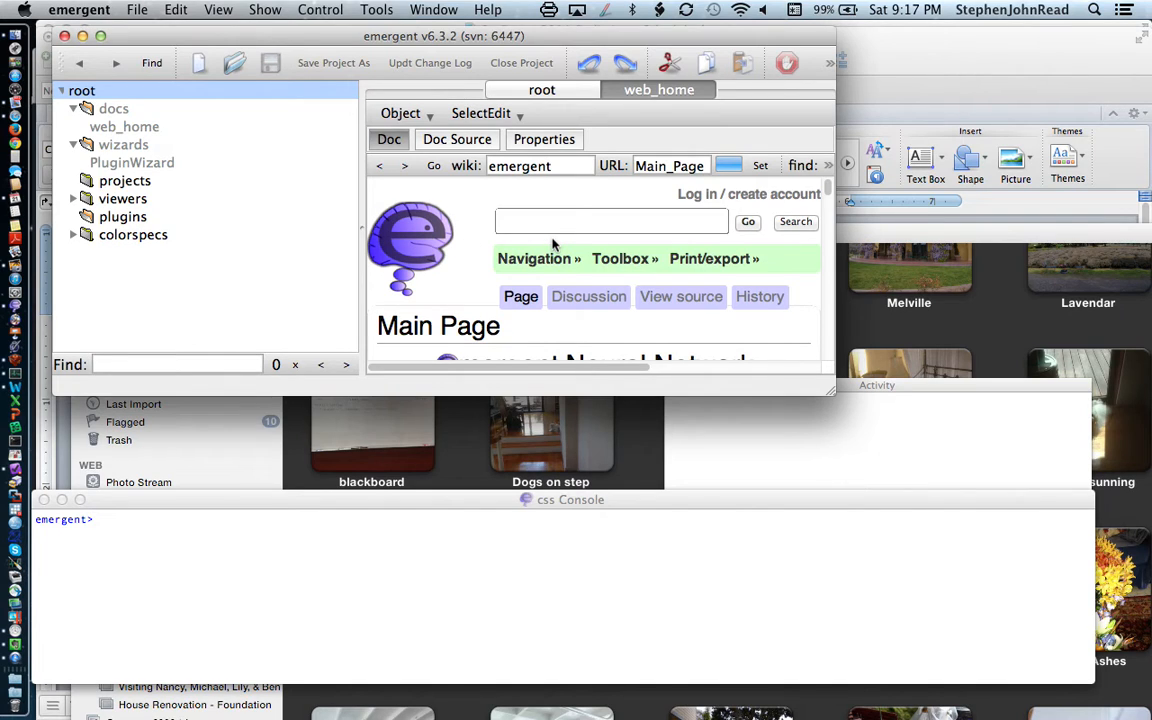
pyautogui.moveTo(510, 356)
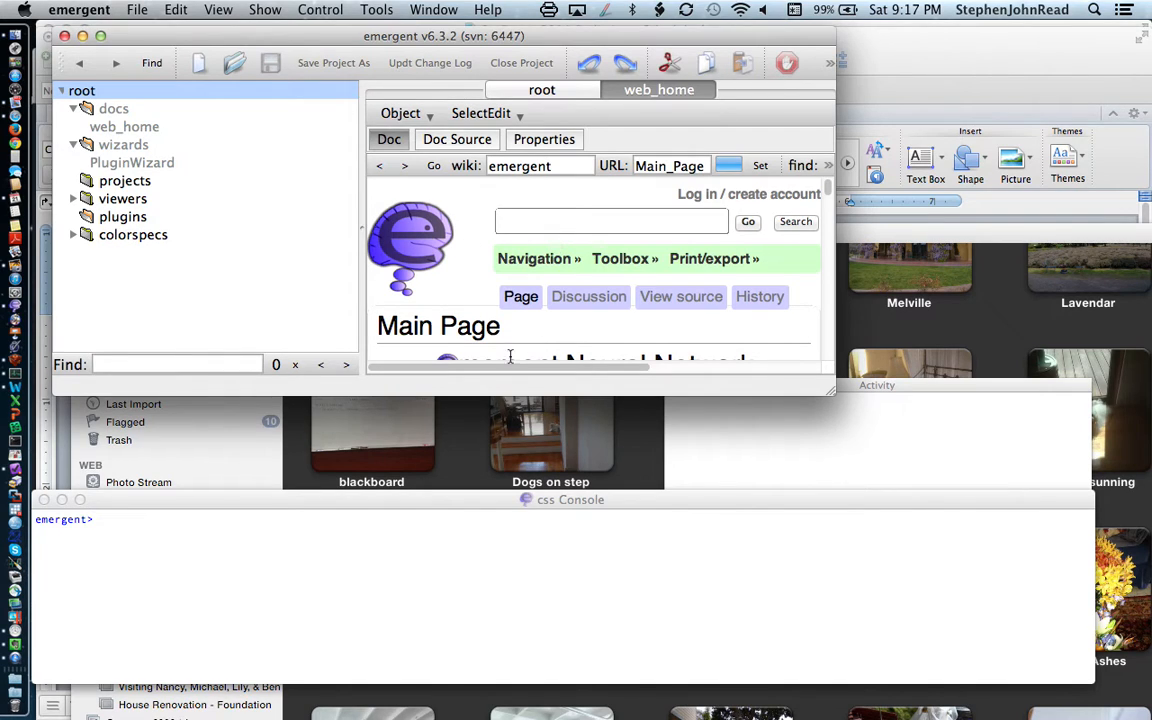
pyautogui.moveTo(557, 508)
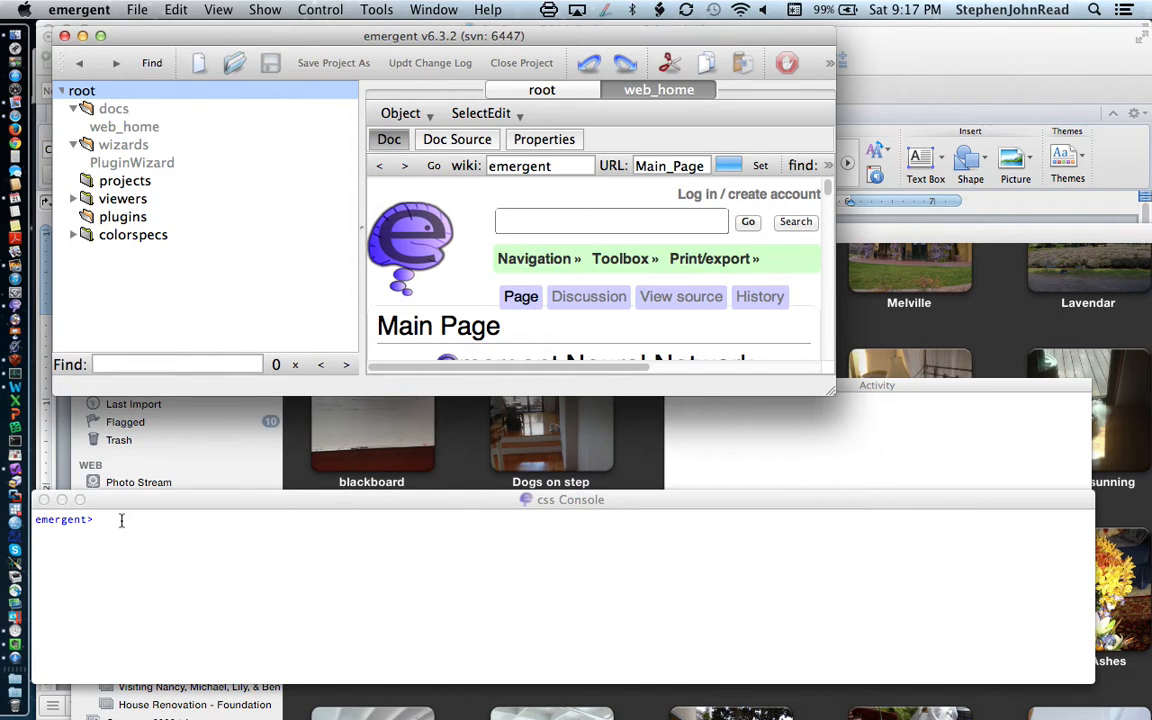
pyautogui.moveTo(159, 558)
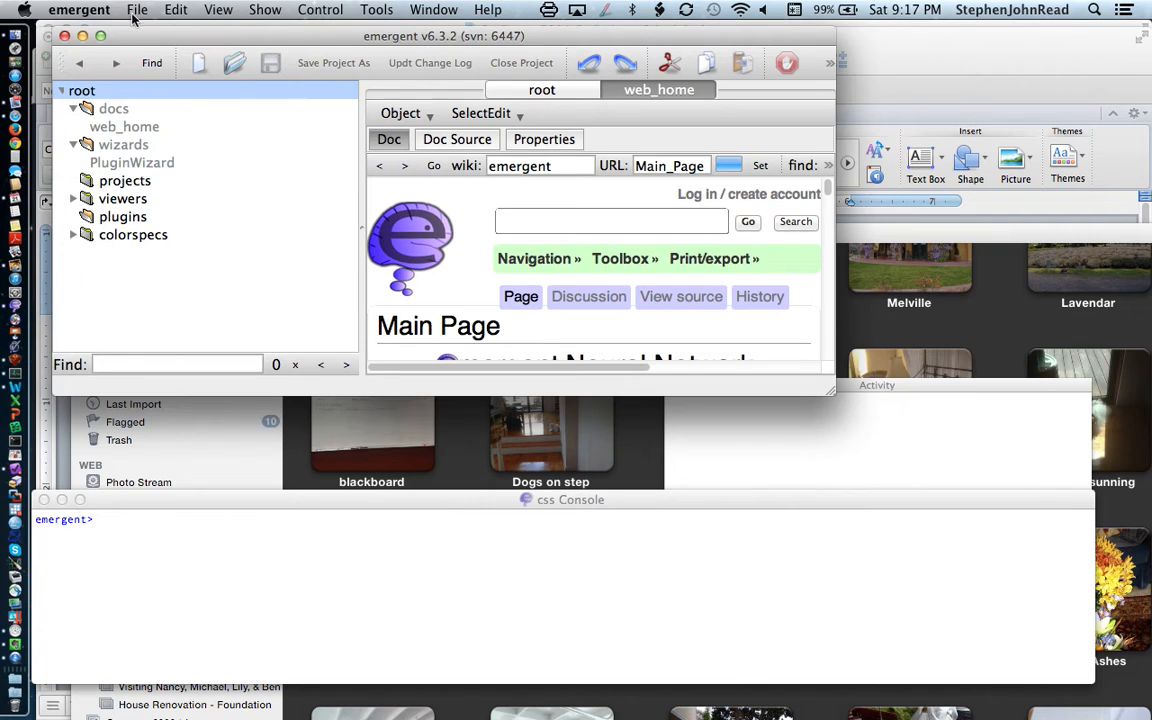
# Step: Browse the application, file, edit, view, show and help menus, then dismiss the menu
pyautogui.click(79, 9)
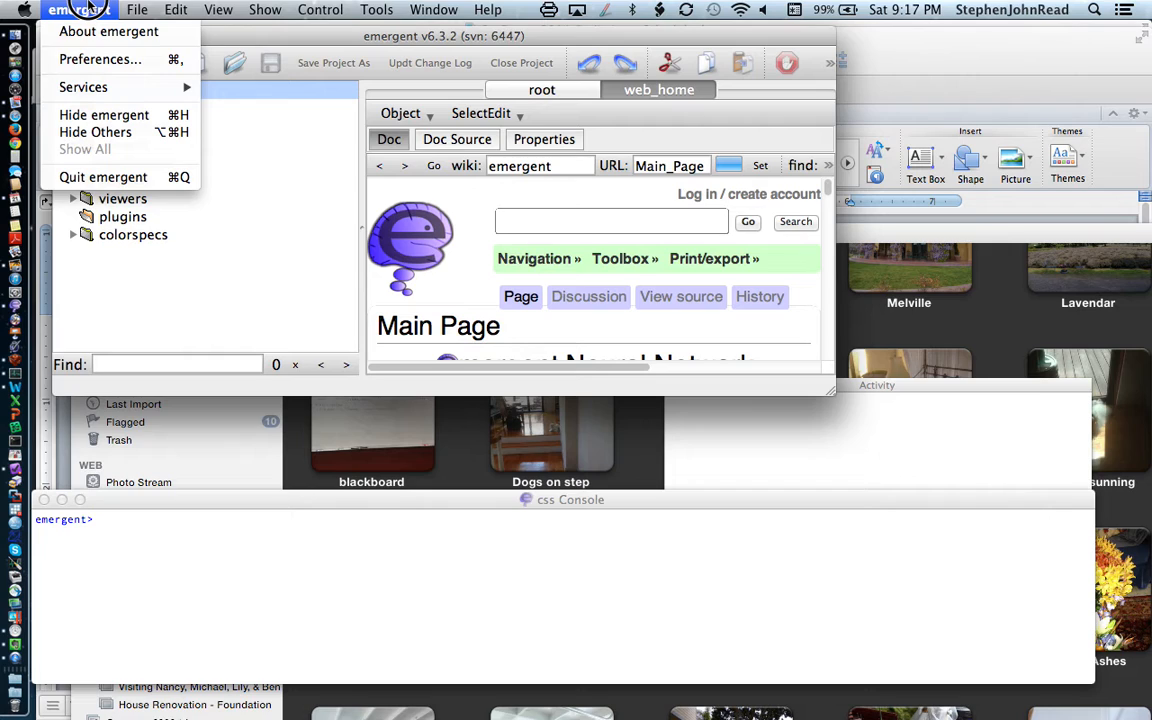
pyautogui.click(138, 9)
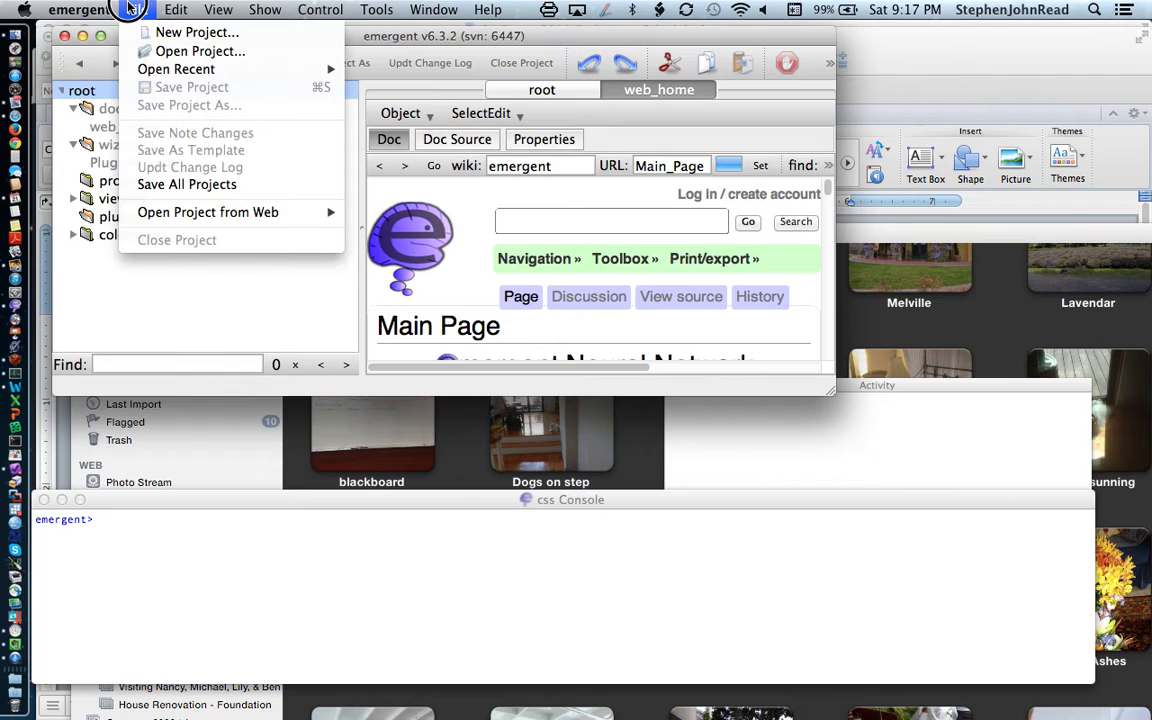
pyautogui.click(175, 9)
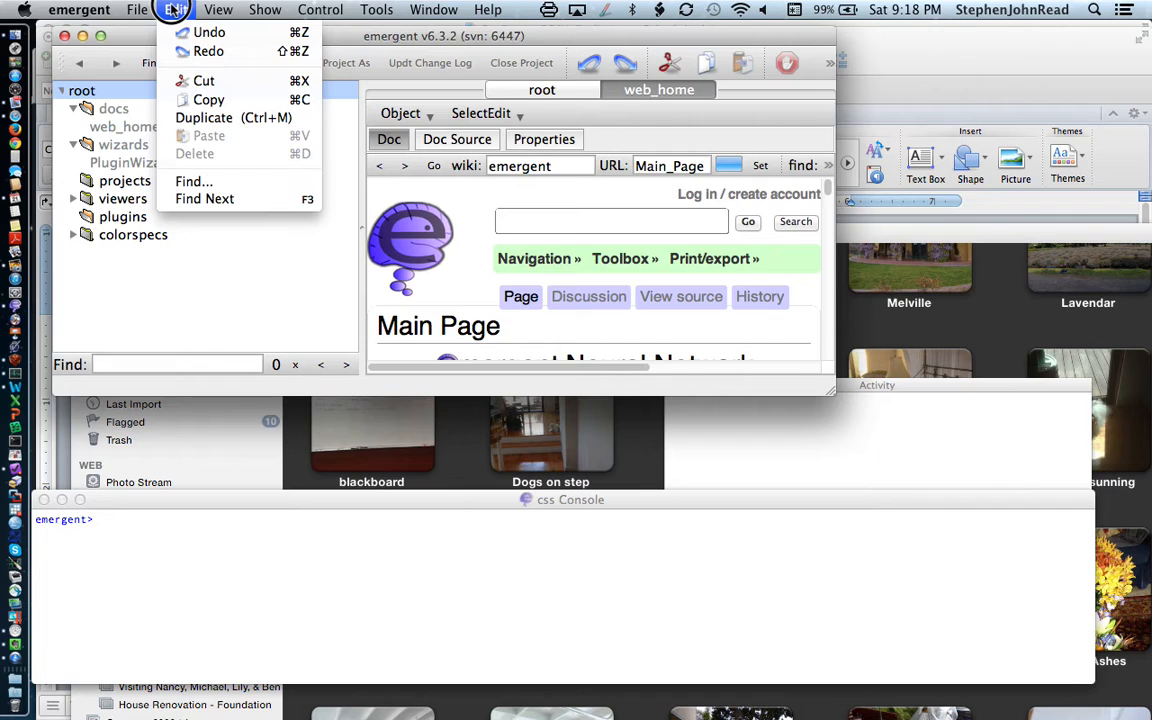
pyautogui.click(218, 9)
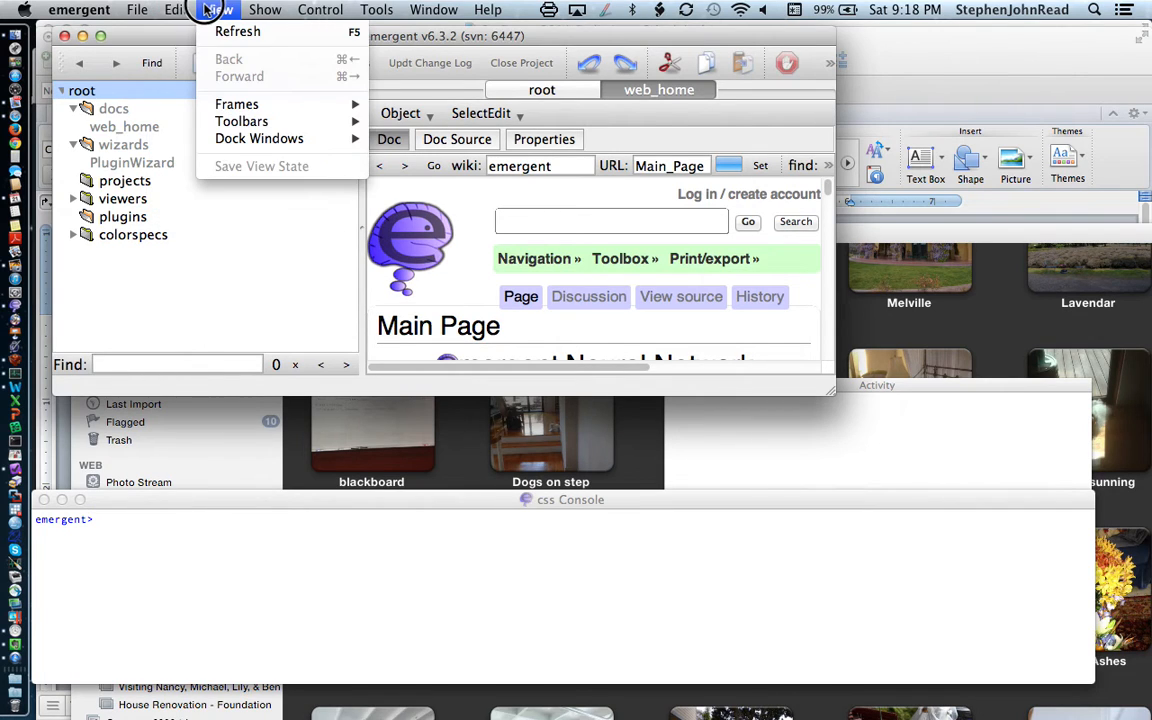
pyautogui.moveTo(237, 104)
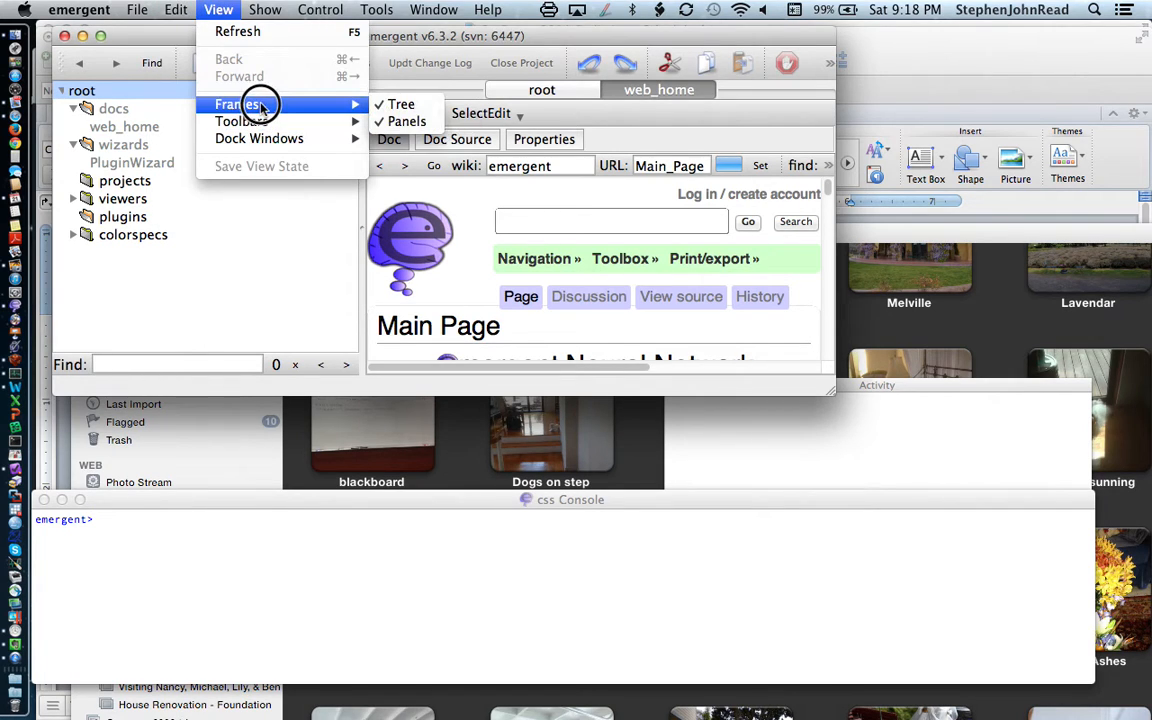
pyautogui.moveTo(240, 121)
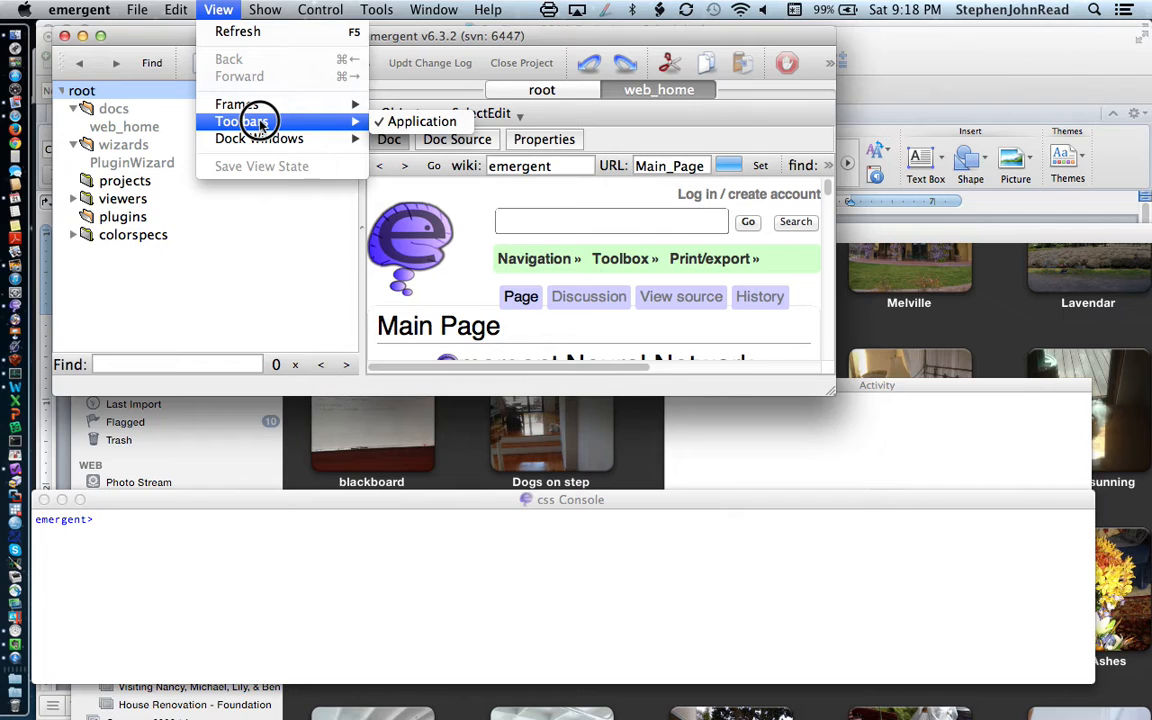
pyautogui.moveTo(259, 138)
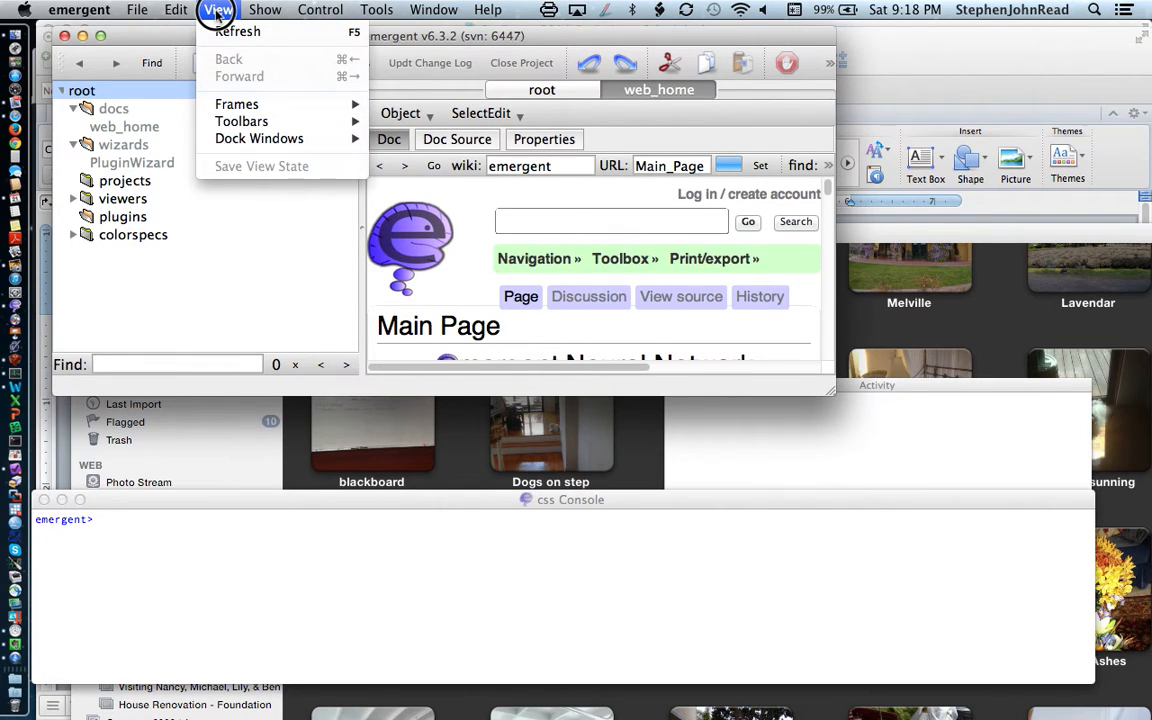
pyautogui.click(265, 9)
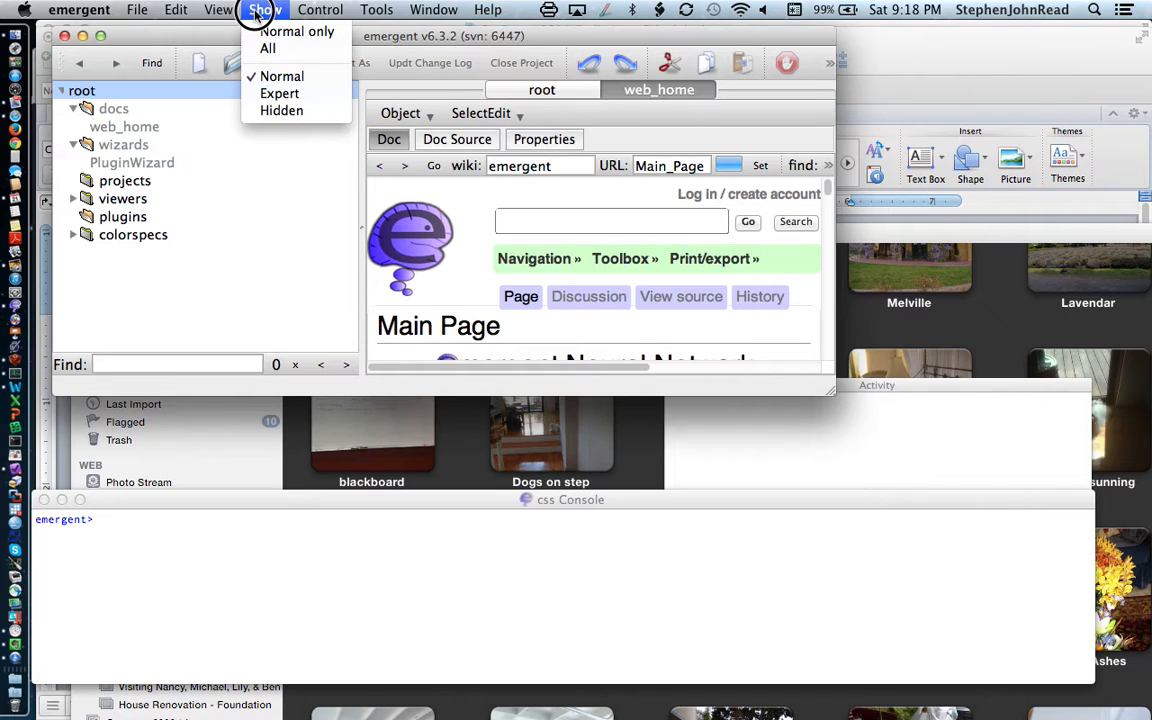
pyautogui.click(319, 9)
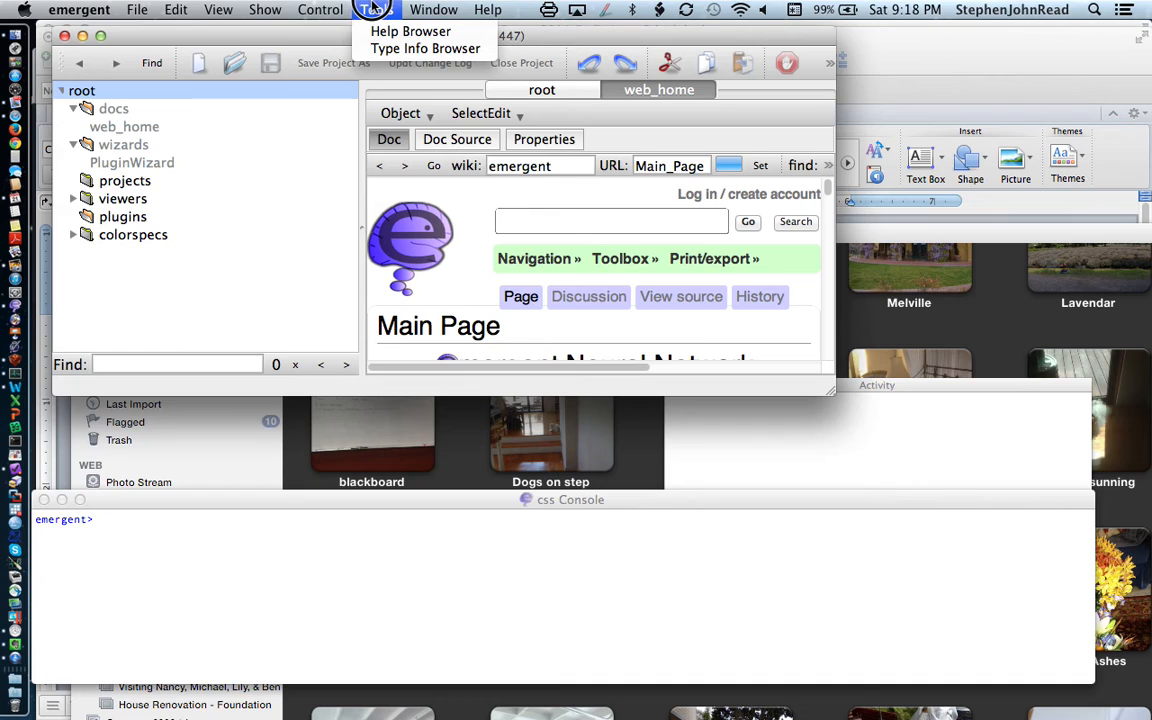
pyautogui.click(434, 9)
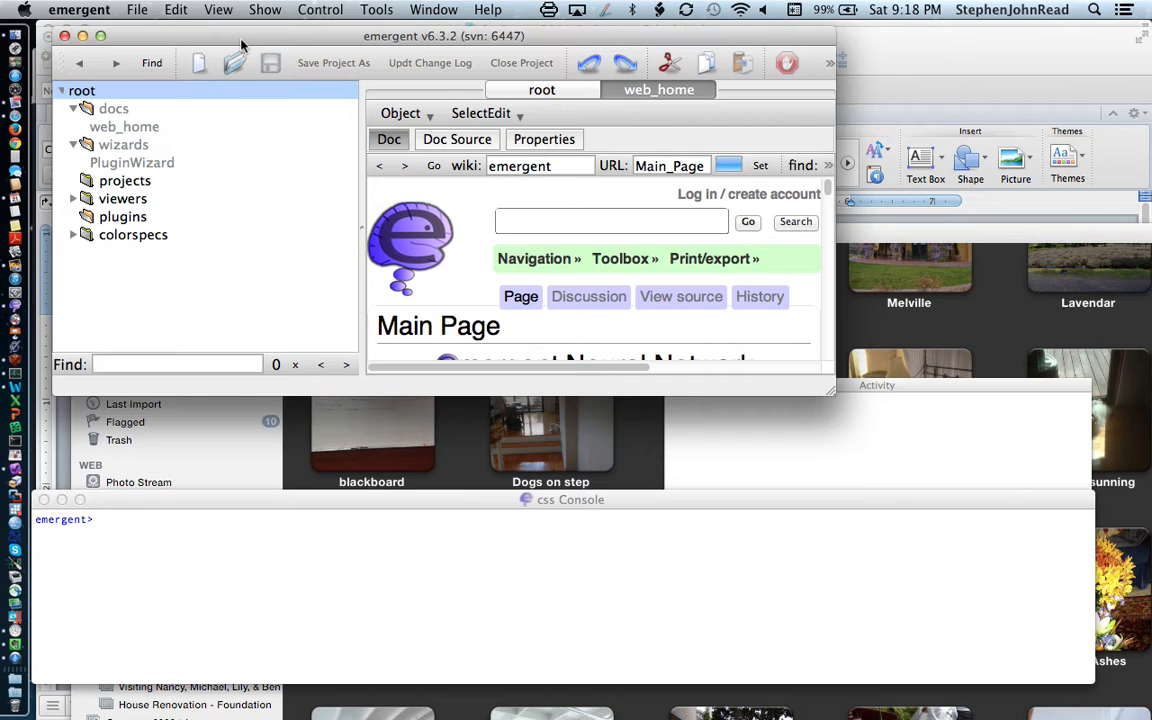
pyautogui.moveTo(199, 63)
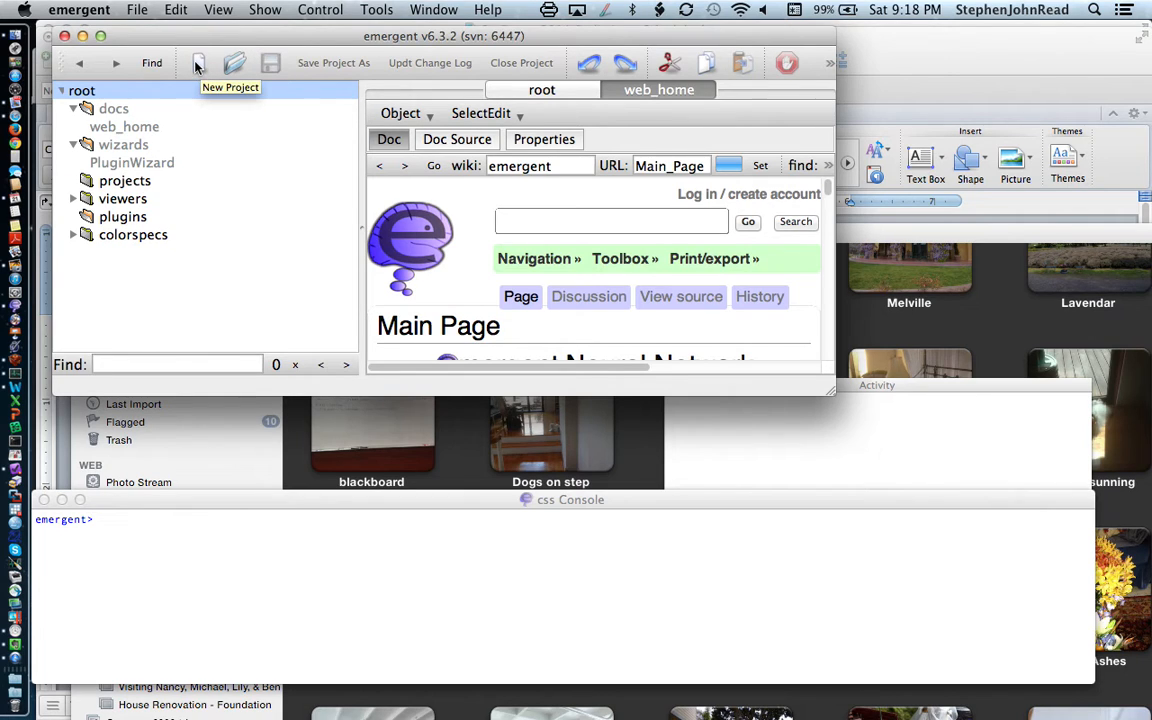
pyautogui.moveTo(149, 11)
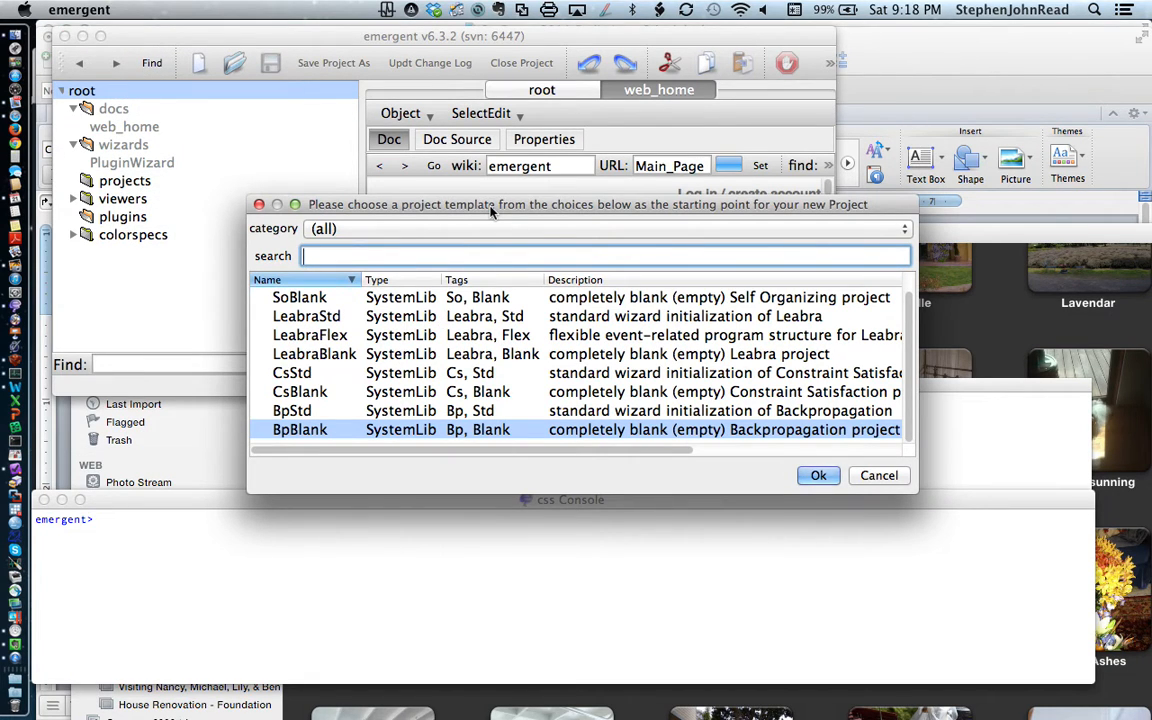
pyautogui.moveTo(378, 328)
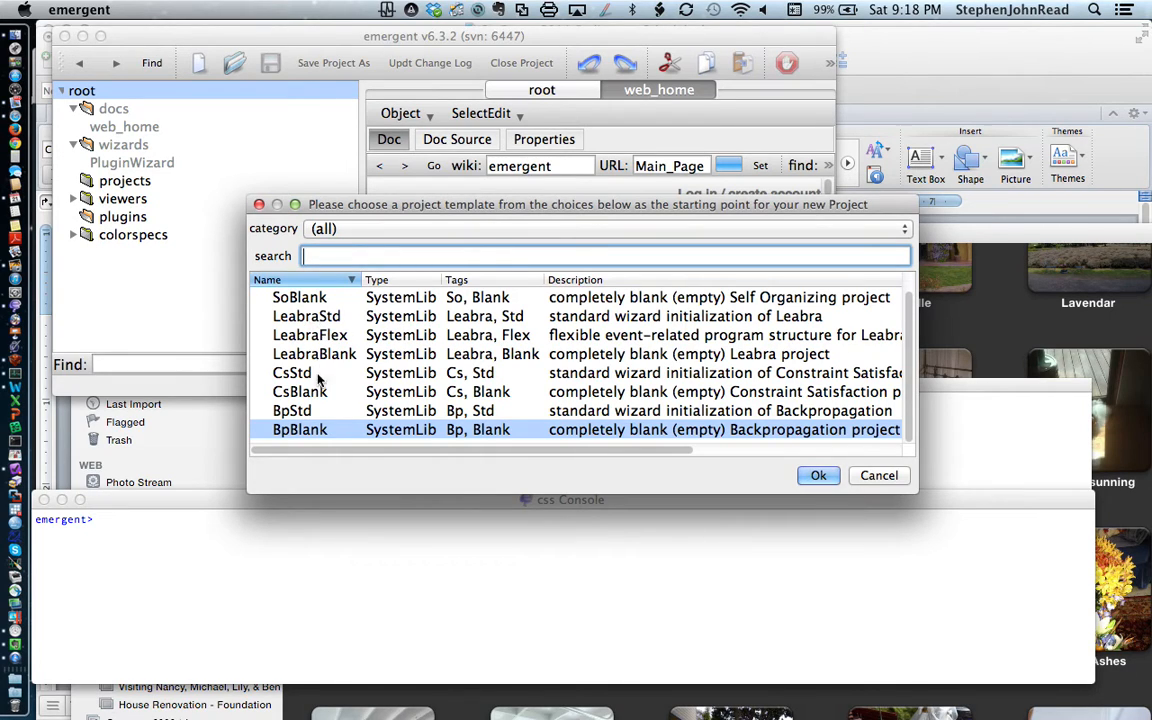
pyautogui.moveTo(300, 300)
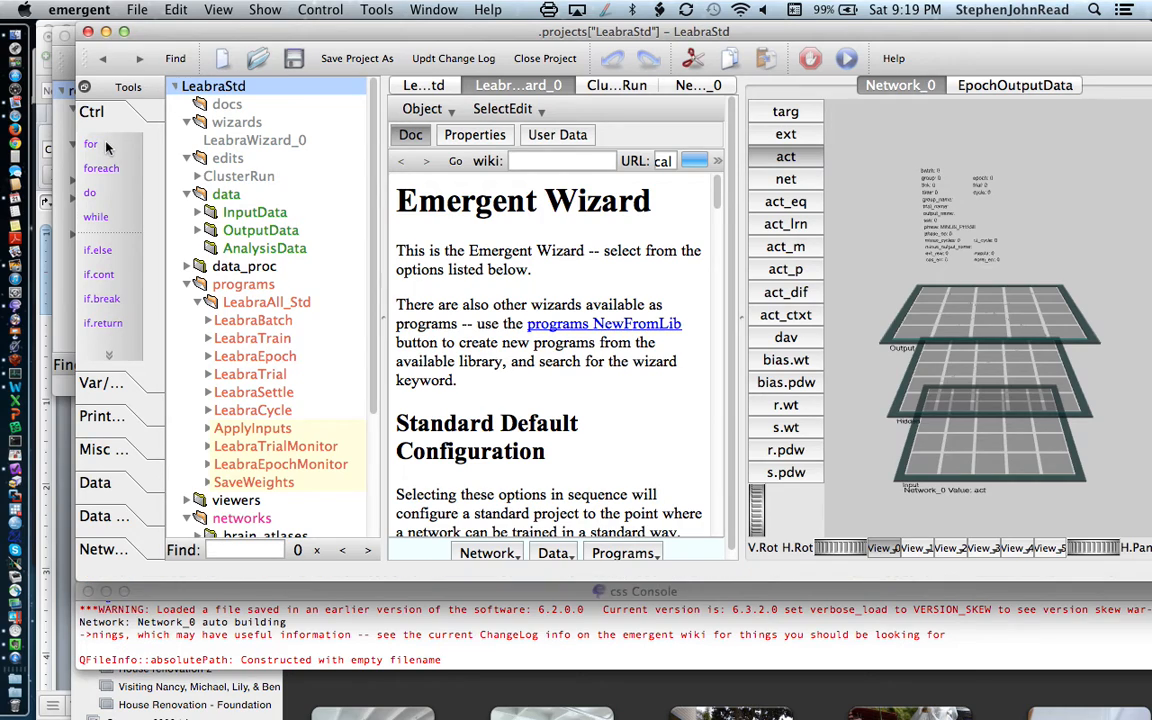
pyautogui.moveTo(127, 110)
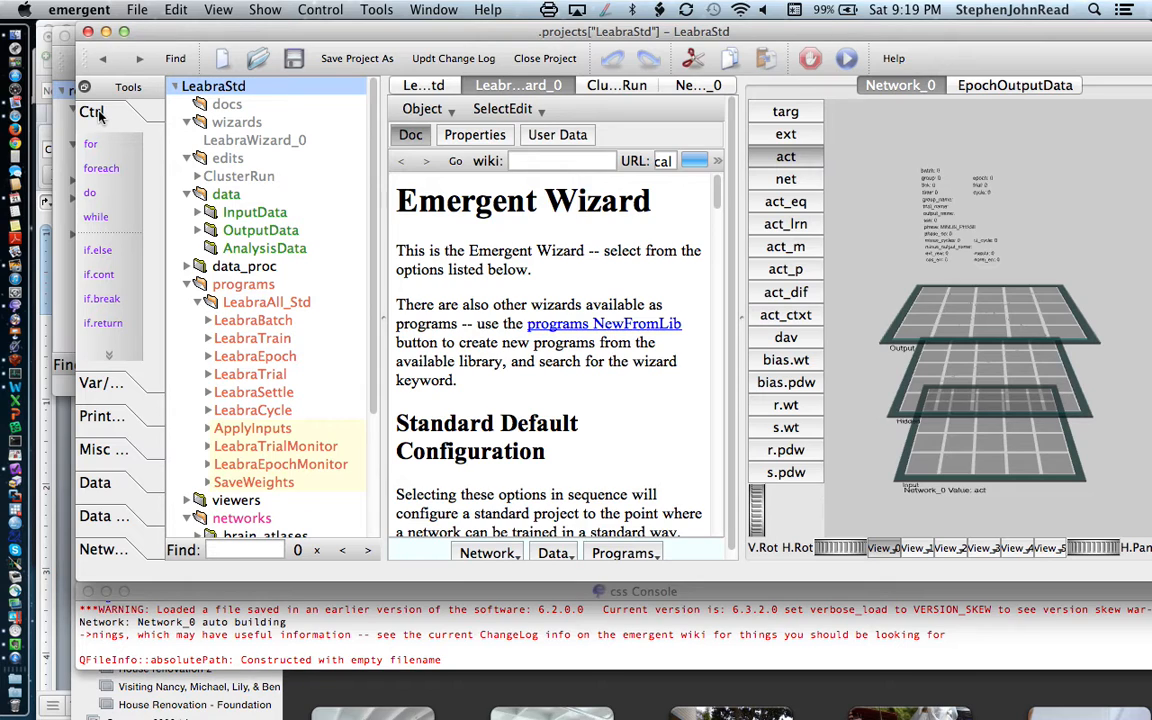
pyautogui.moveTo(95, 217)
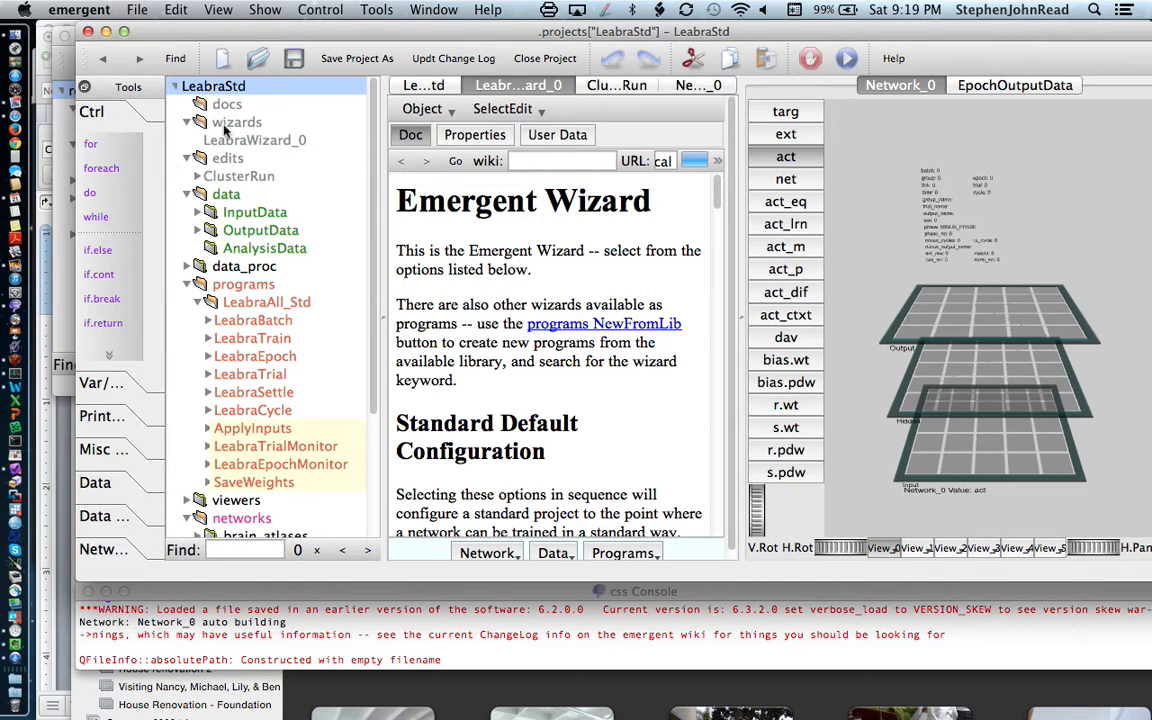
pyautogui.moveTo(232, 90)
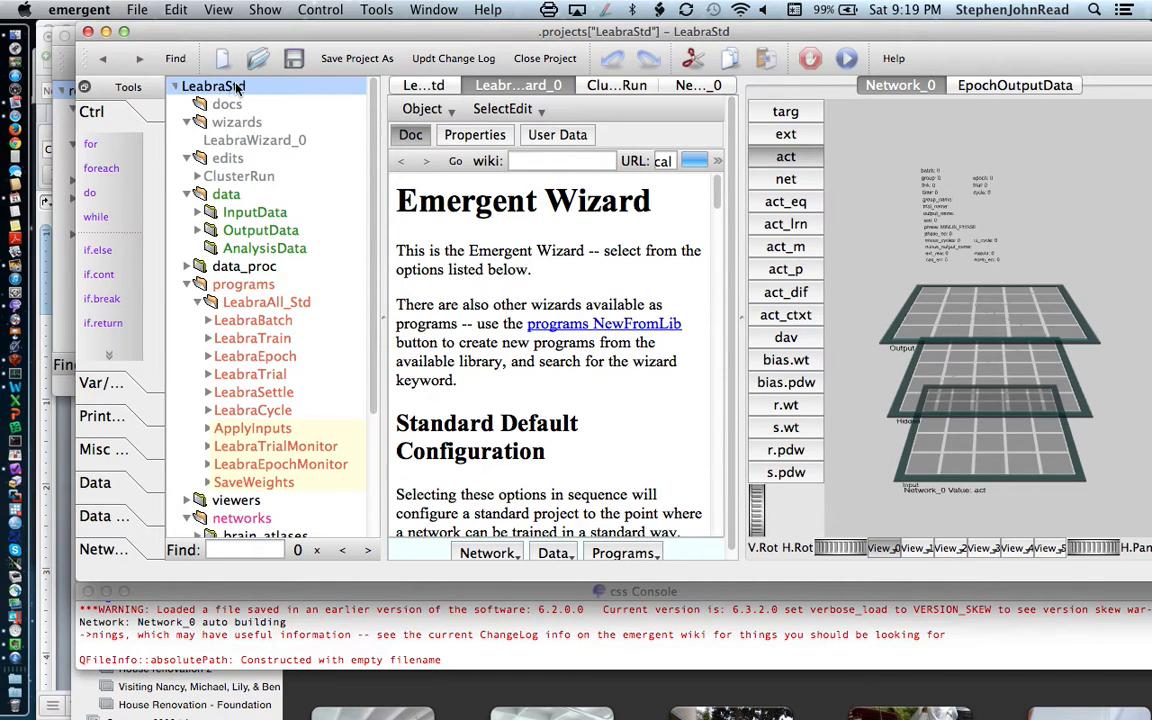
pyautogui.moveTo(265, 137)
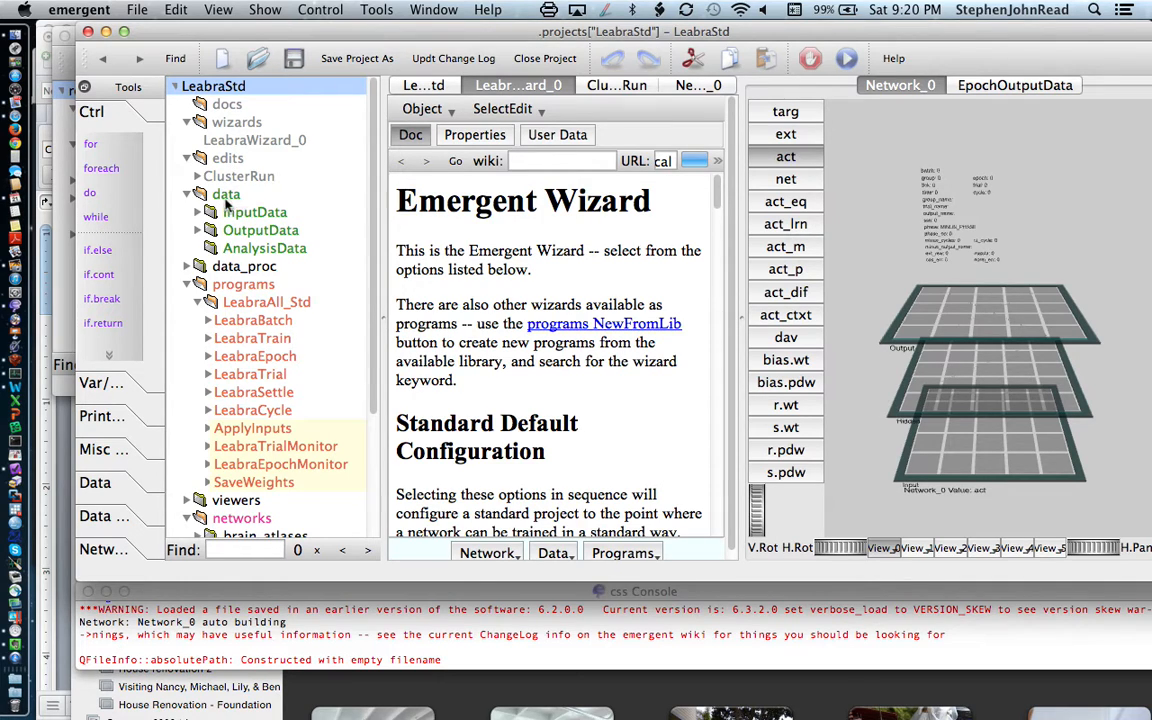
pyautogui.moveTo(278, 213)
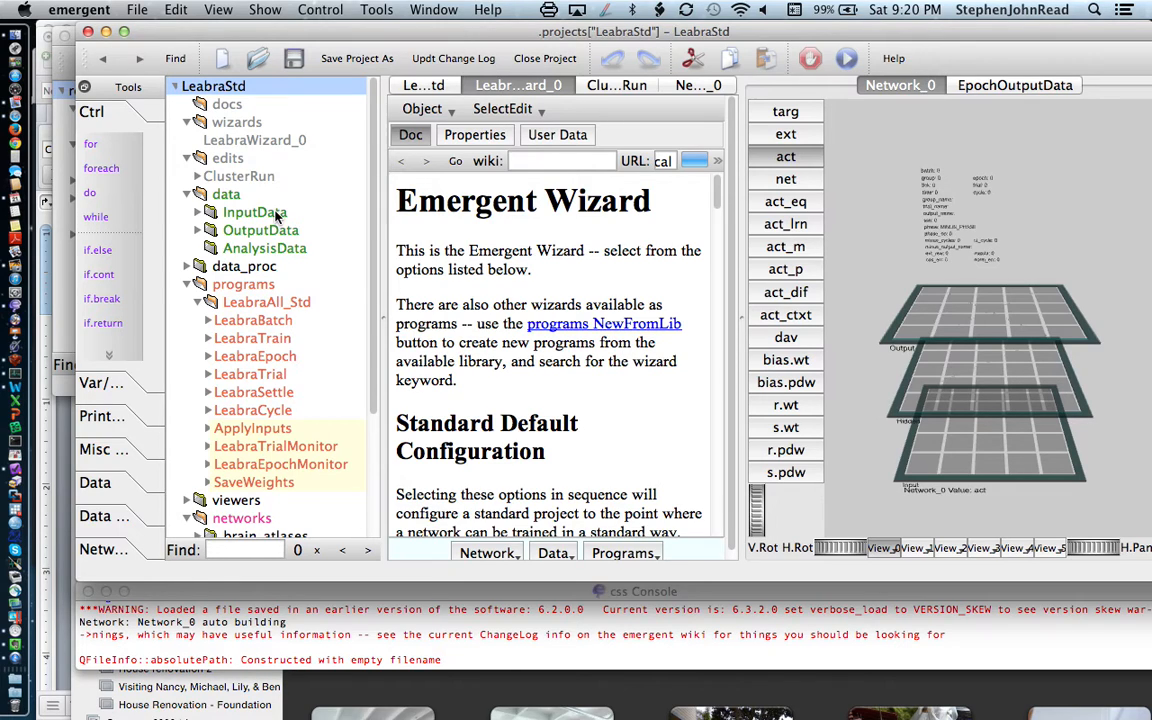
pyautogui.moveTo(283, 233)
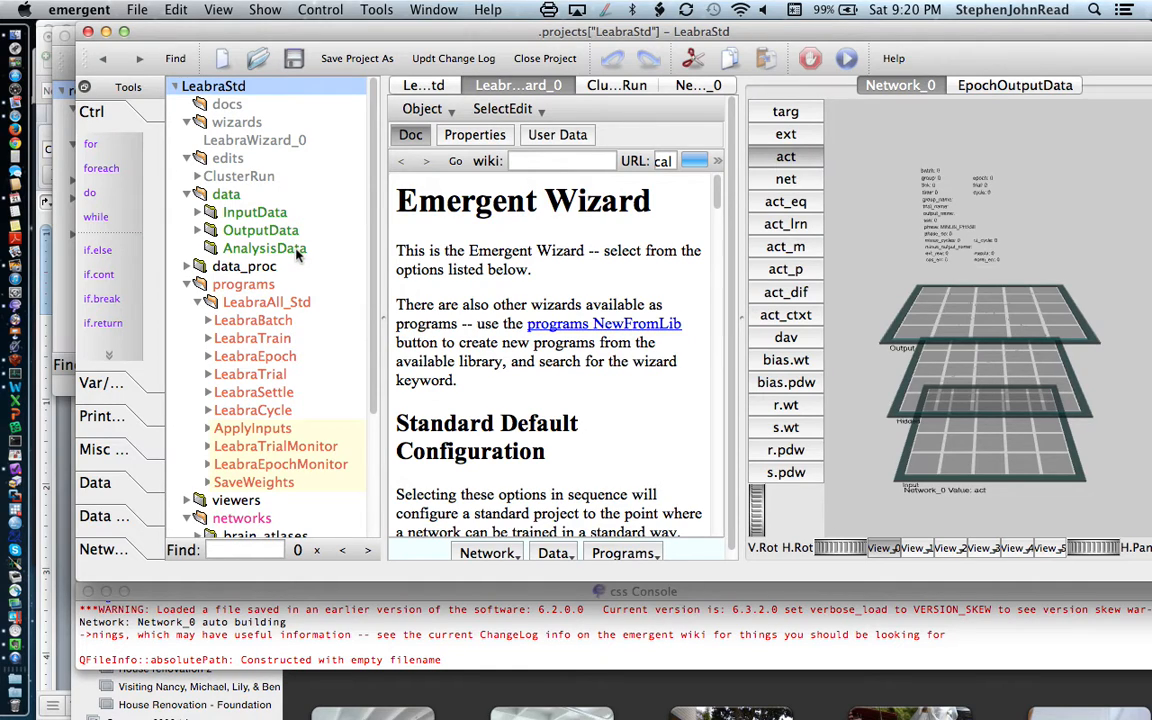
pyautogui.moveTo(312, 253)
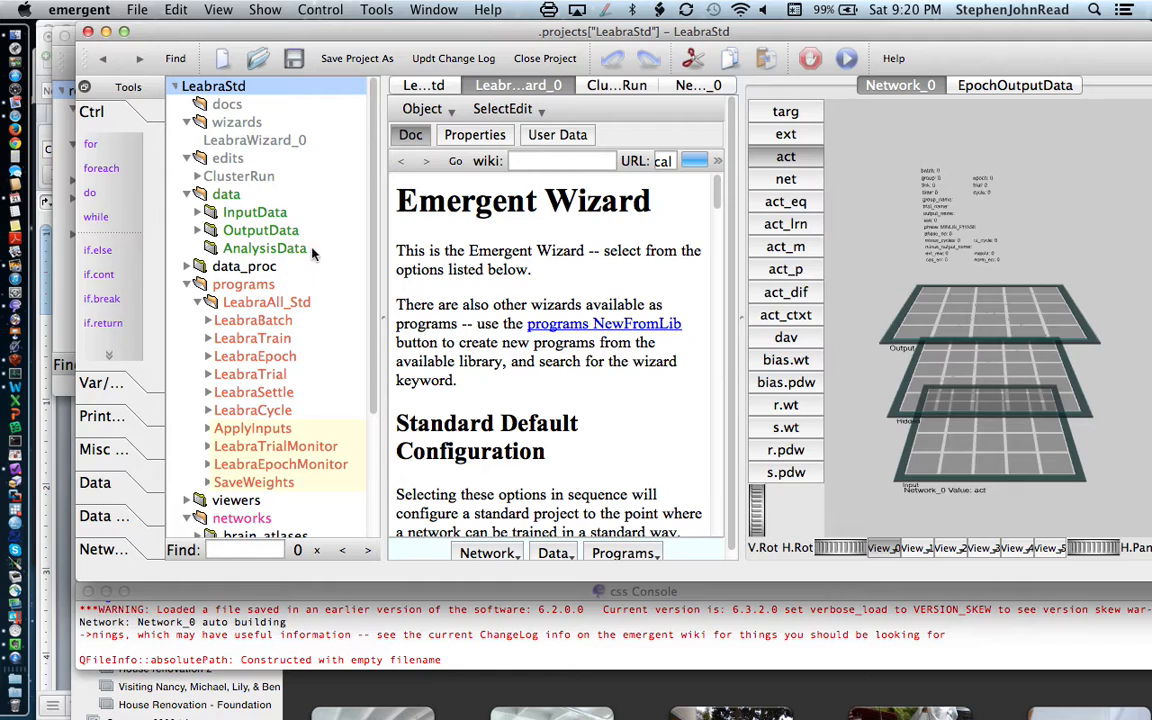
pyautogui.moveTo(247, 283)
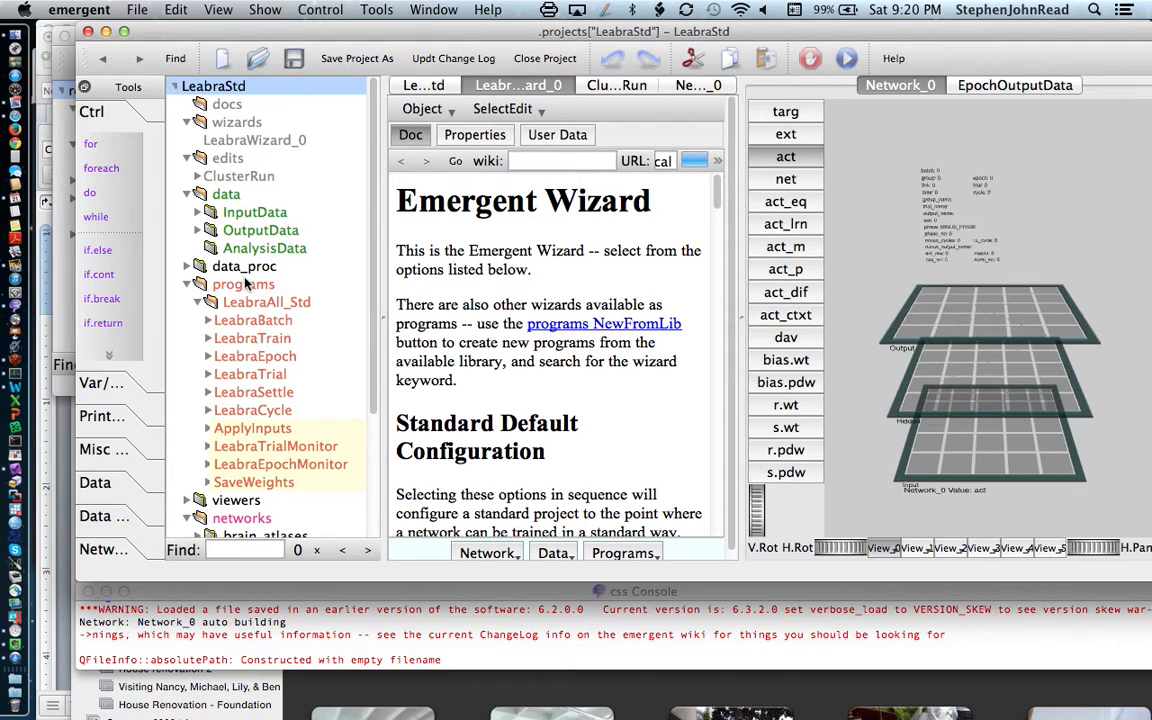
pyautogui.moveTo(310, 287)
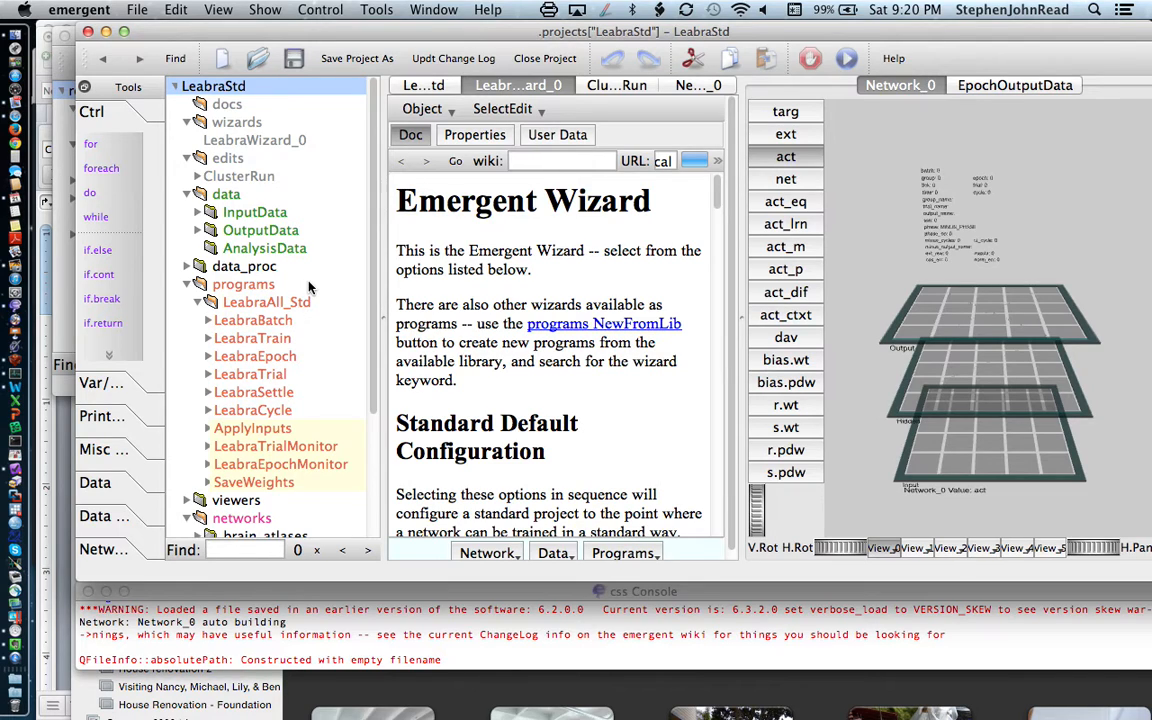
pyautogui.moveTo(322, 318)
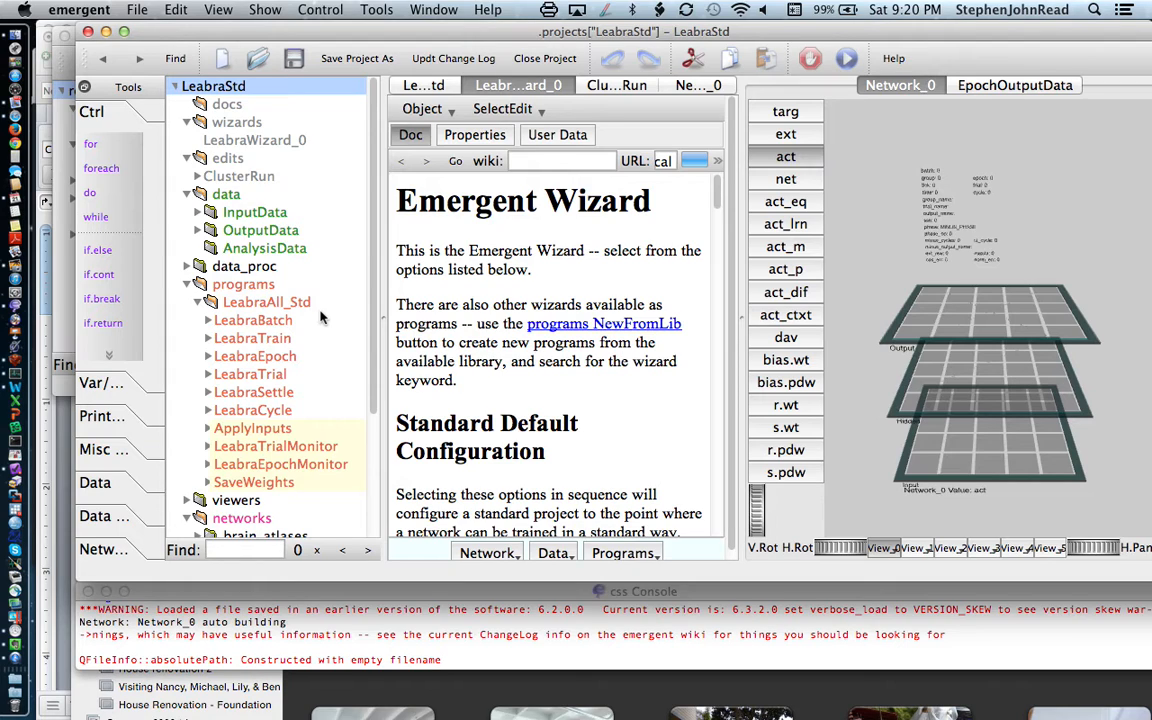
pyautogui.moveTo(278, 328)
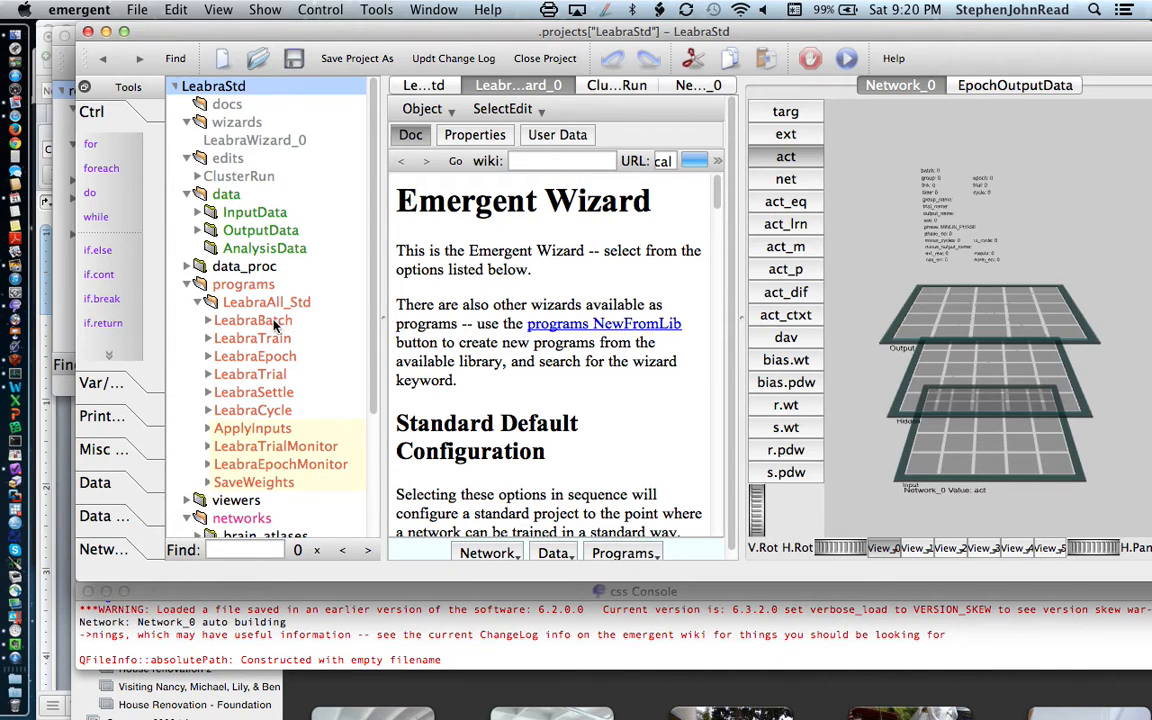
pyautogui.moveTo(278, 343)
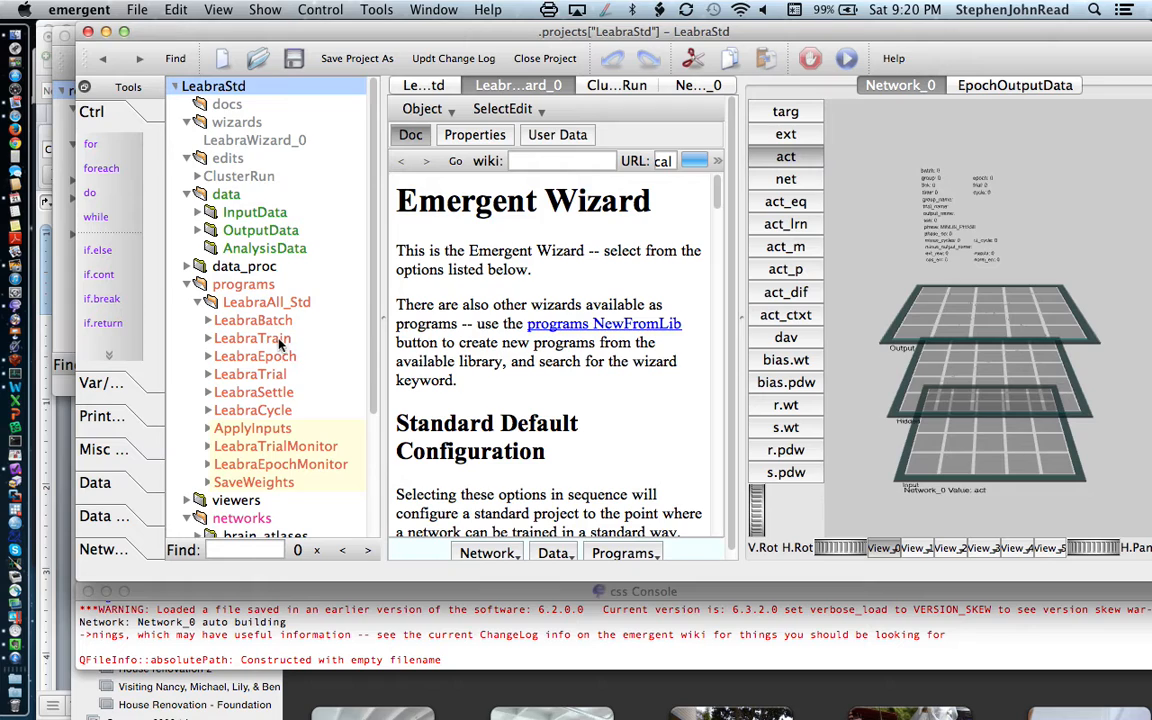
pyautogui.moveTo(303, 373)
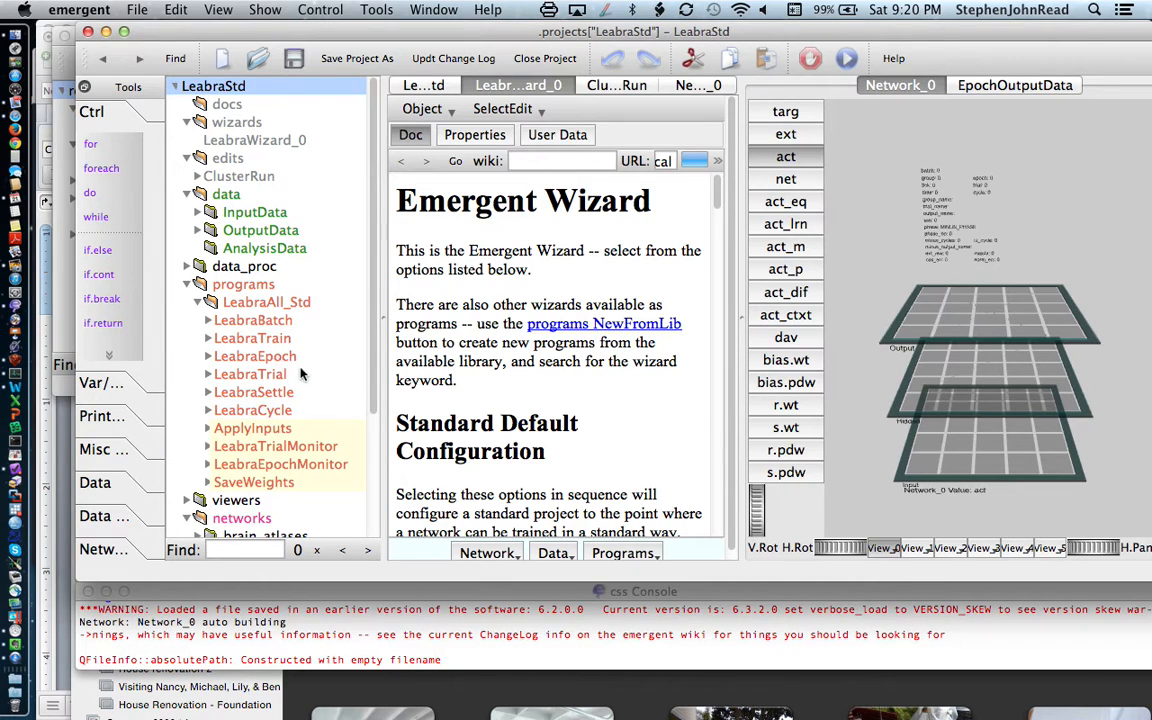
pyautogui.moveTo(283, 423)
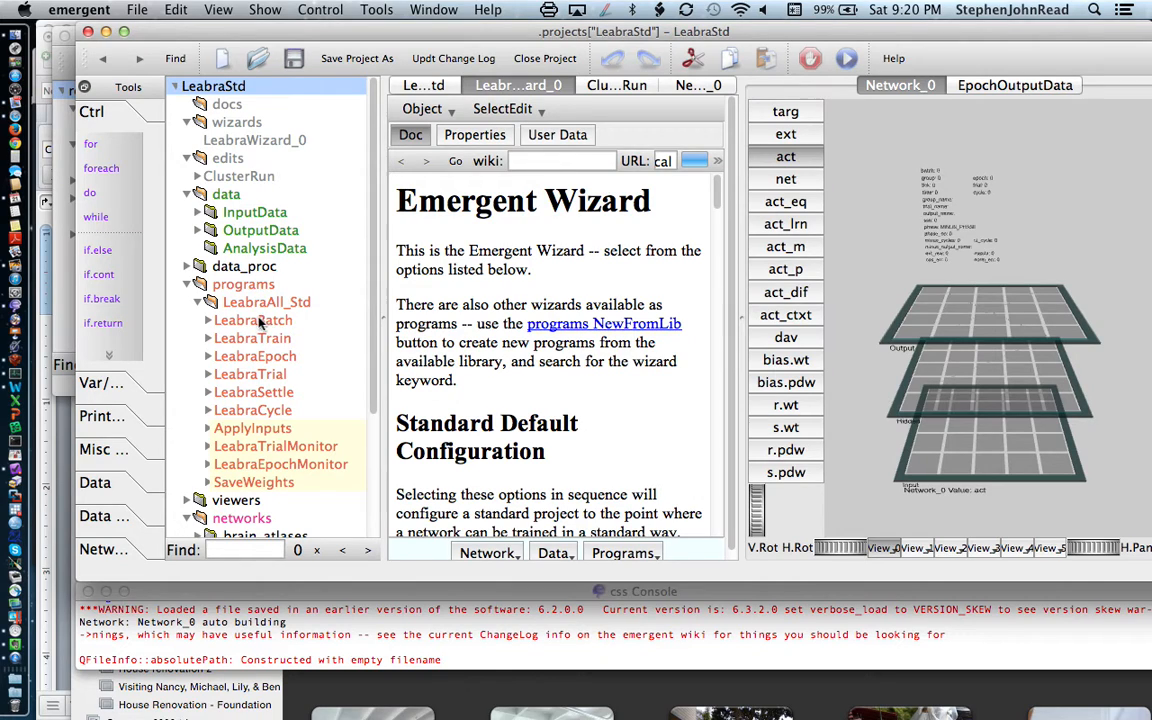
pyautogui.moveTo(275, 328)
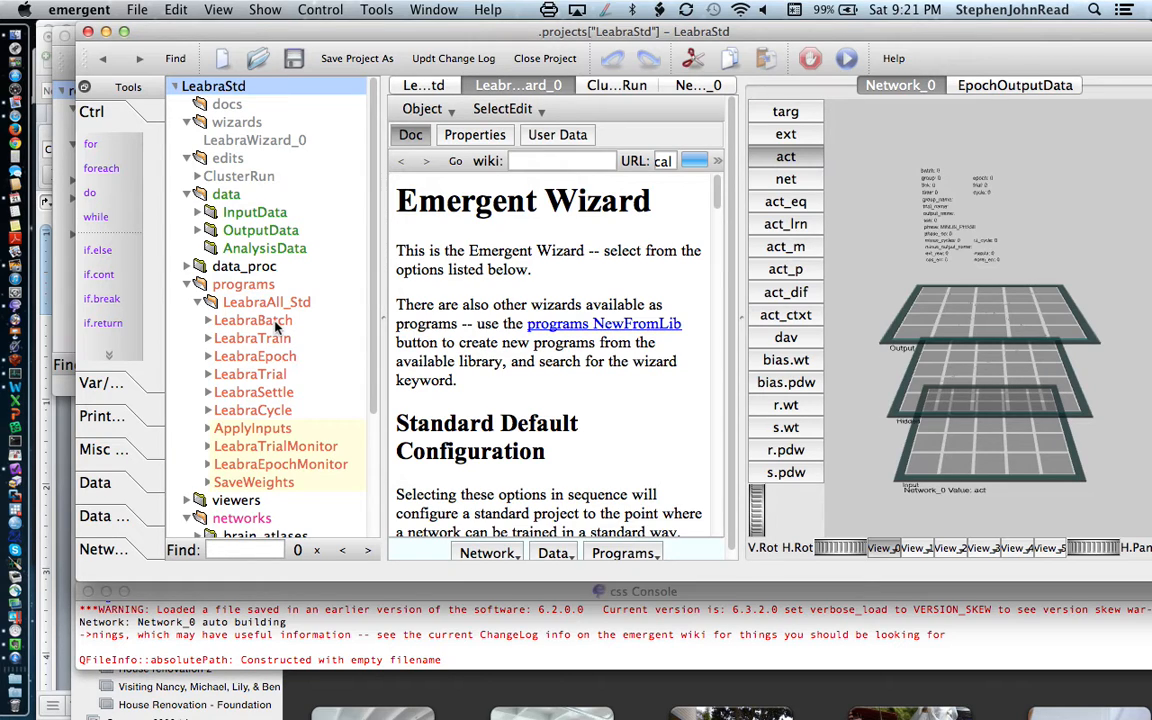
pyautogui.moveTo(300, 343)
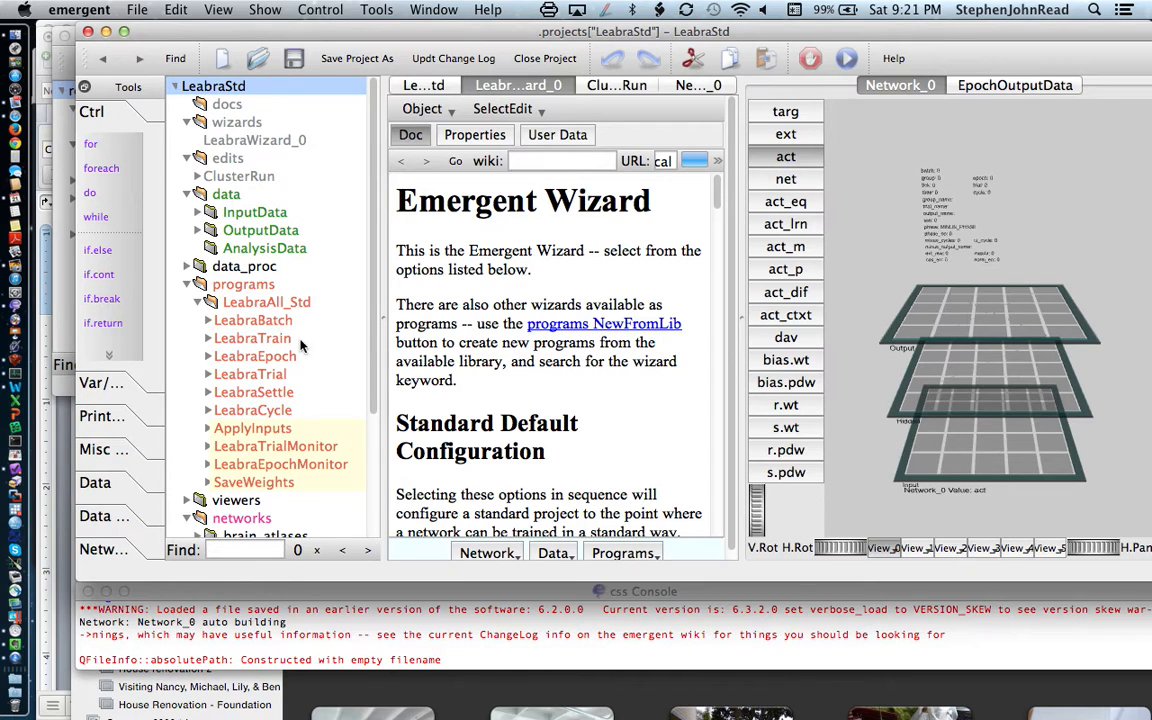
pyautogui.moveTo(296, 345)
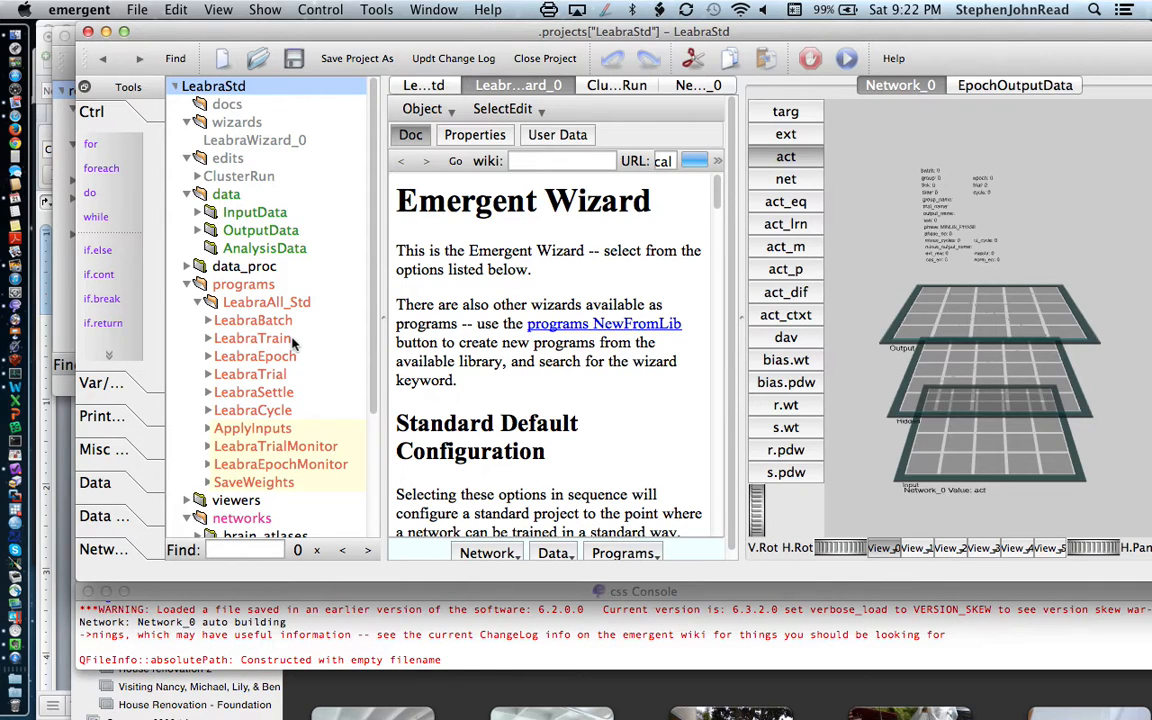
pyautogui.moveTo(310, 350)
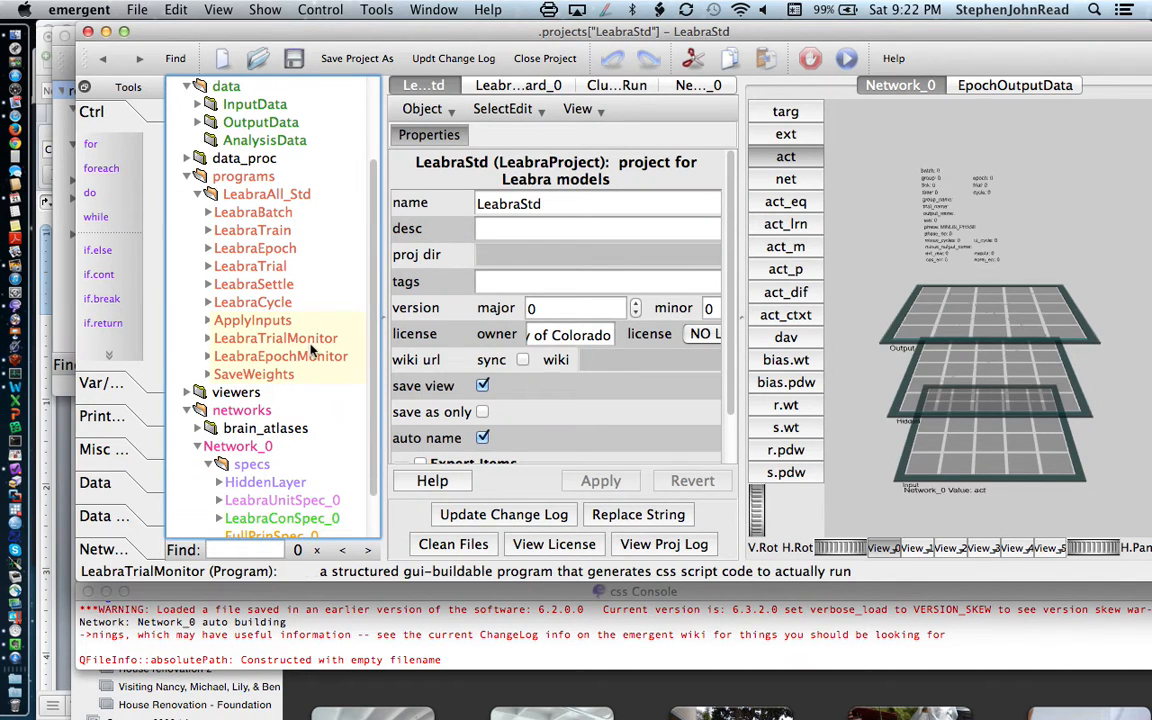
pyautogui.moveTo(253, 410)
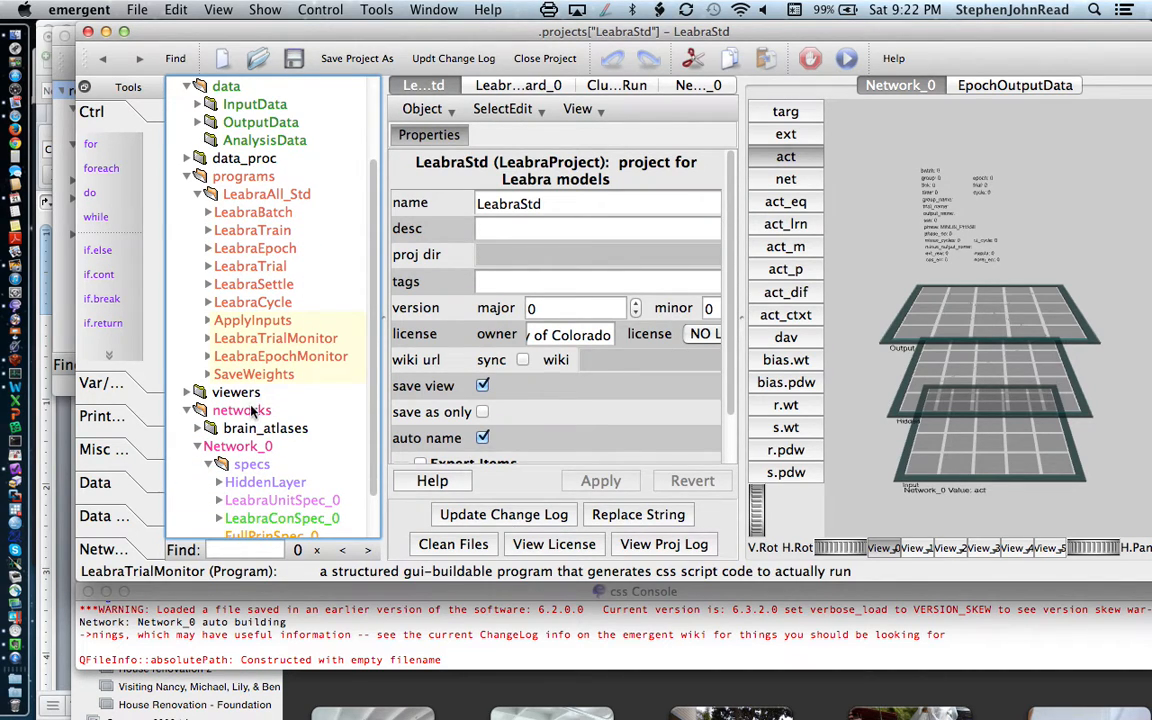
# Step: Expand Network_0's layers group to list the Input, Hidden and Output layers
pyautogui.click(265, 410)
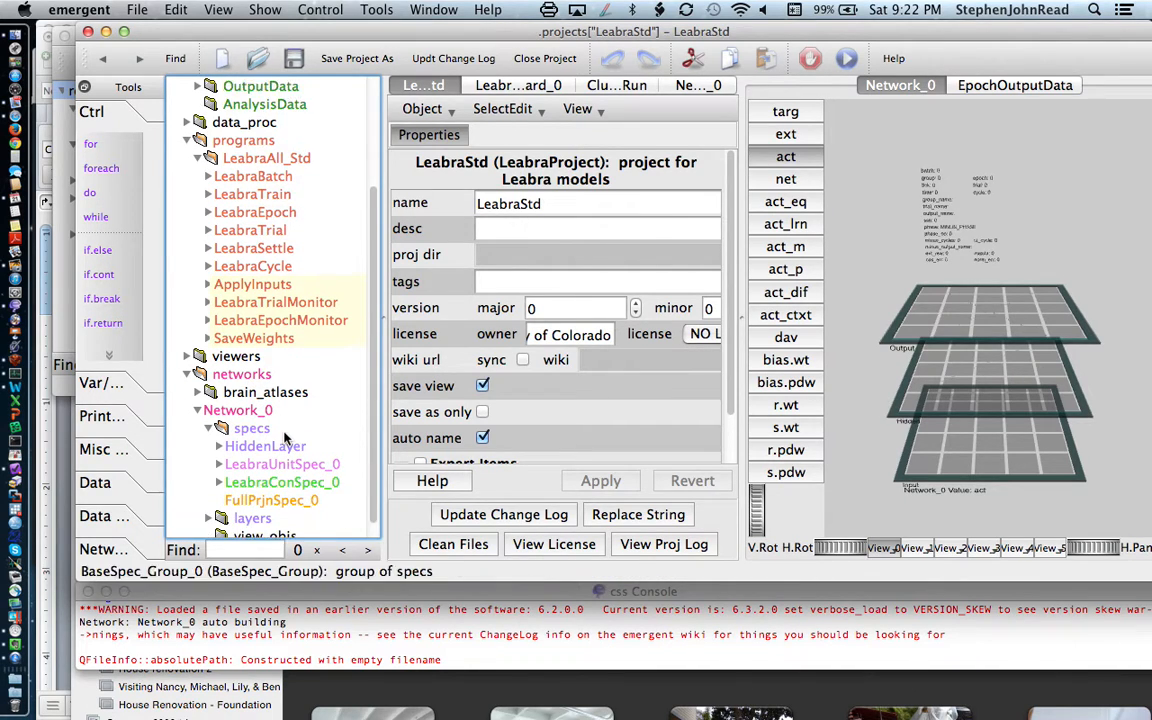
pyautogui.click(265, 442)
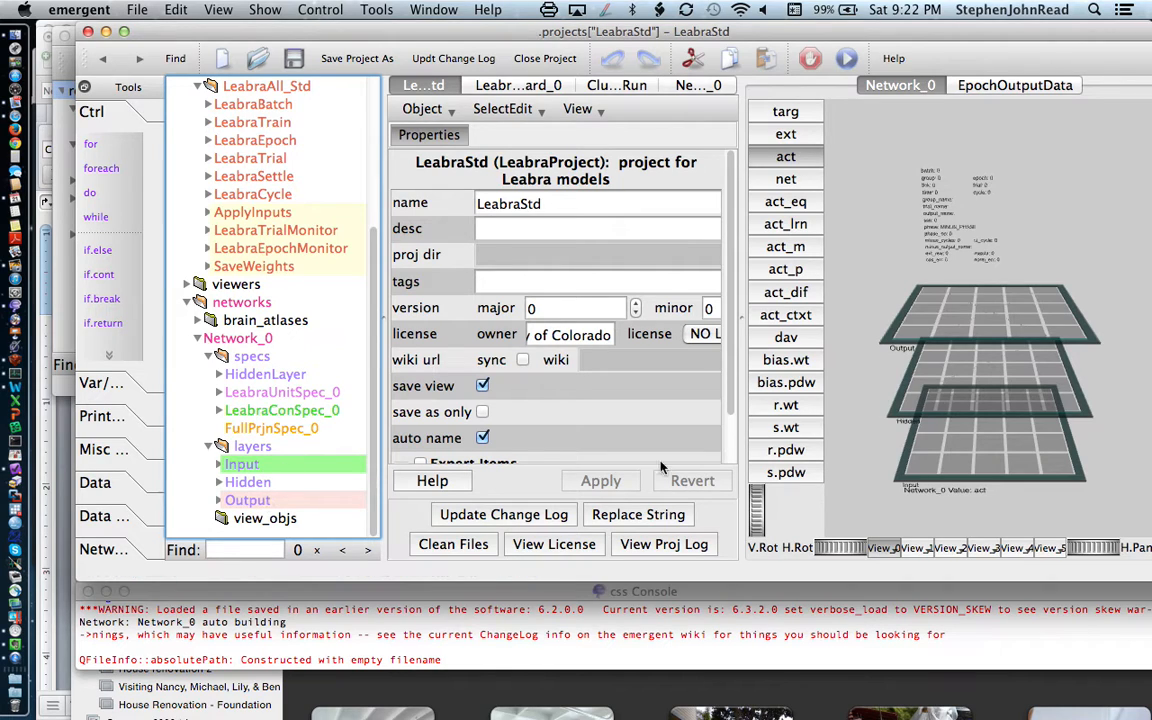
pyautogui.moveTo(910, 421)
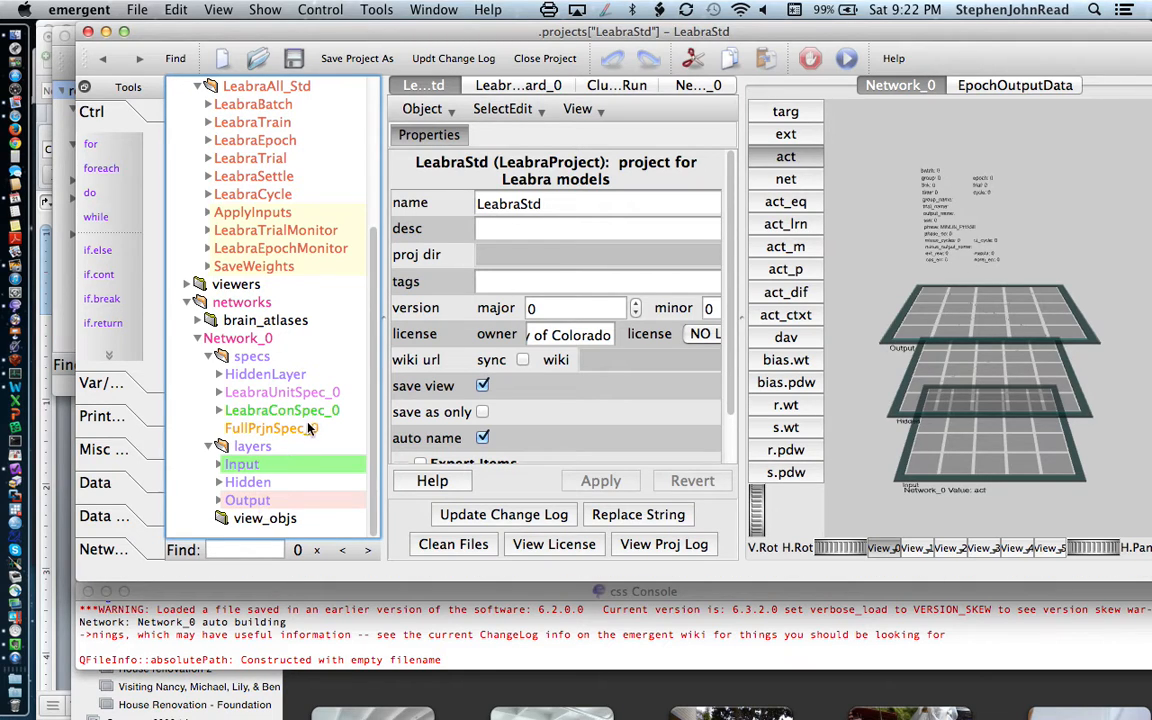
pyautogui.moveTo(262, 366)
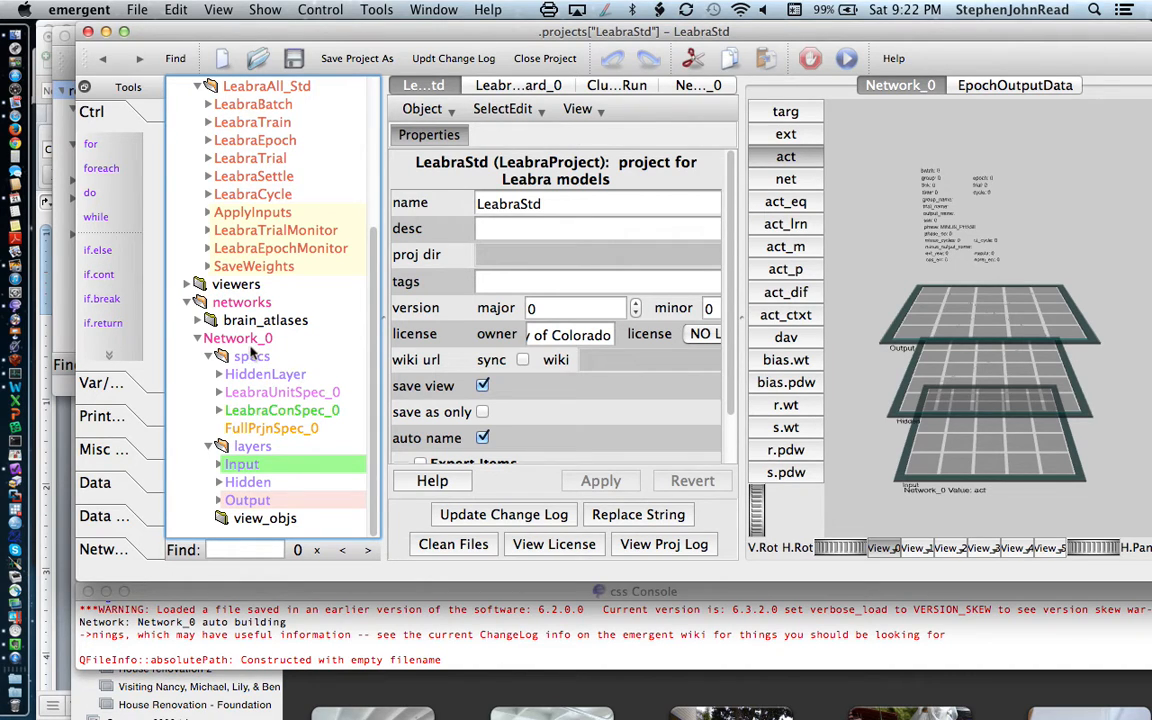
pyautogui.moveTo(252, 397)
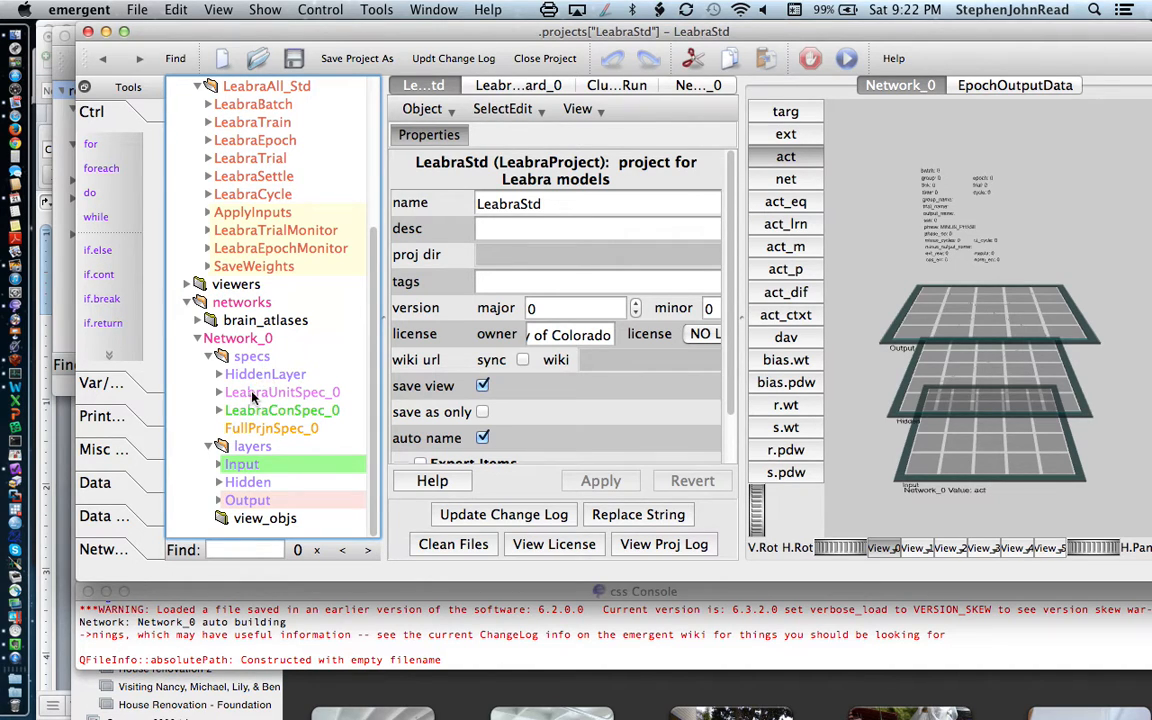
pyautogui.moveTo(250, 384)
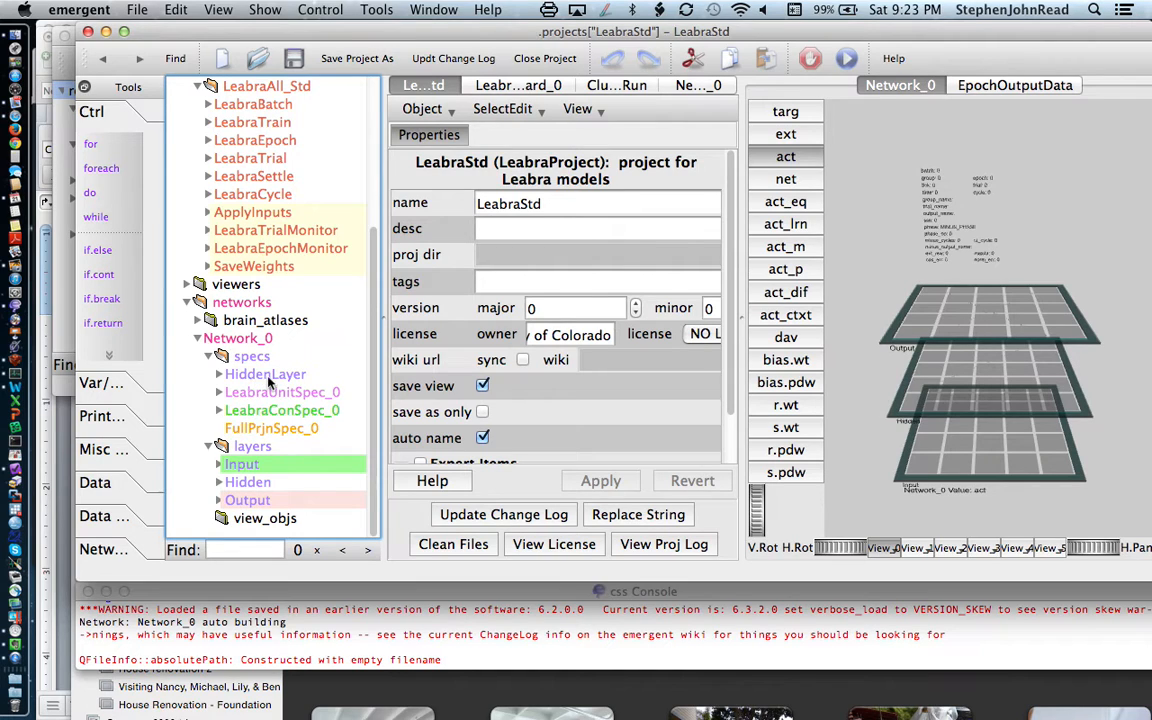
pyautogui.moveTo(308, 395)
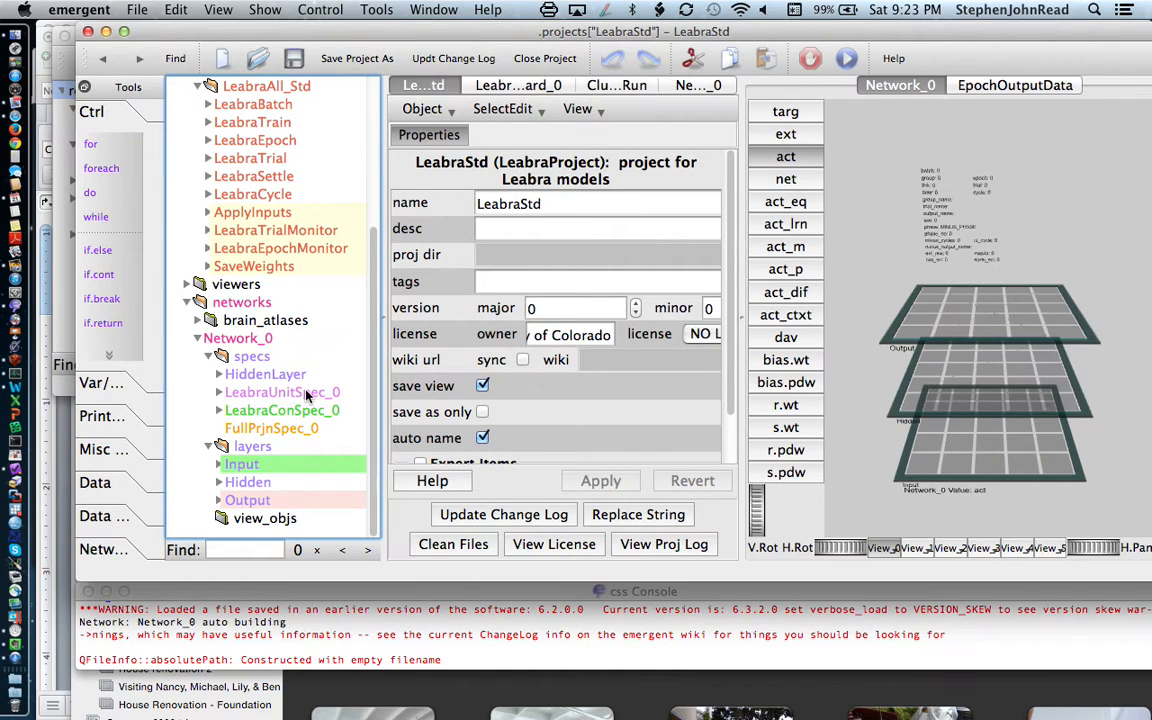
pyautogui.moveTo(310, 398)
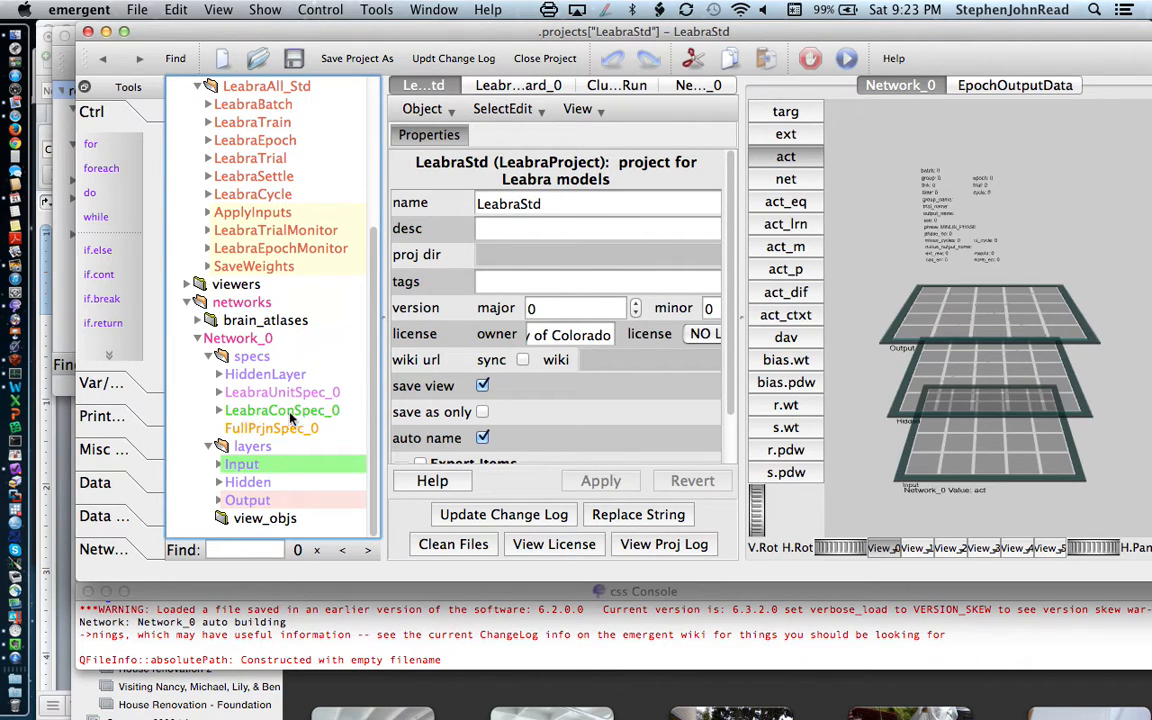
pyautogui.moveTo(337, 392)
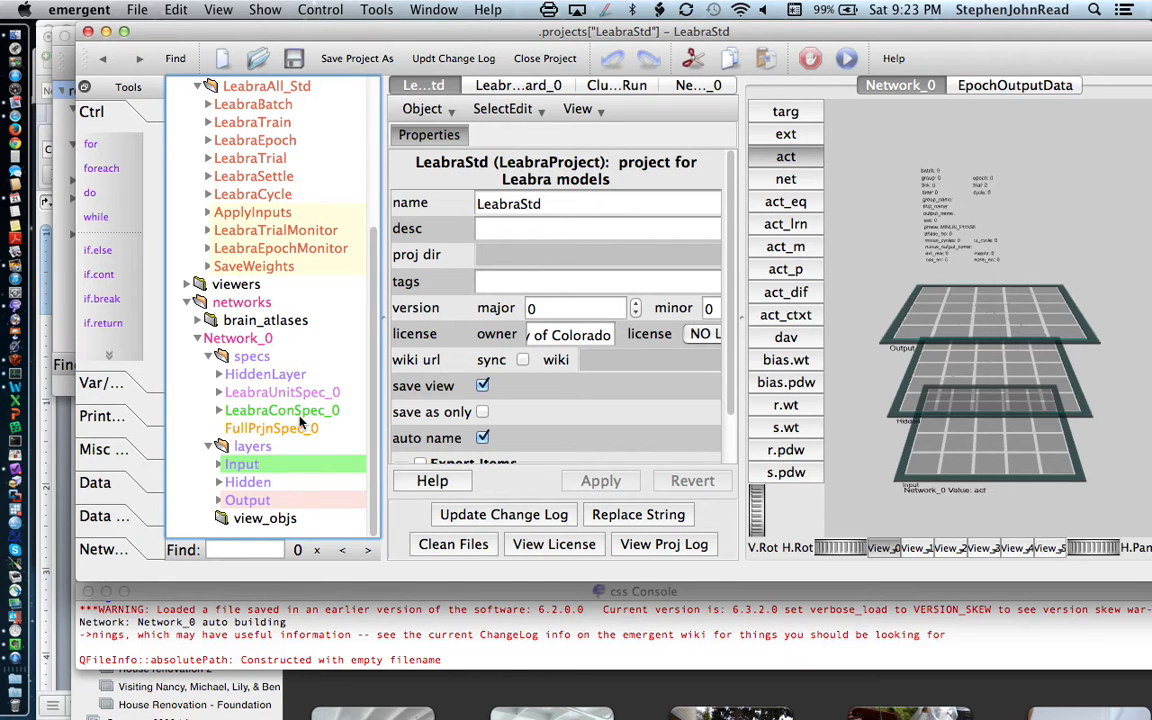
pyautogui.moveTo(308, 438)
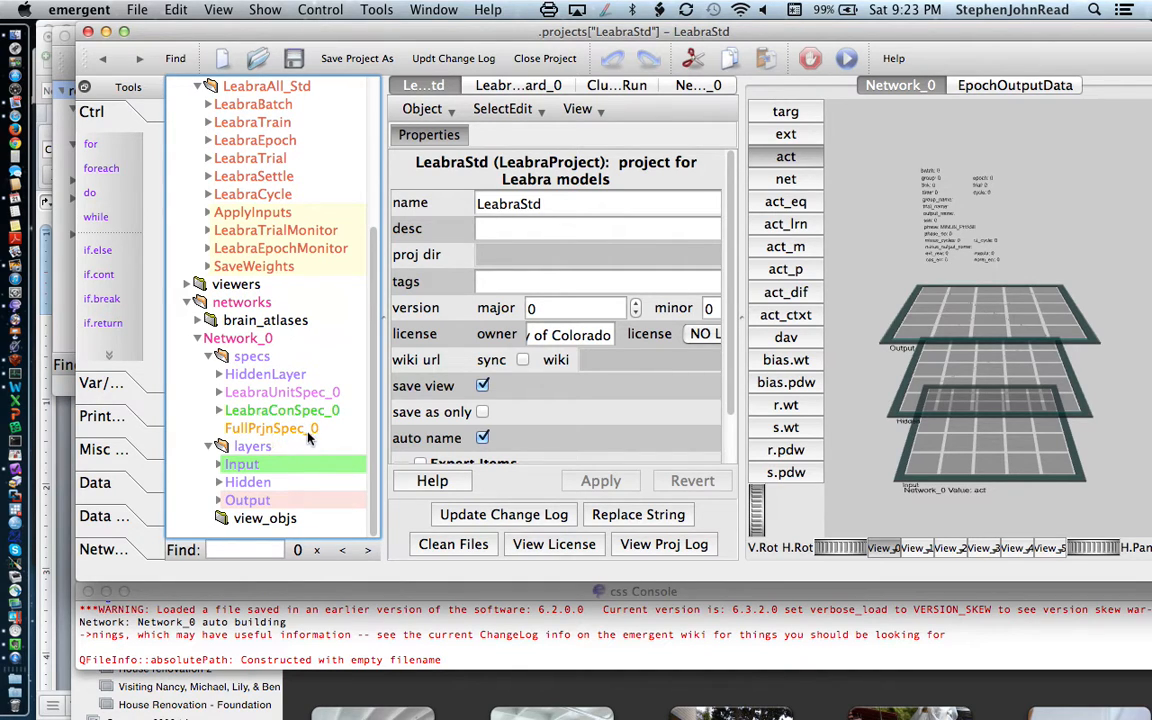
pyautogui.moveTo(300, 440)
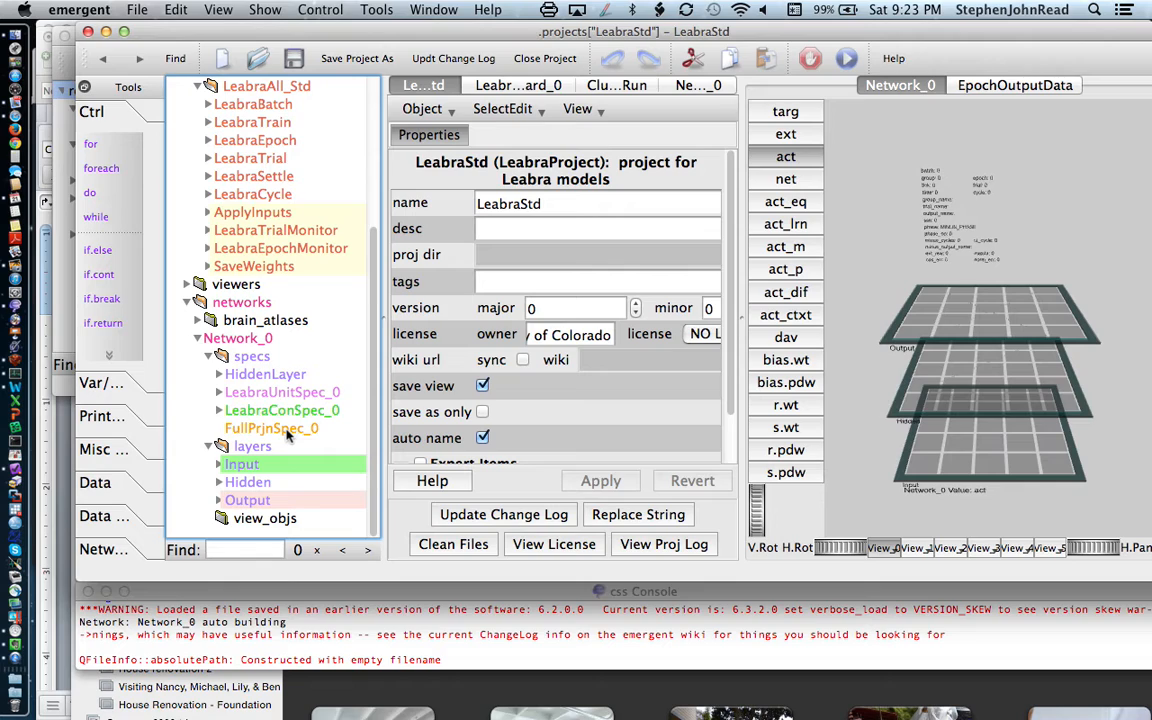
pyautogui.moveTo(300, 432)
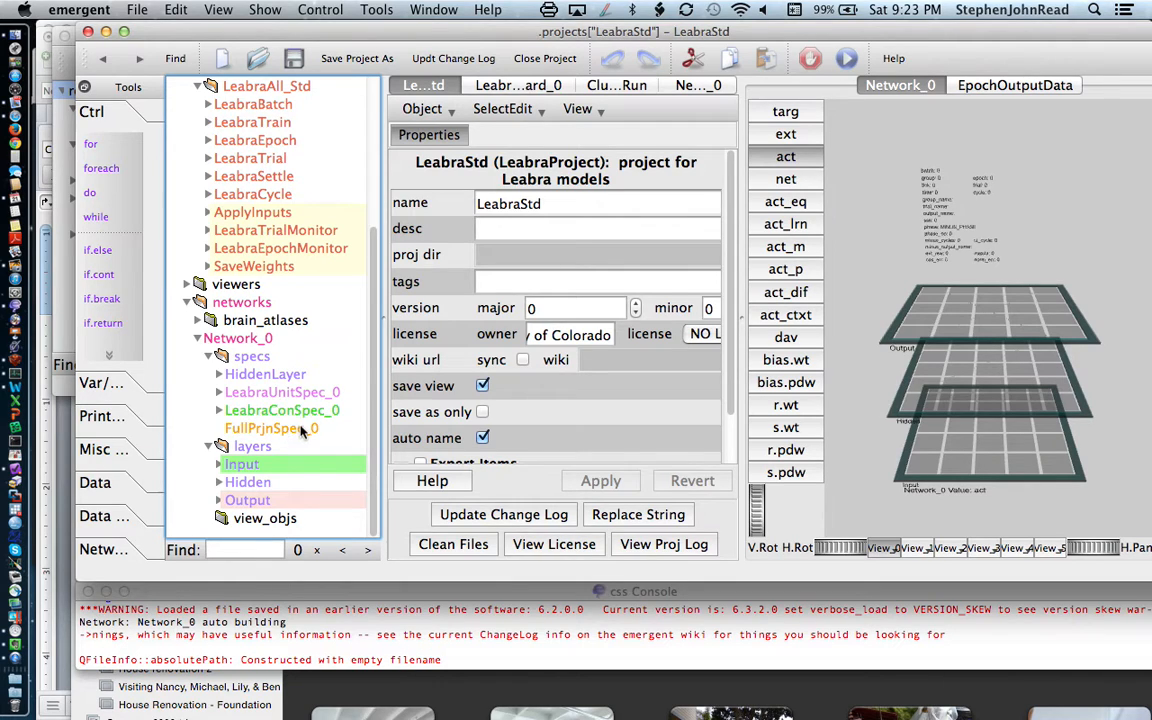
pyautogui.moveTo(351, 334)
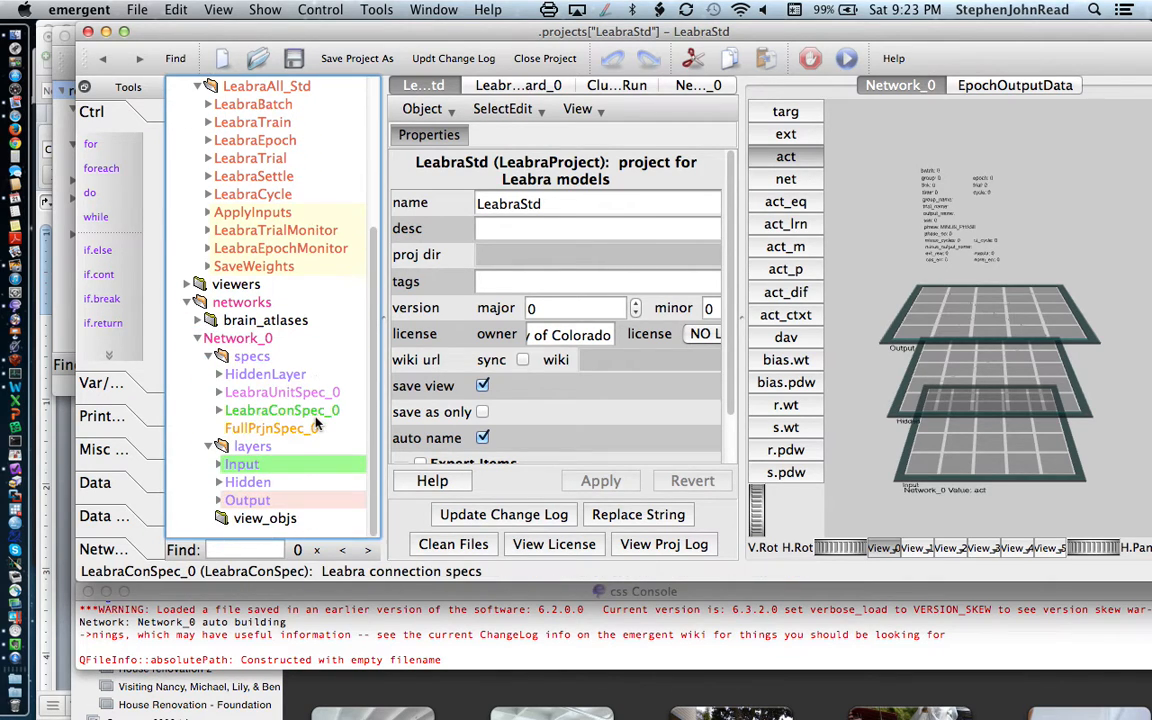
pyautogui.moveTo(238, 343)
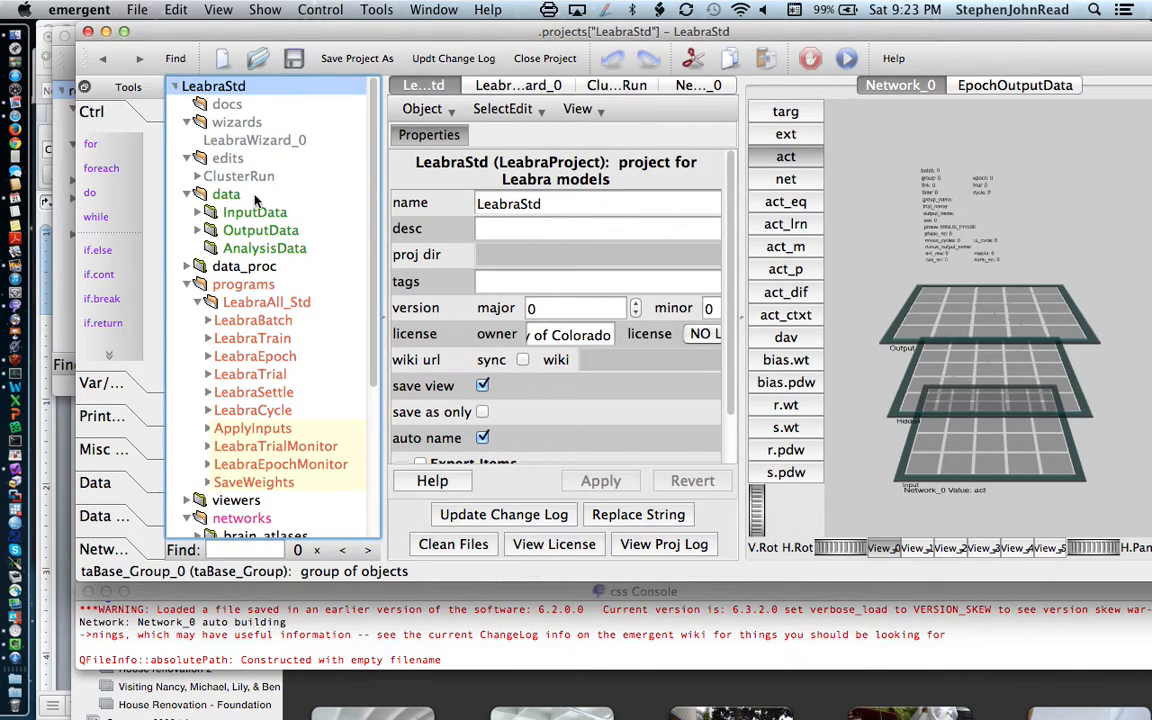
pyautogui.moveTo(322, 252)
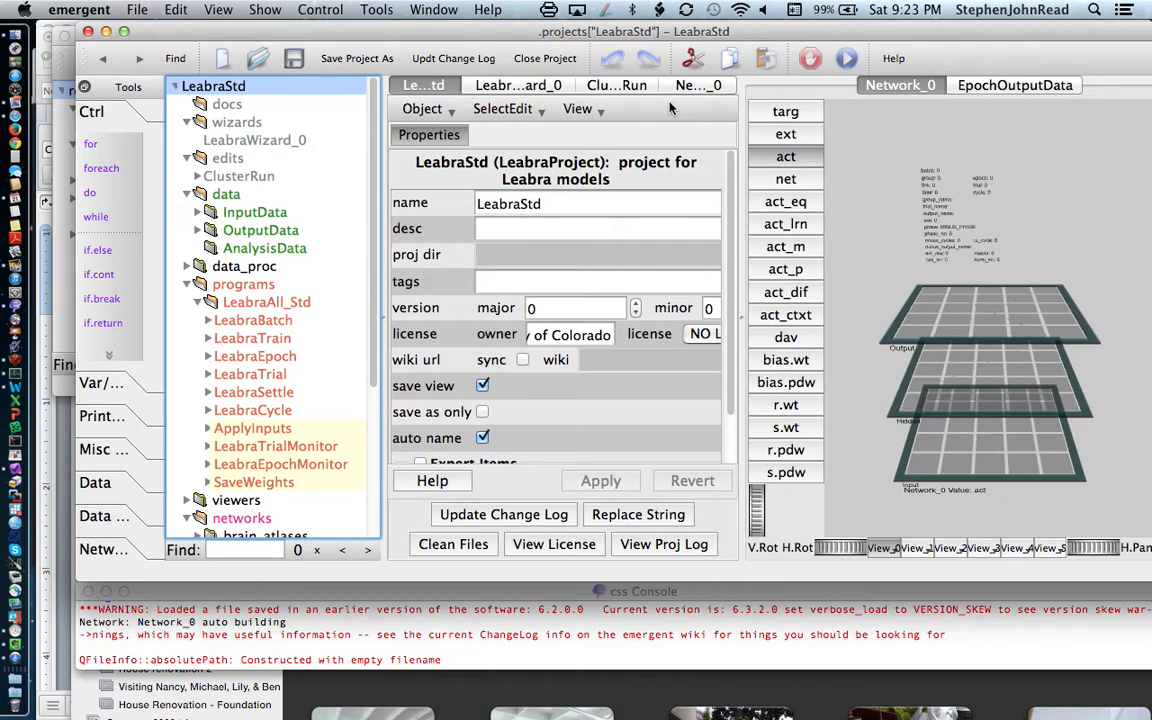
pyautogui.moveTo(654, 134)
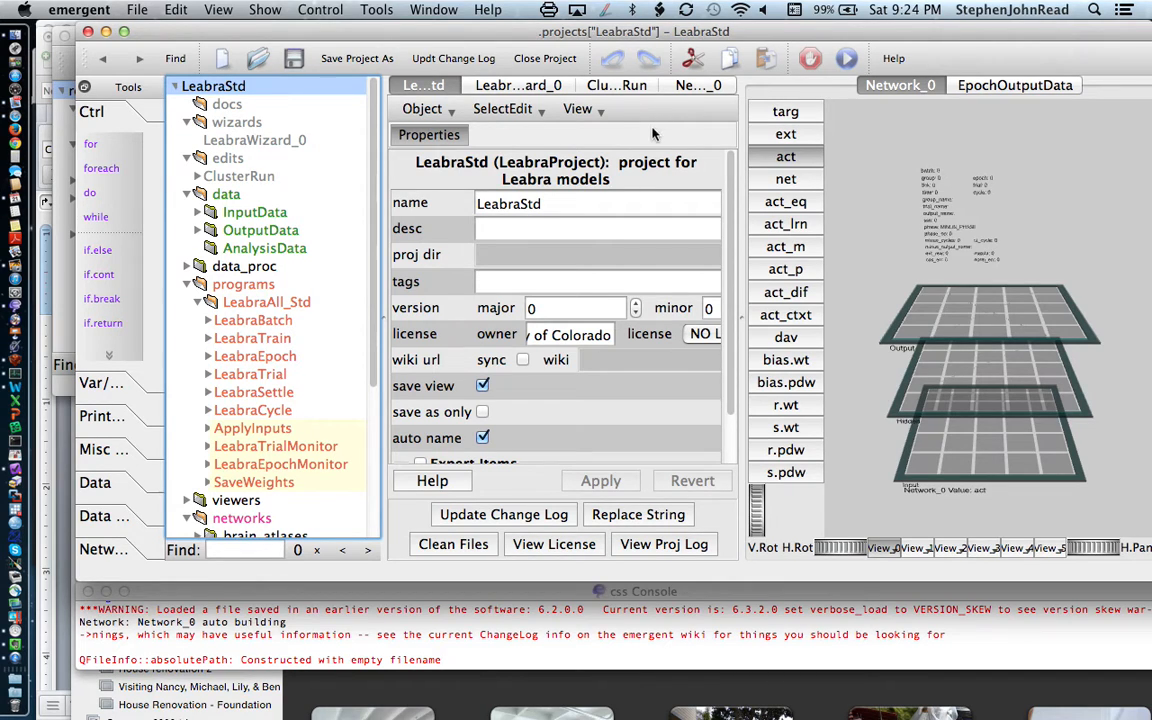
pyautogui.moveTo(525, 92)
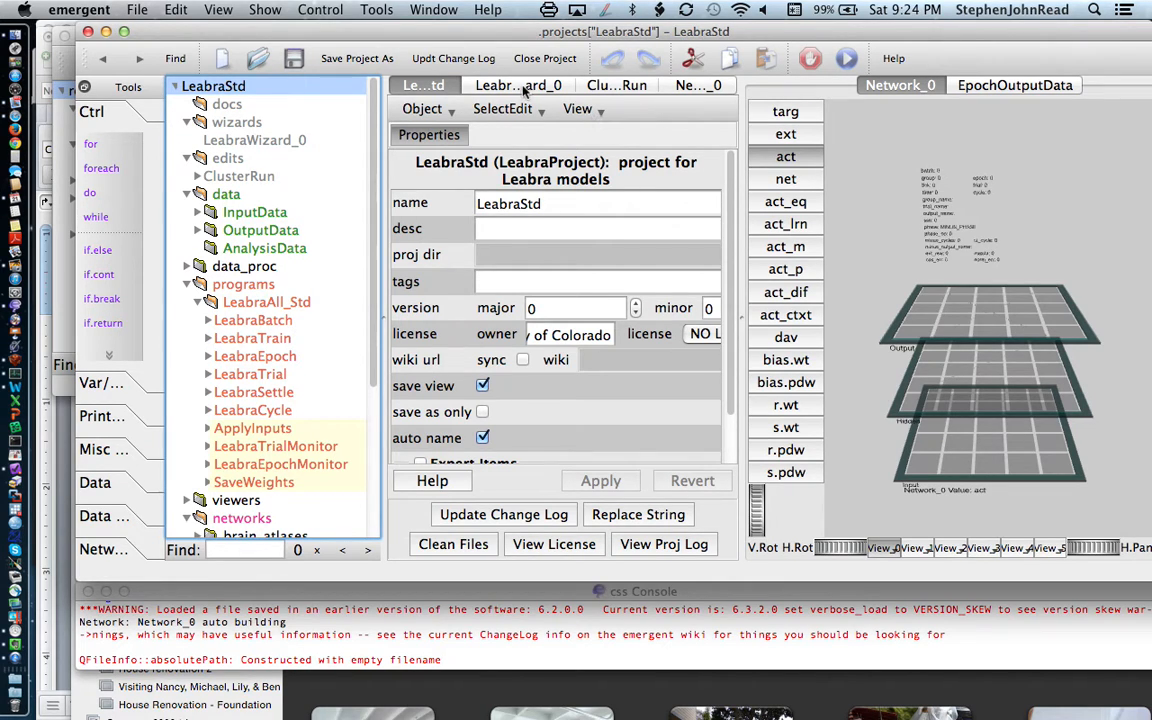
pyautogui.moveTo(504, 108)
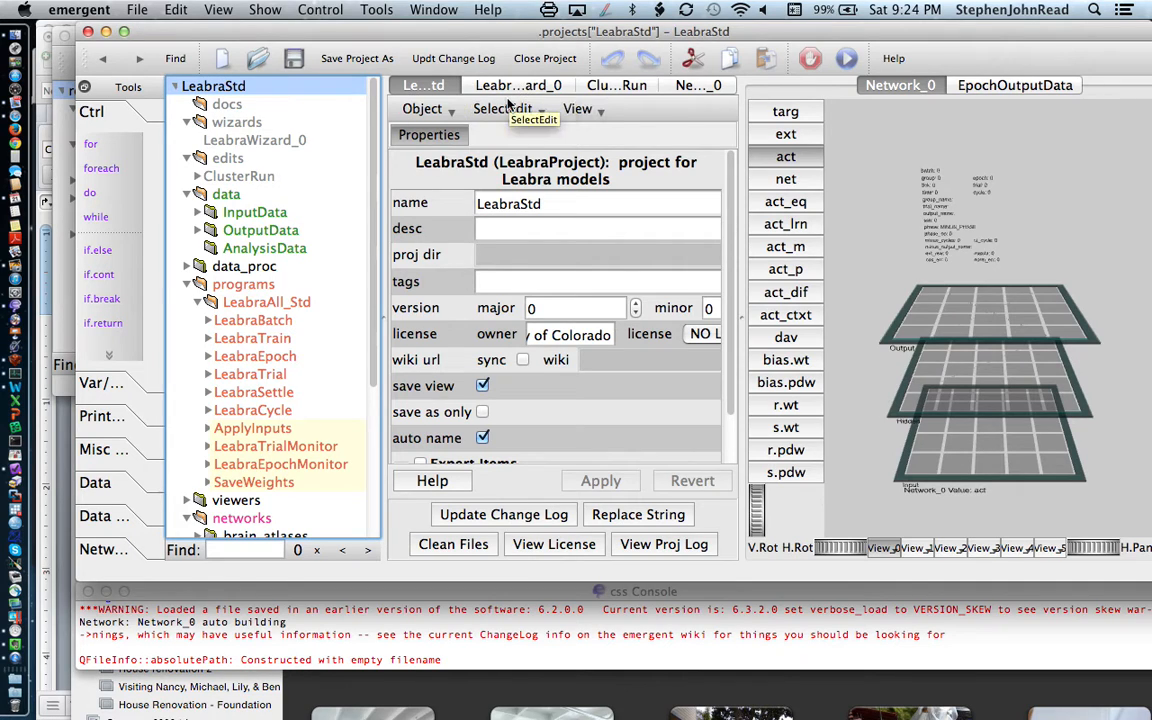
pyautogui.moveTo(515, 95)
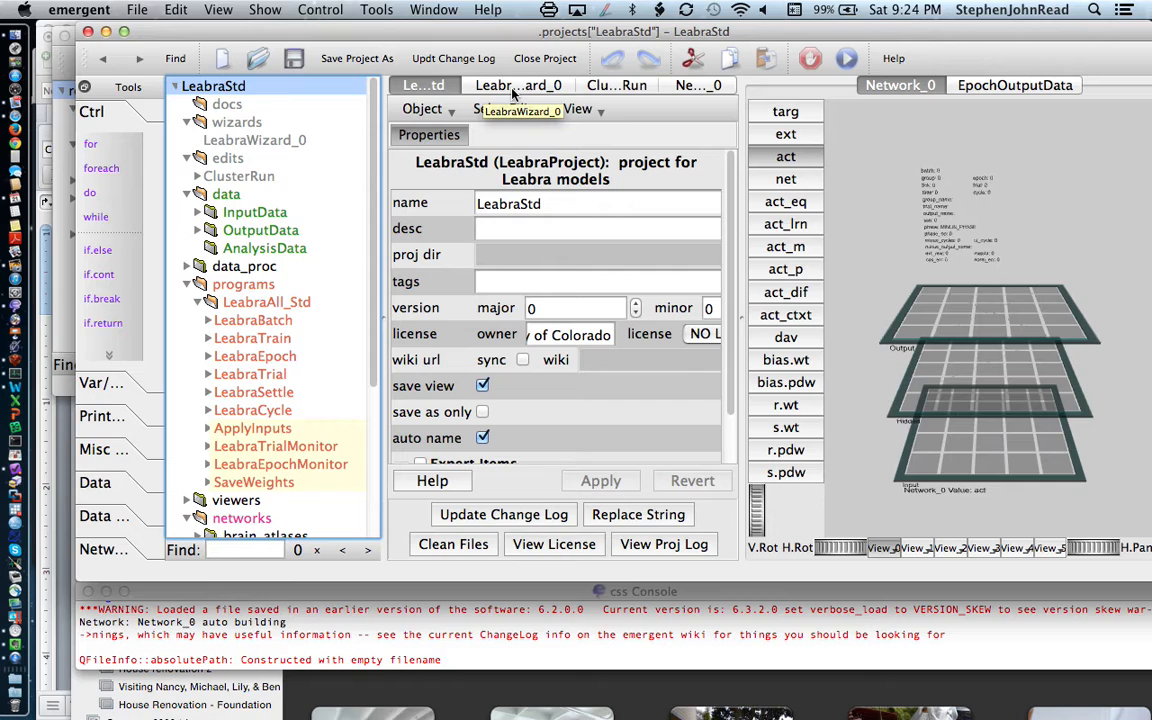
pyautogui.moveTo(685, 120)
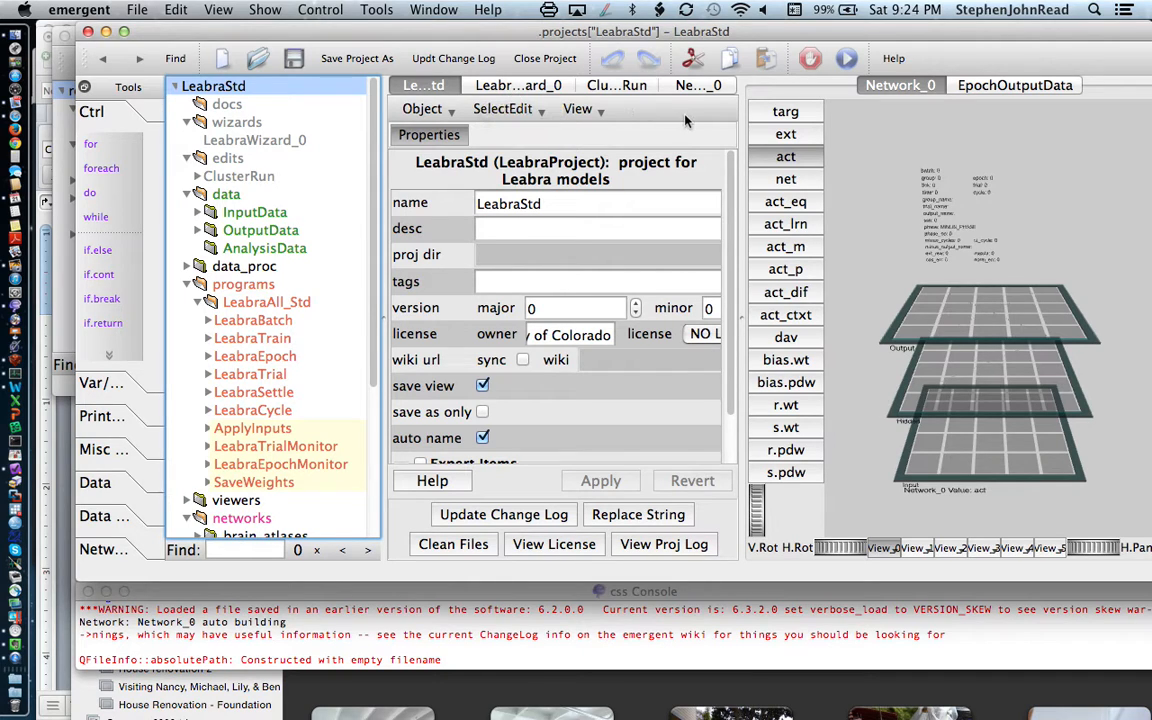
pyautogui.moveTo(559, 118)
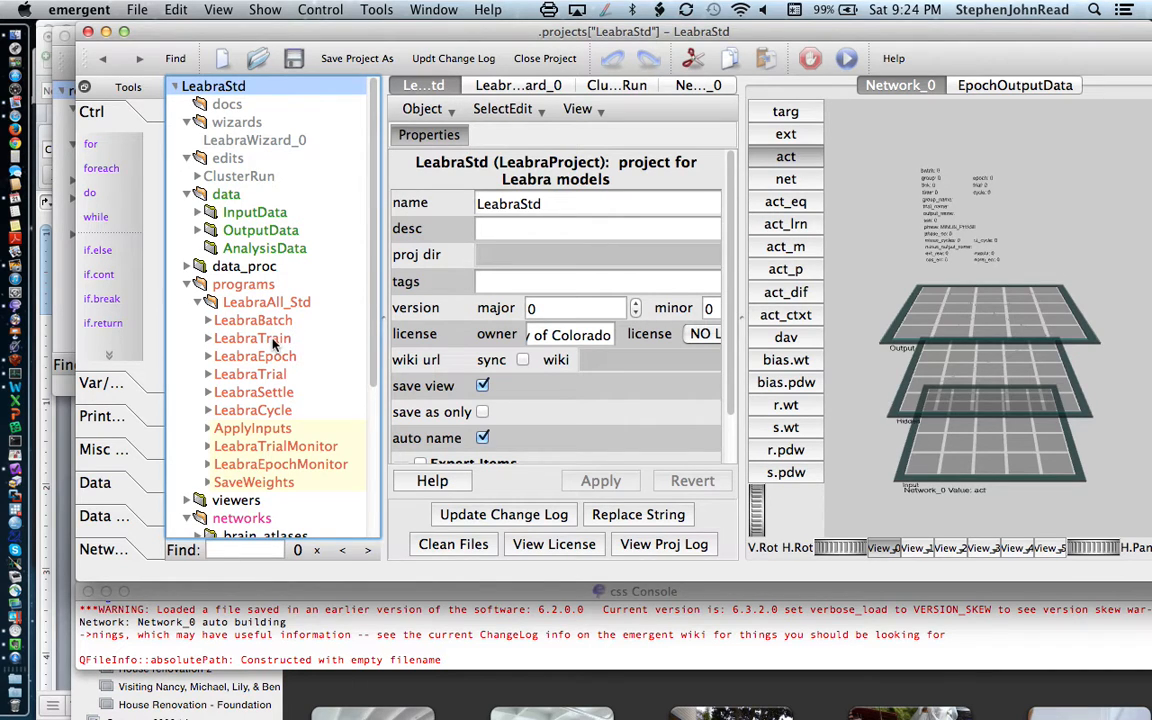
# Step: Inspect the LeabraTrain program panel, then open LeabraEpoch's network, input data and trial settings
pyautogui.click(252, 337)
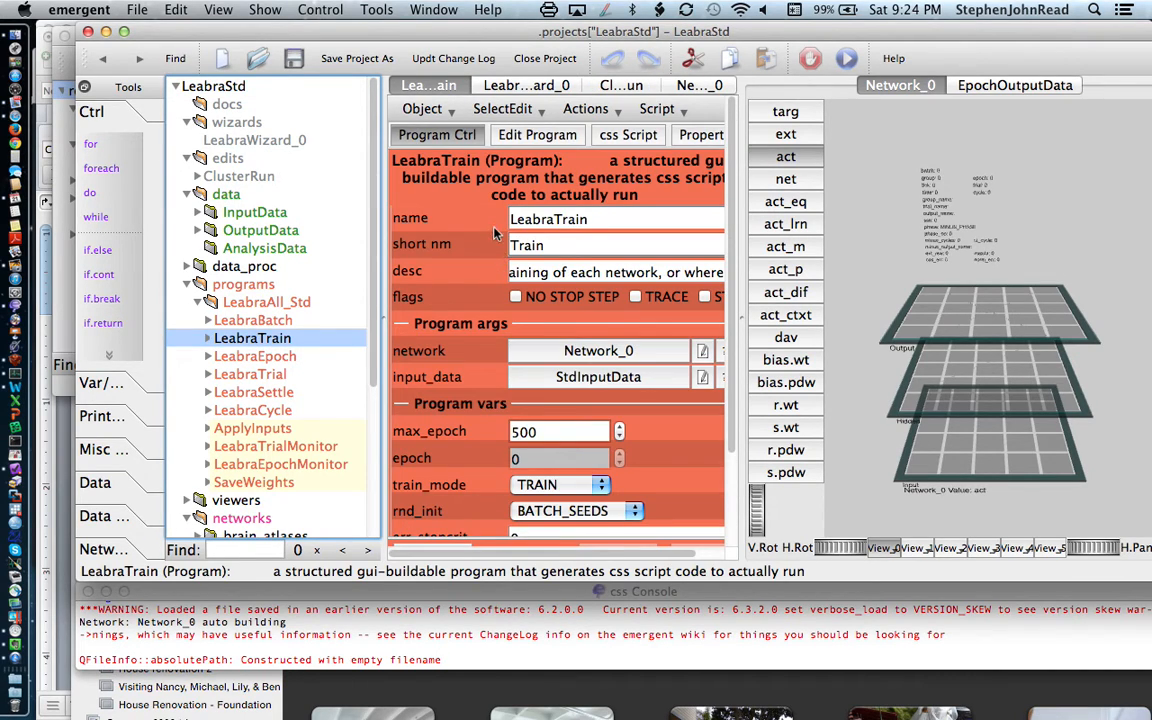
pyautogui.scroll(-3)
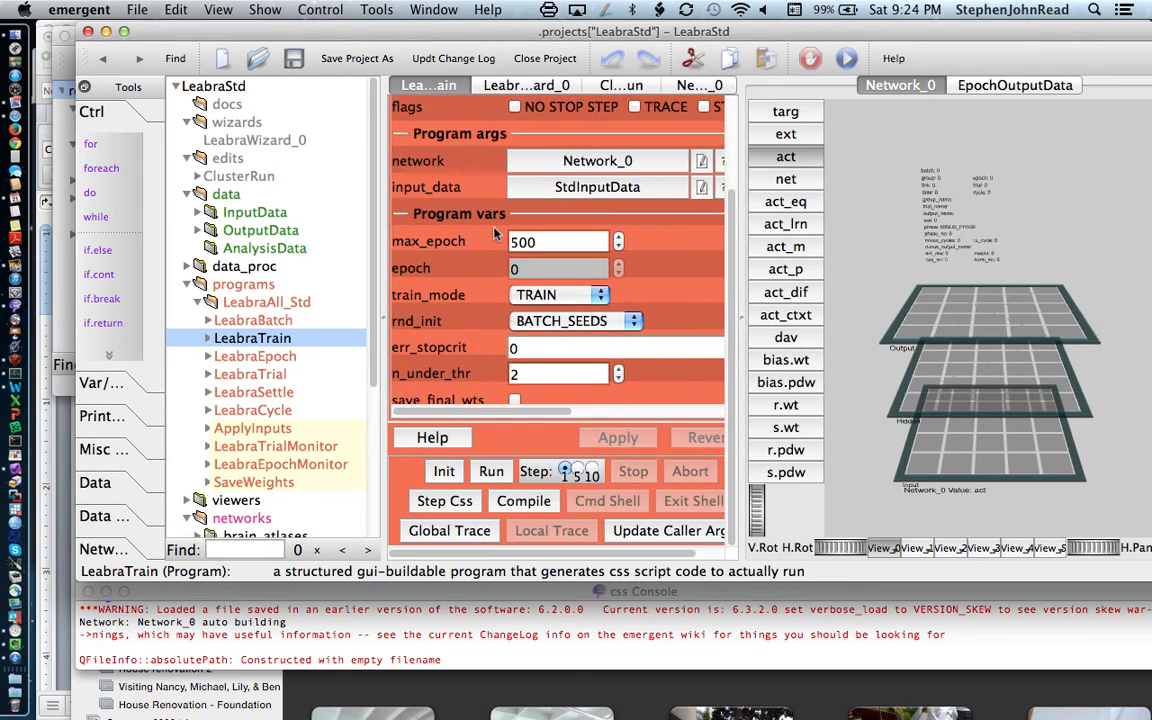
pyautogui.scroll(-3)
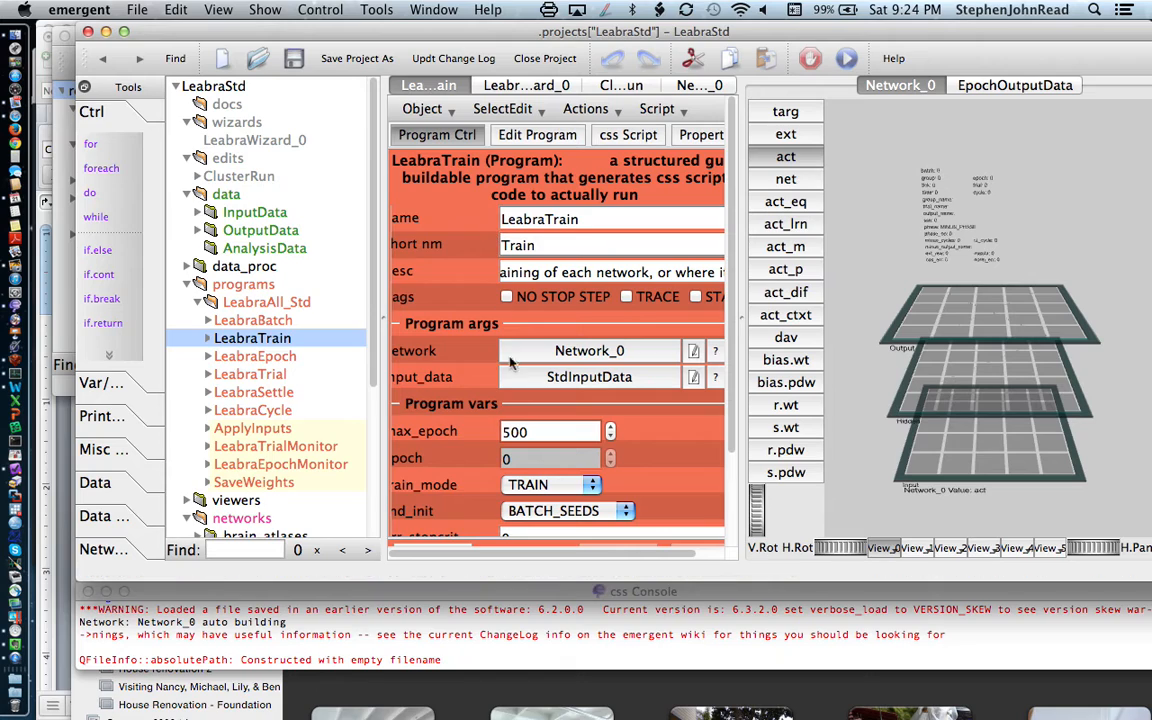
pyautogui.moveTo(434, 448)
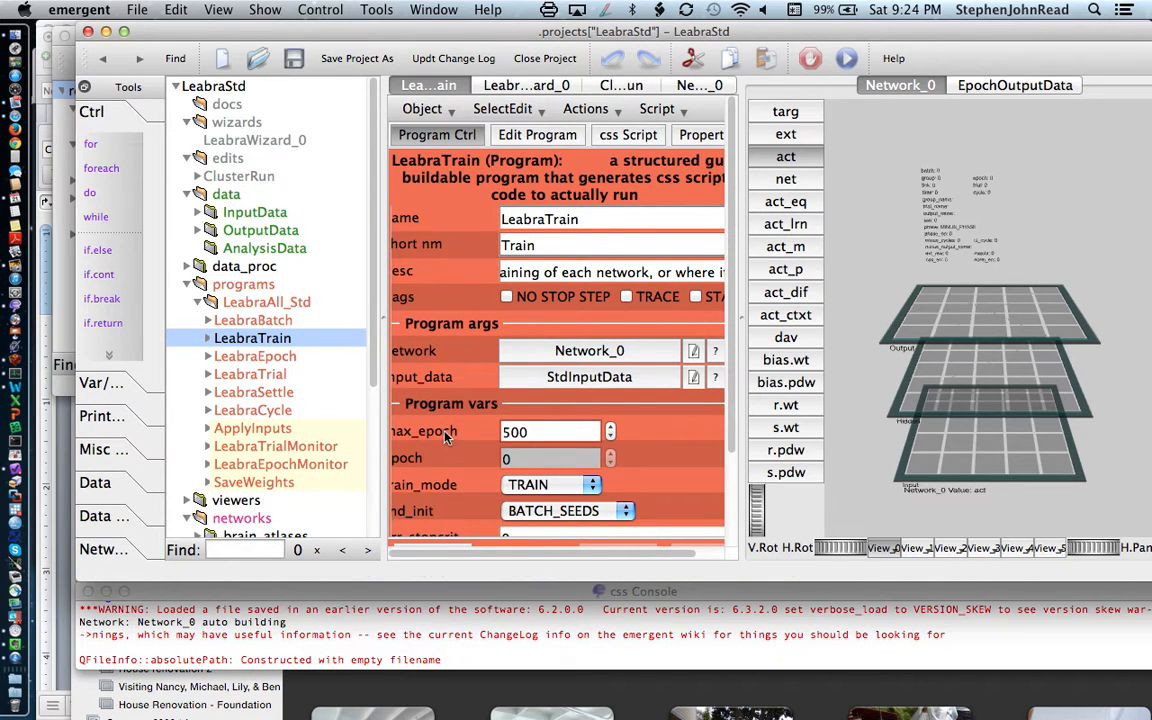
pyautogui.moveTo(640, 455)
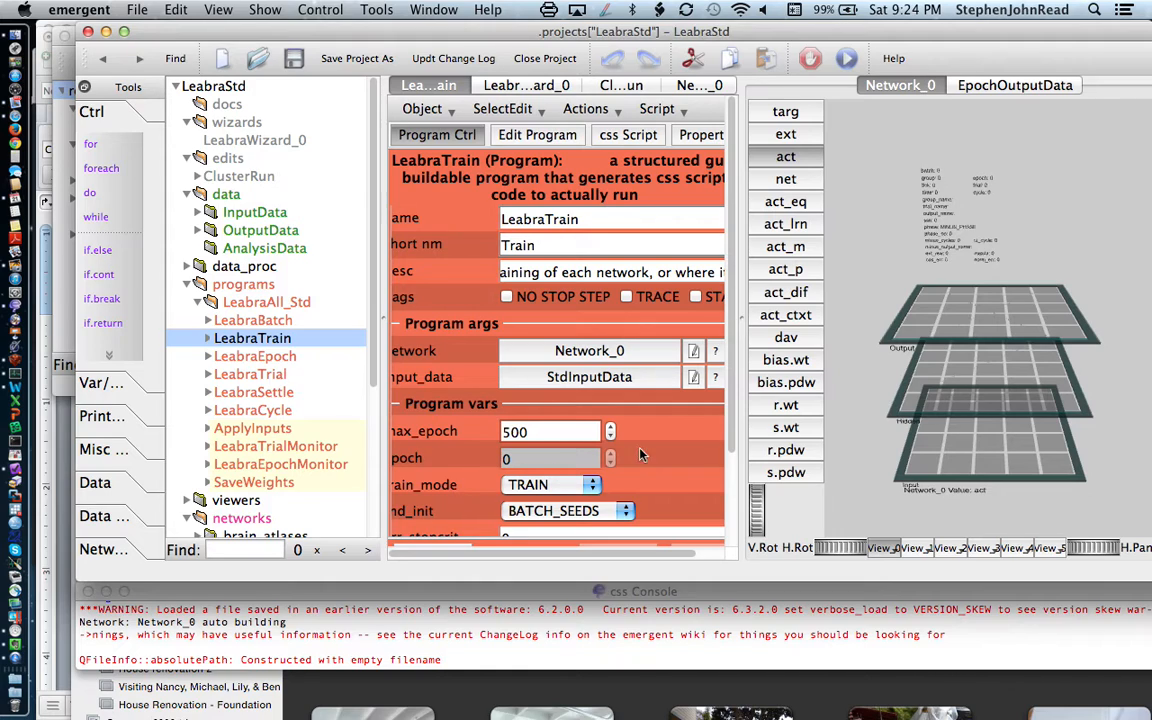
pyautogui.moveTo(435, 387)
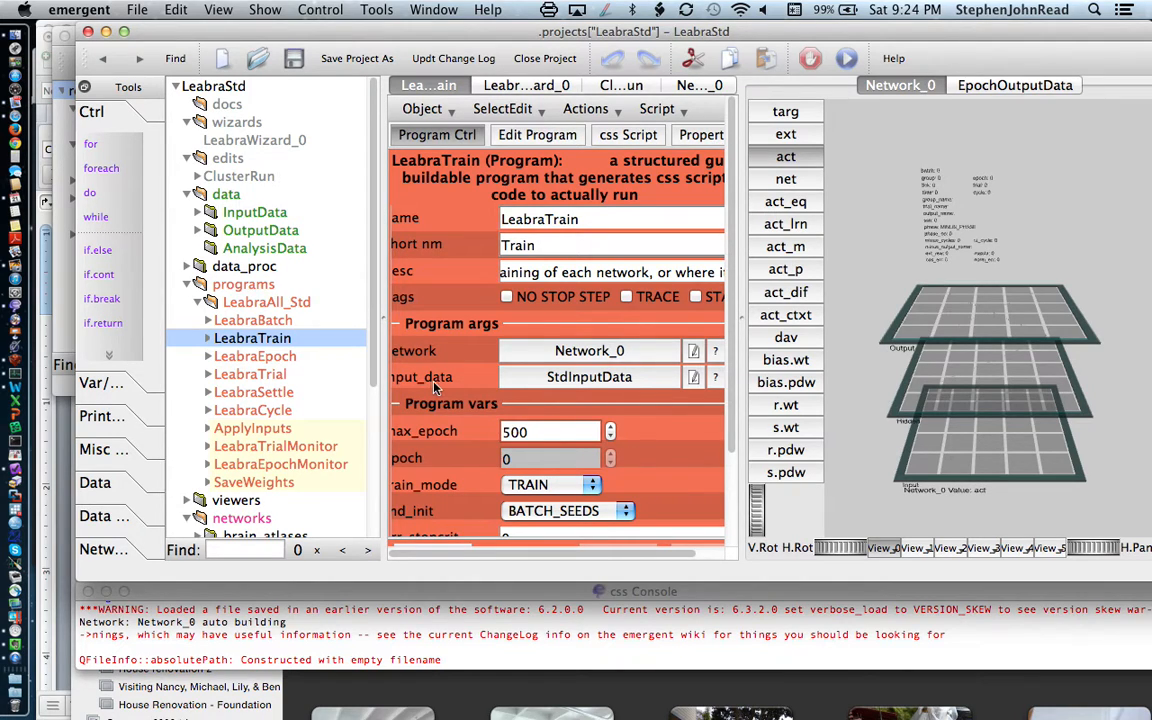
pyautogui.moveTo(533, 378)
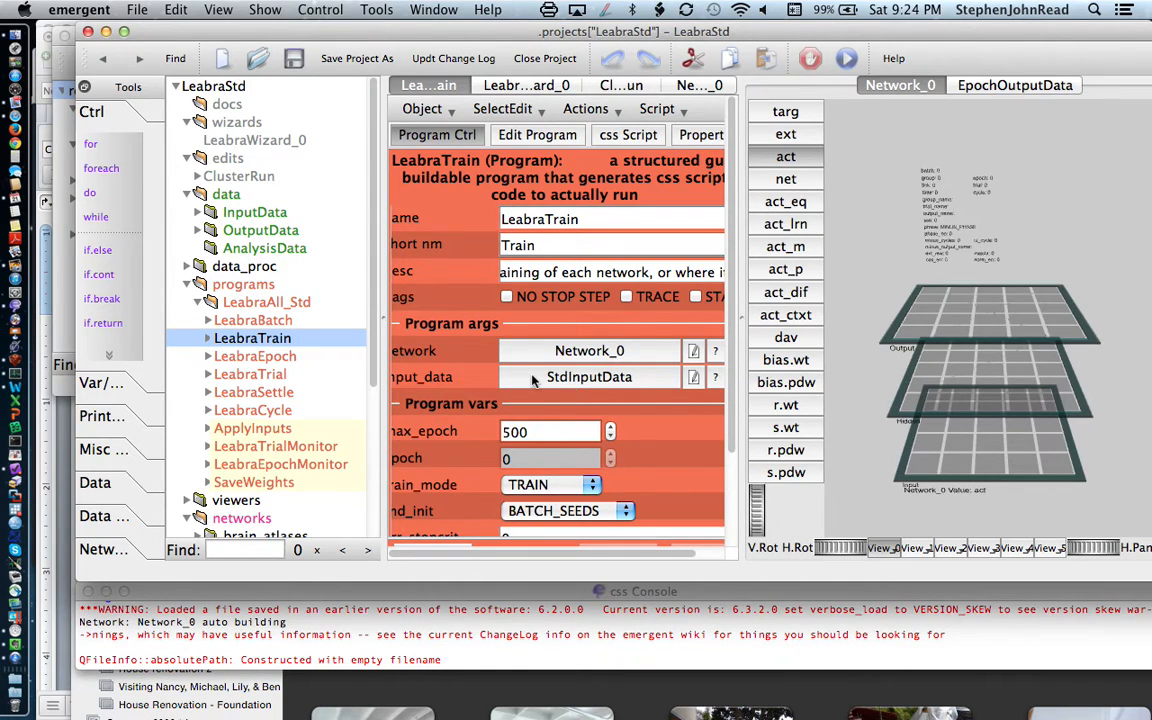
pyautogui.moveTo(575, 335)
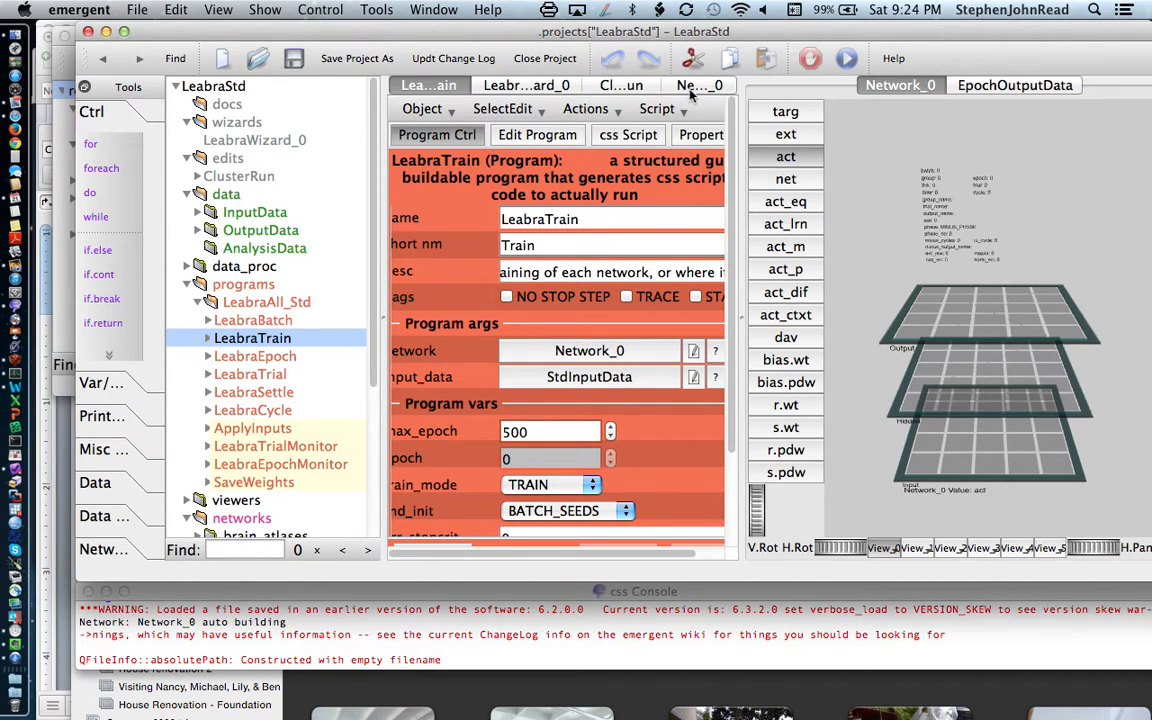
pyautogui.click(255, 356)
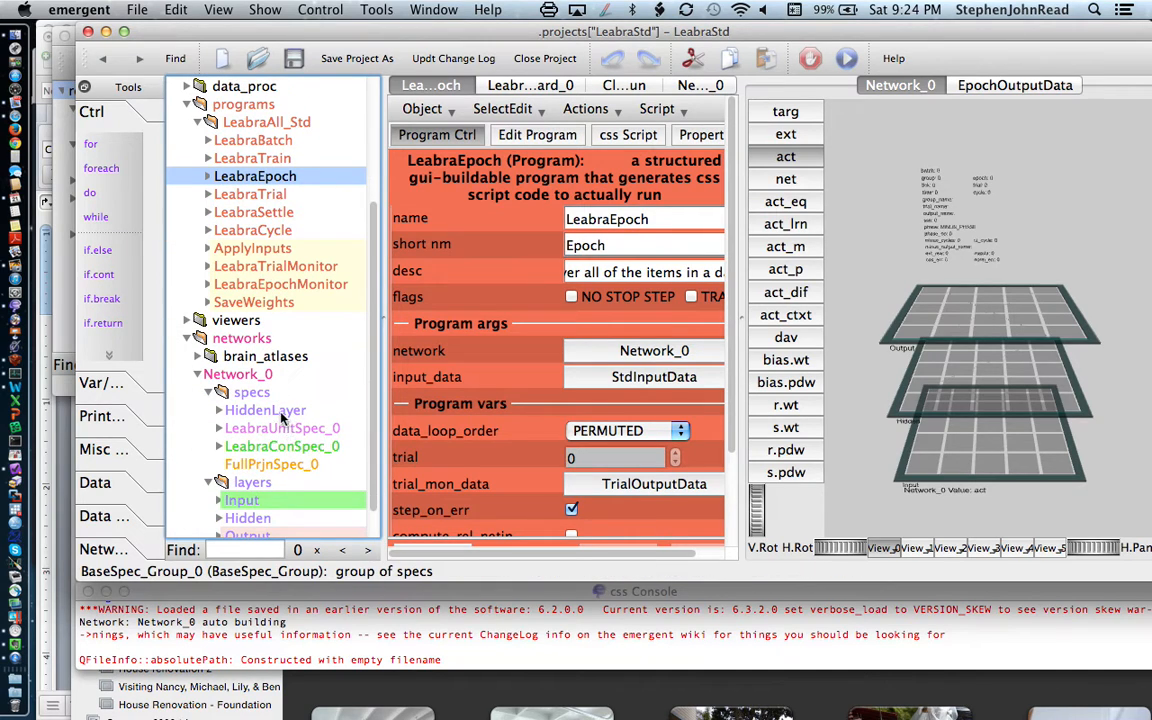
# Step: Open the HiddenLayer spec showing its inhibition type, kwta and clamp settings
pyautogui.click(265, 410)
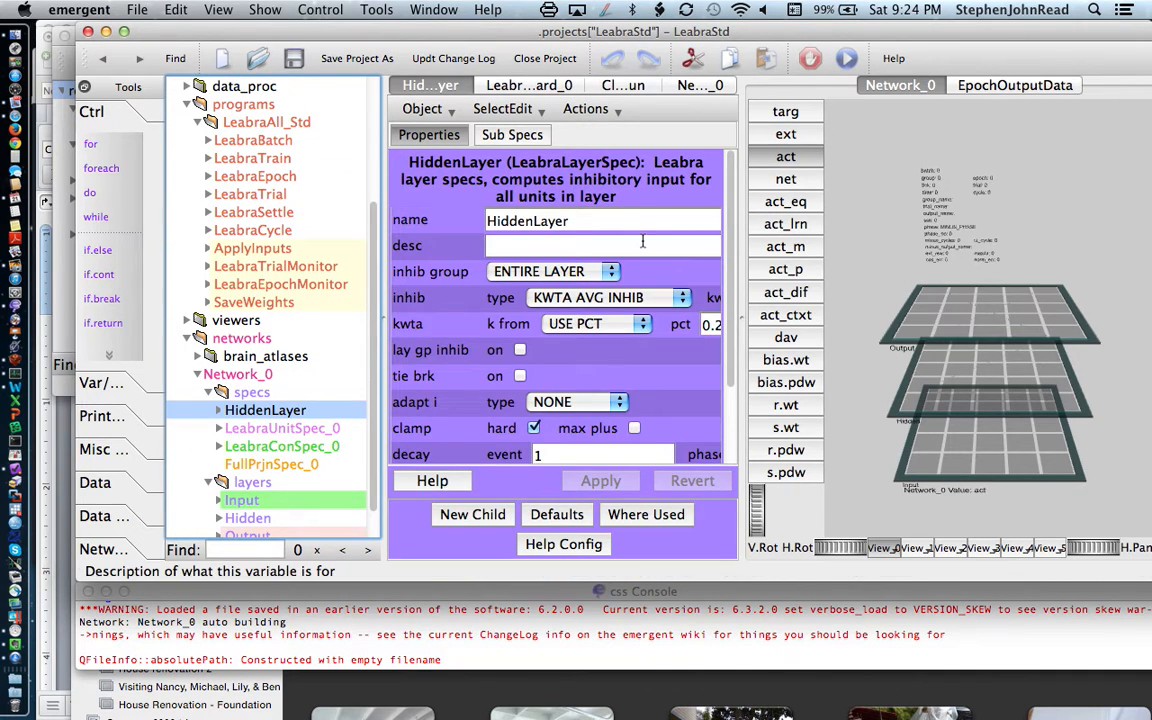
pyautogui.moveTo(470, 350)
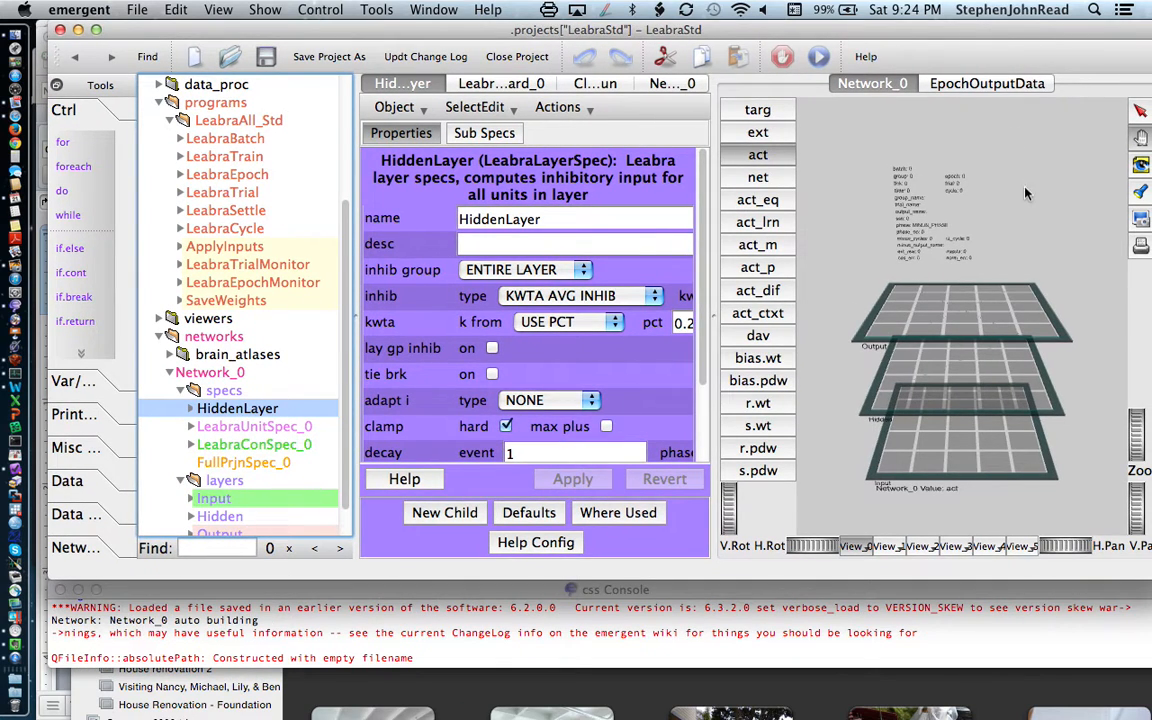
pyautogui.moveTo(1018, 245)
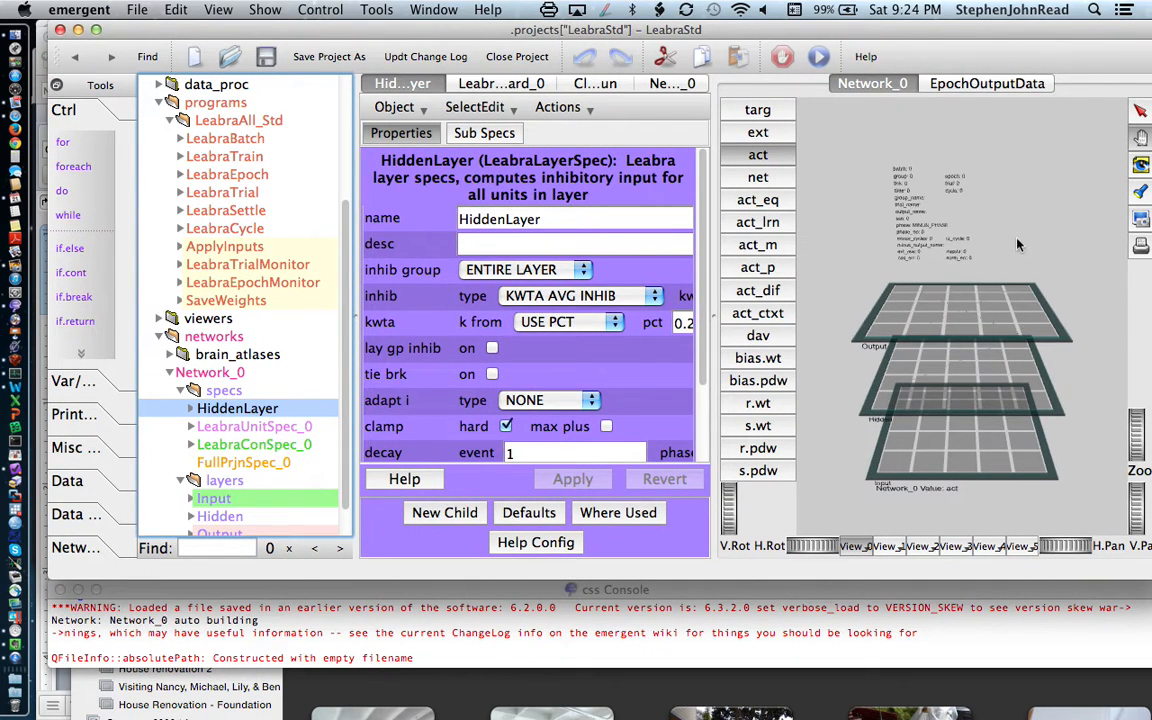
pyautogui.moveTo(1062, 183)
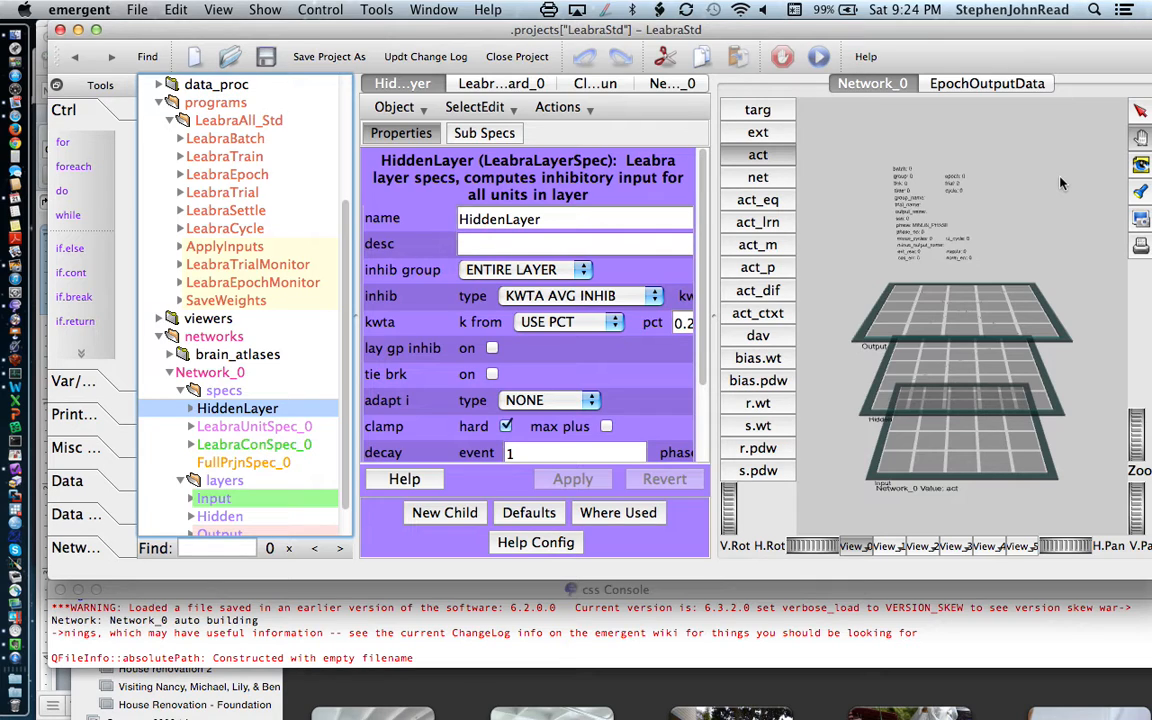
pyautogui.moveTo(951, 339)
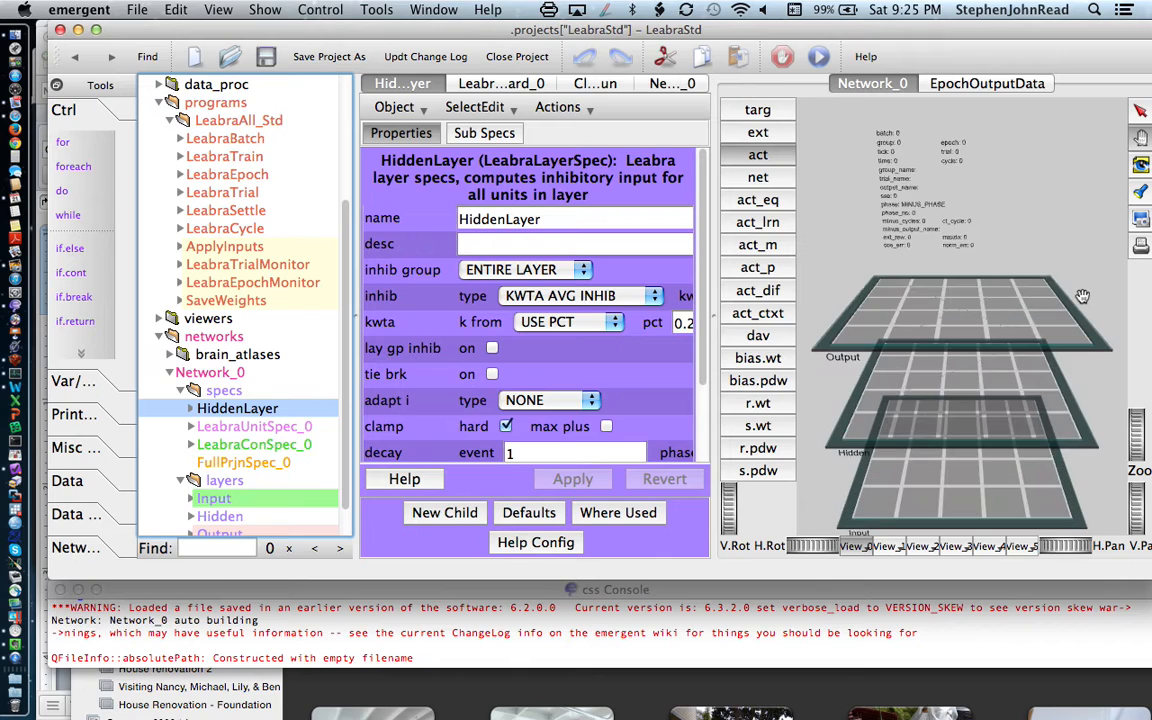
pyautogui.moveTo(838, 530)
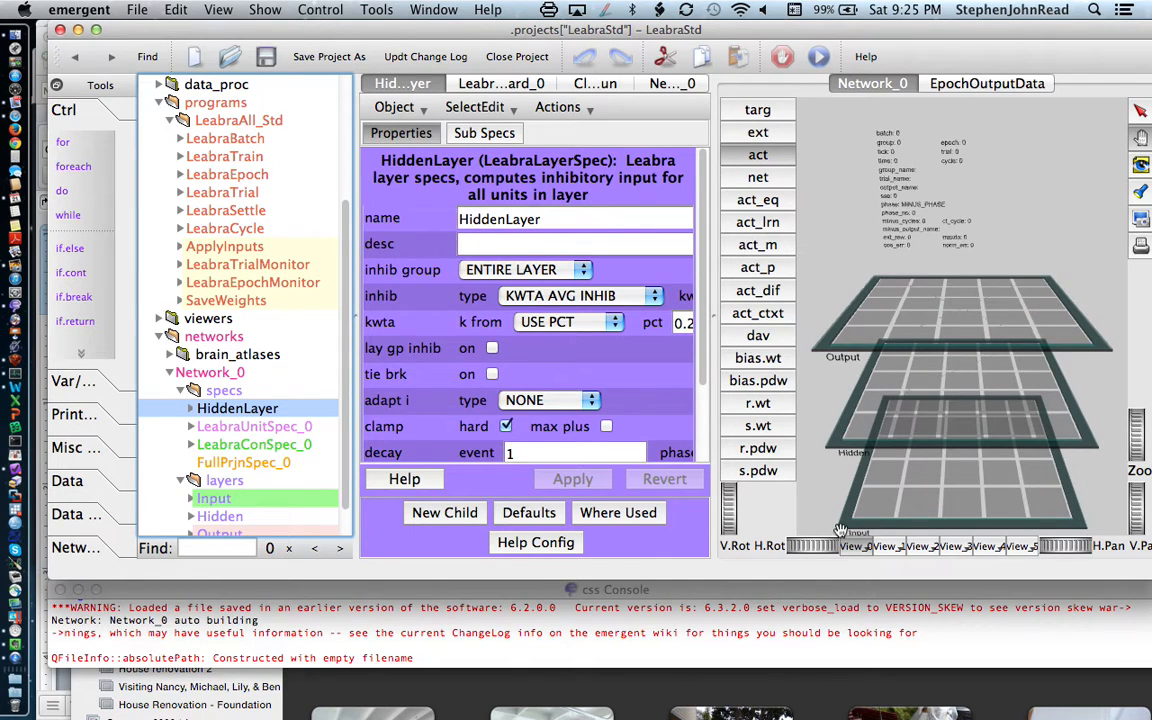
pyautogui.moveTo(1040, 470)
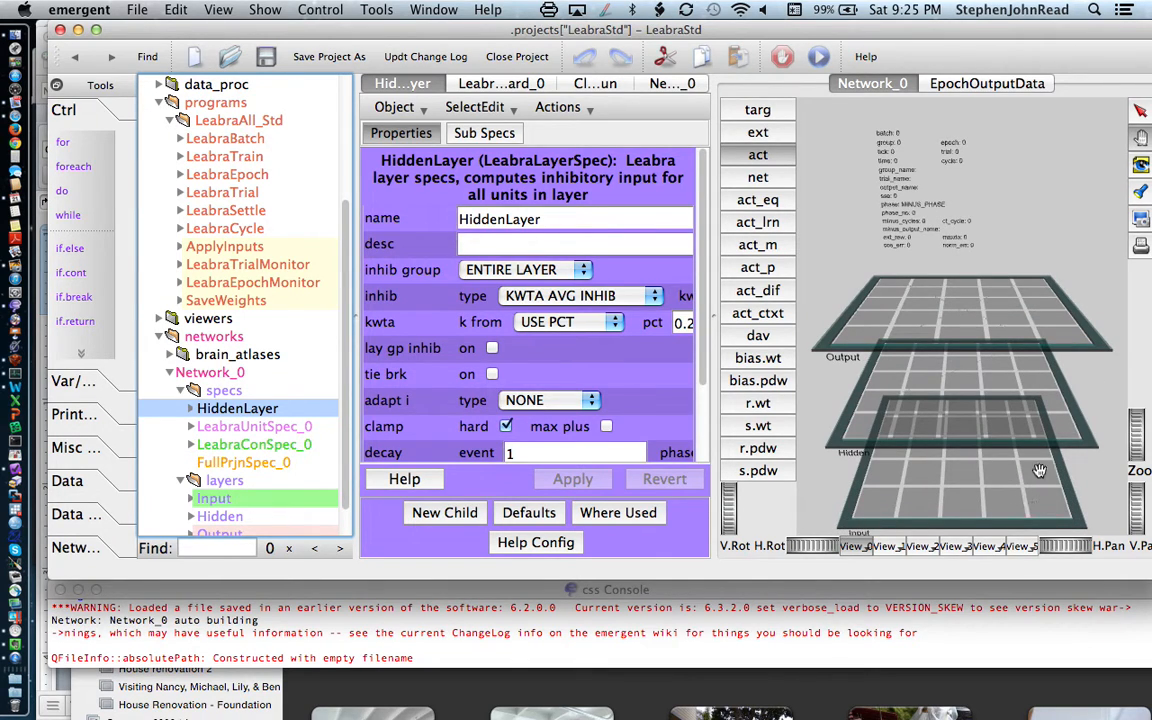
pyautogui.moveTo(1043, 441)
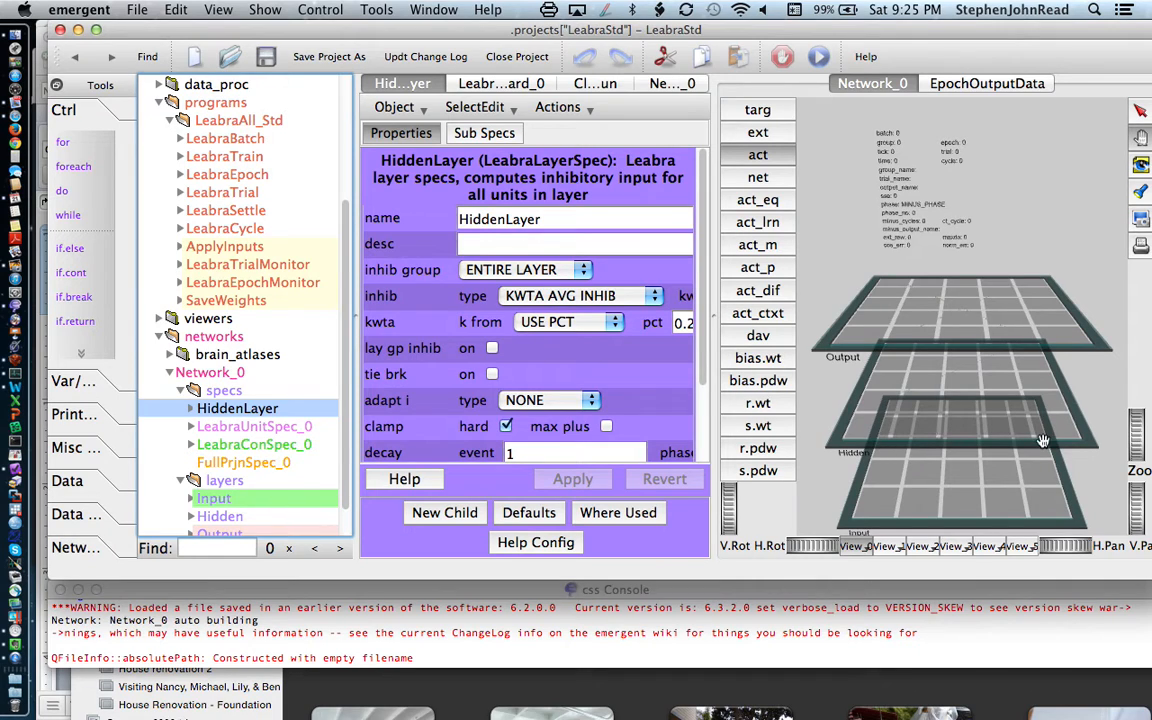
pyautogui.moveTo(898, 393)
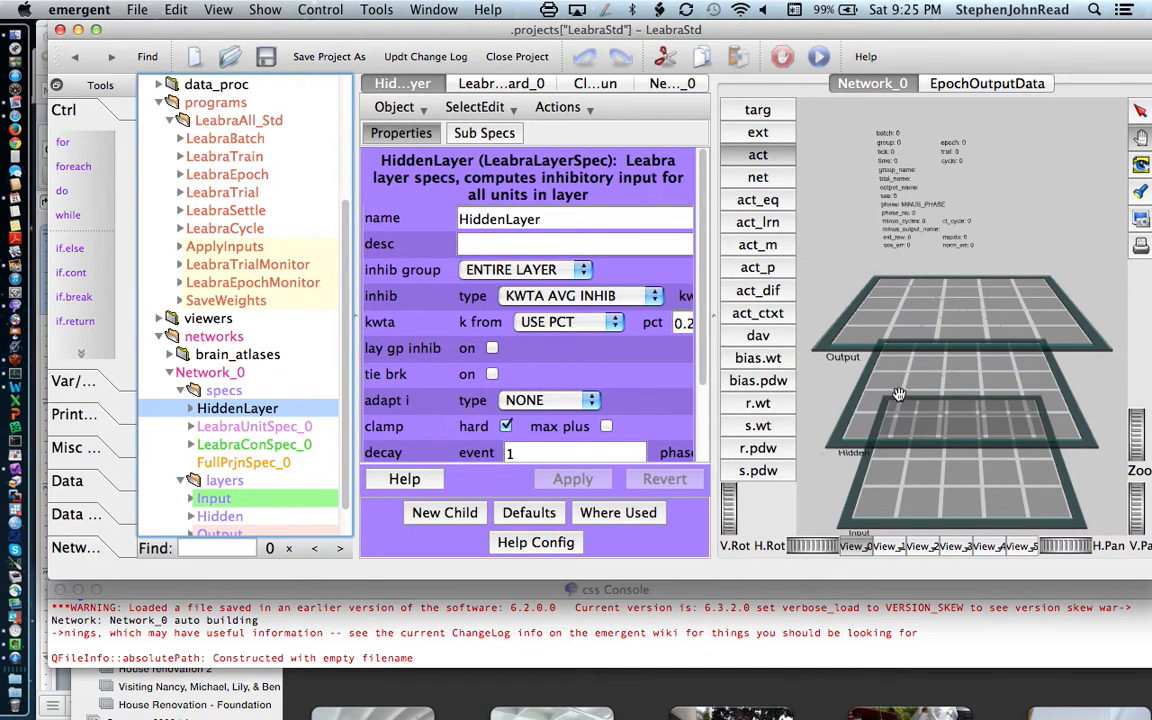
pyautogui.moveTo(1047, 413)
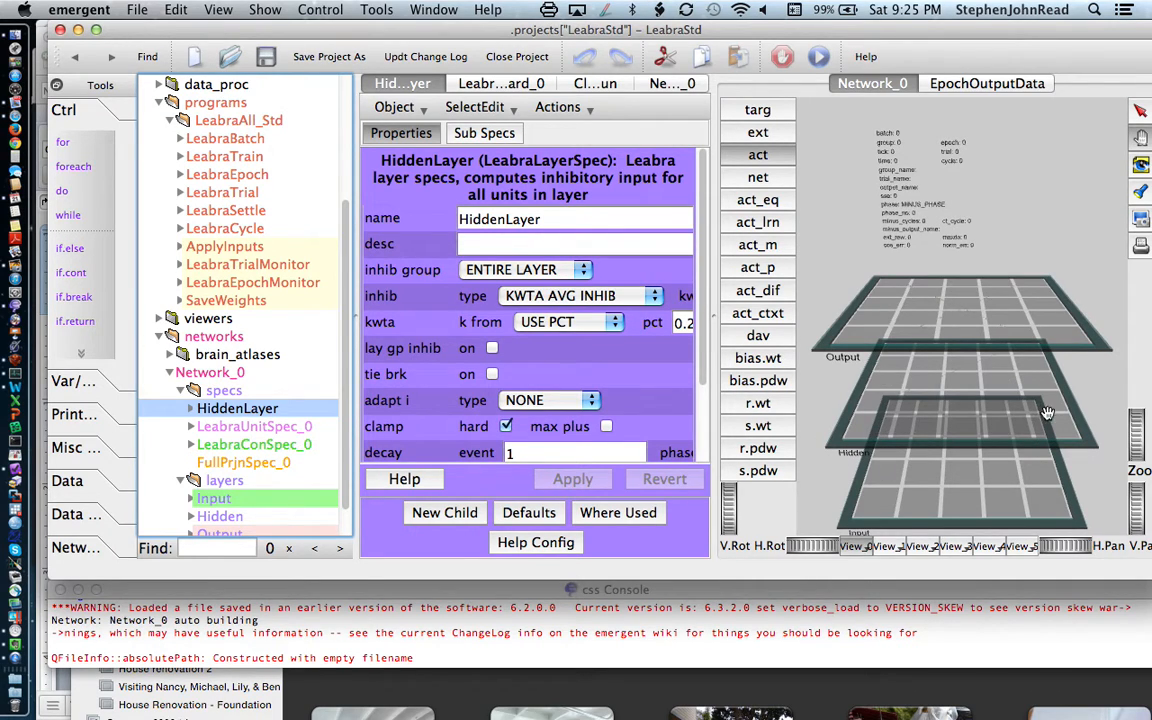
pyautogui.moveTo(1080, 247)
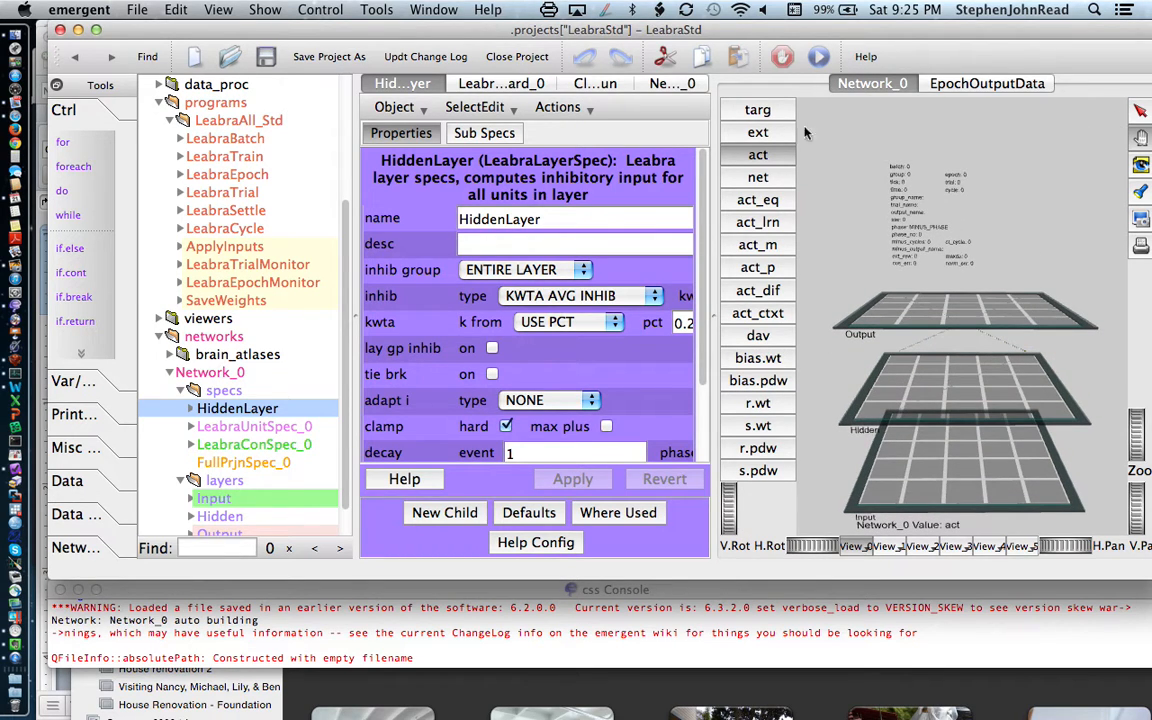
pyautogui.moveTo(767, 178)
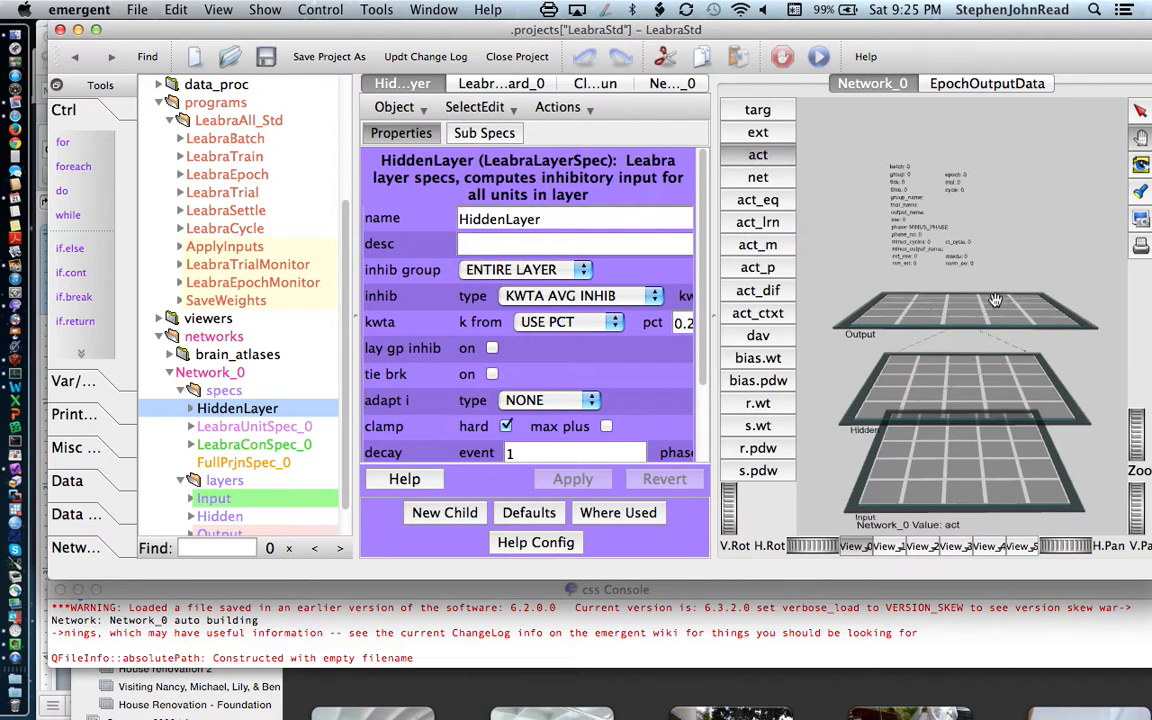
pyautogui.moveTo(975, 308)
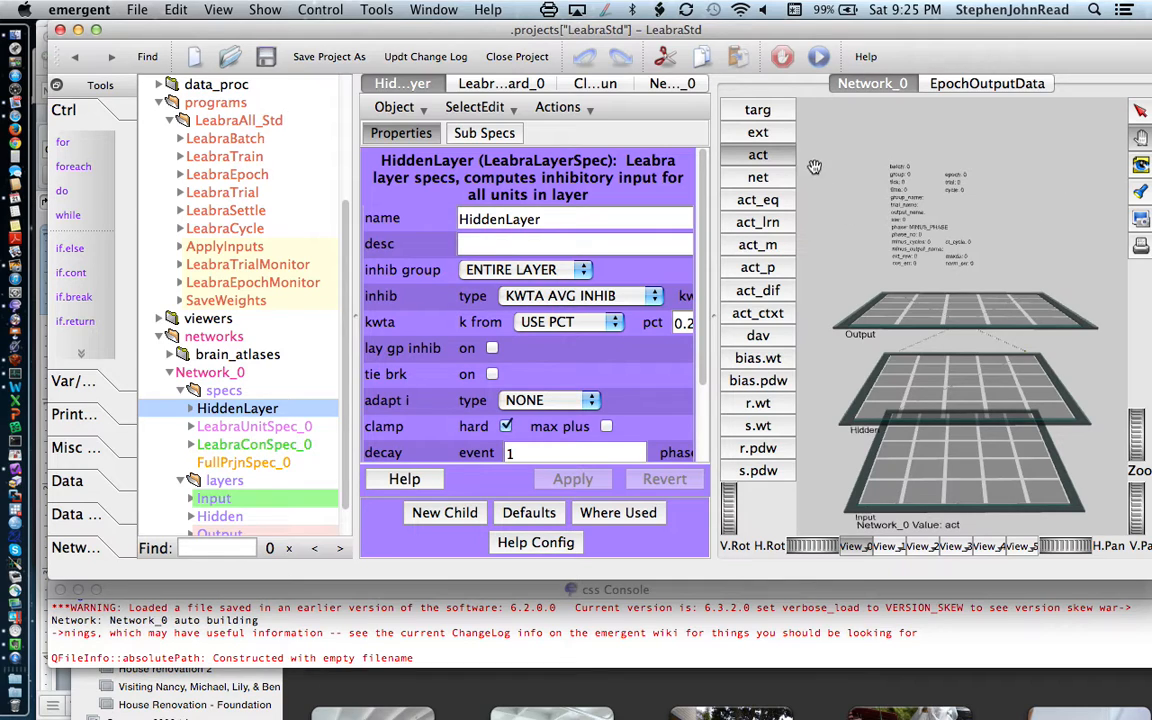
pyautogui.moveTo(900, 304)
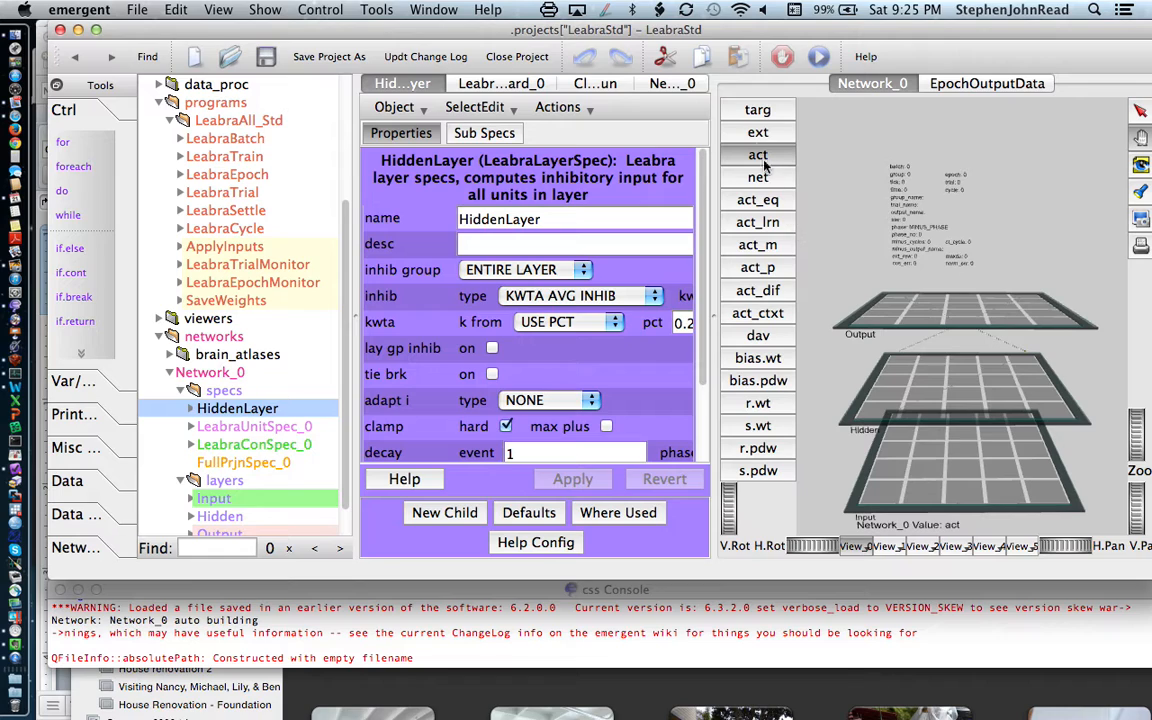
pyautogui.moveTo(765, 393)
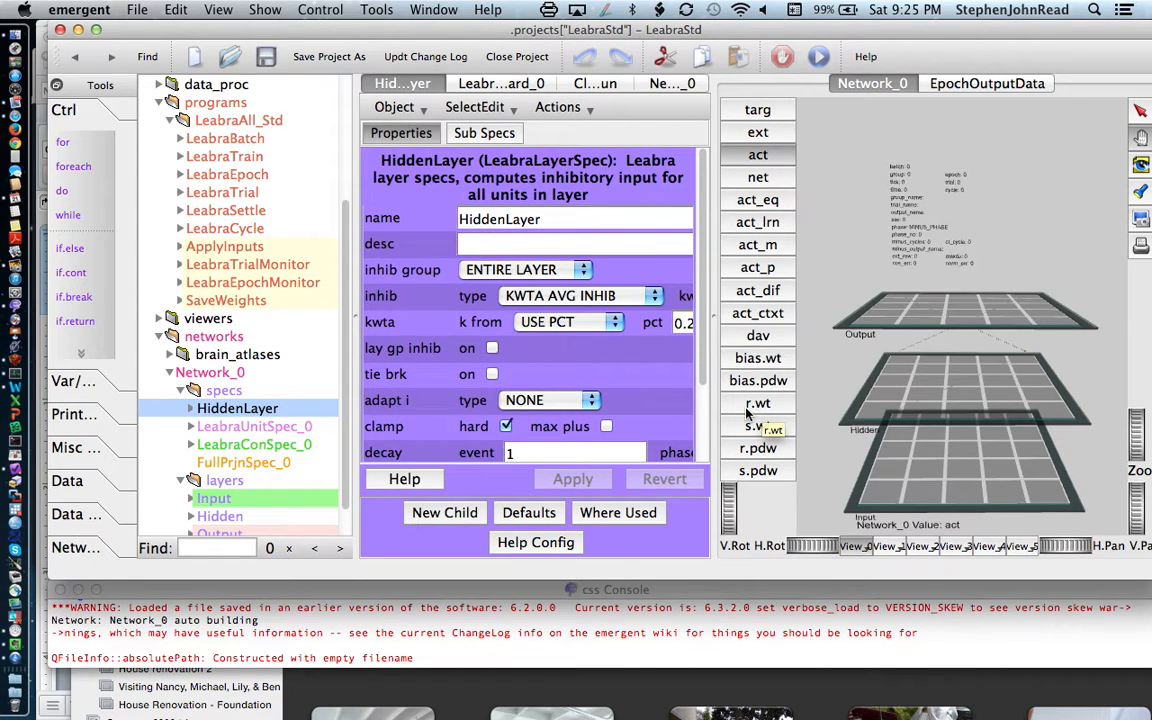
pyautogui.moveTo(885, 320)
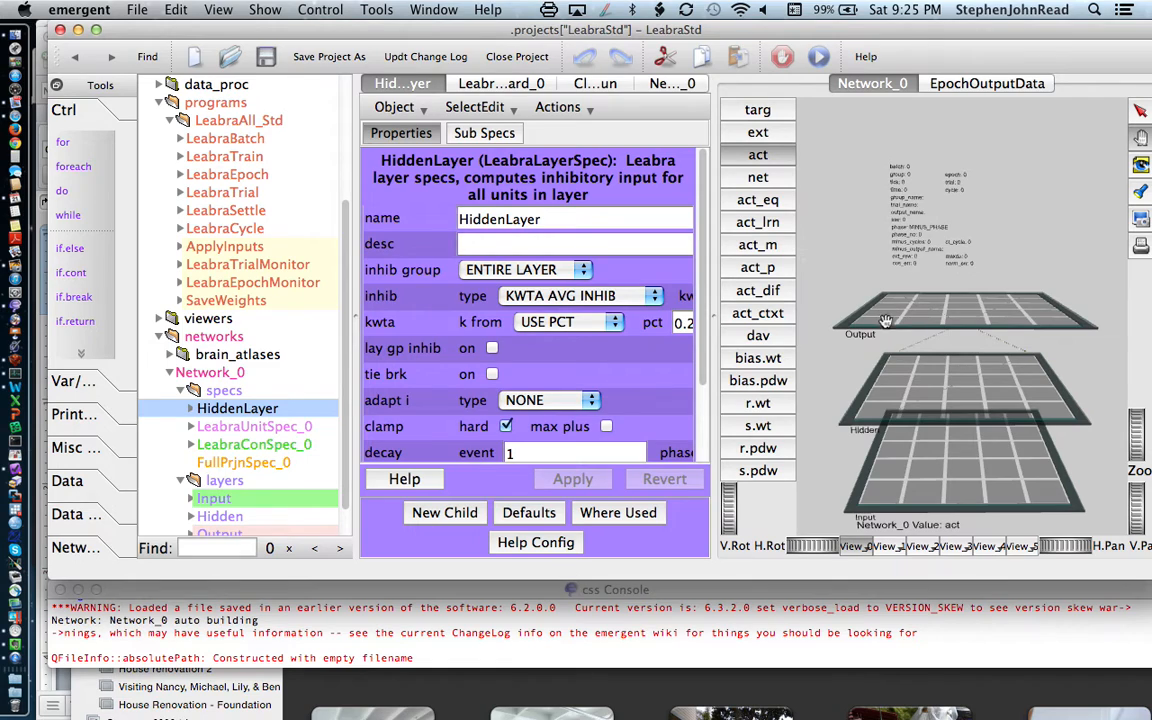
pyautogui.moveTo(878, 320)
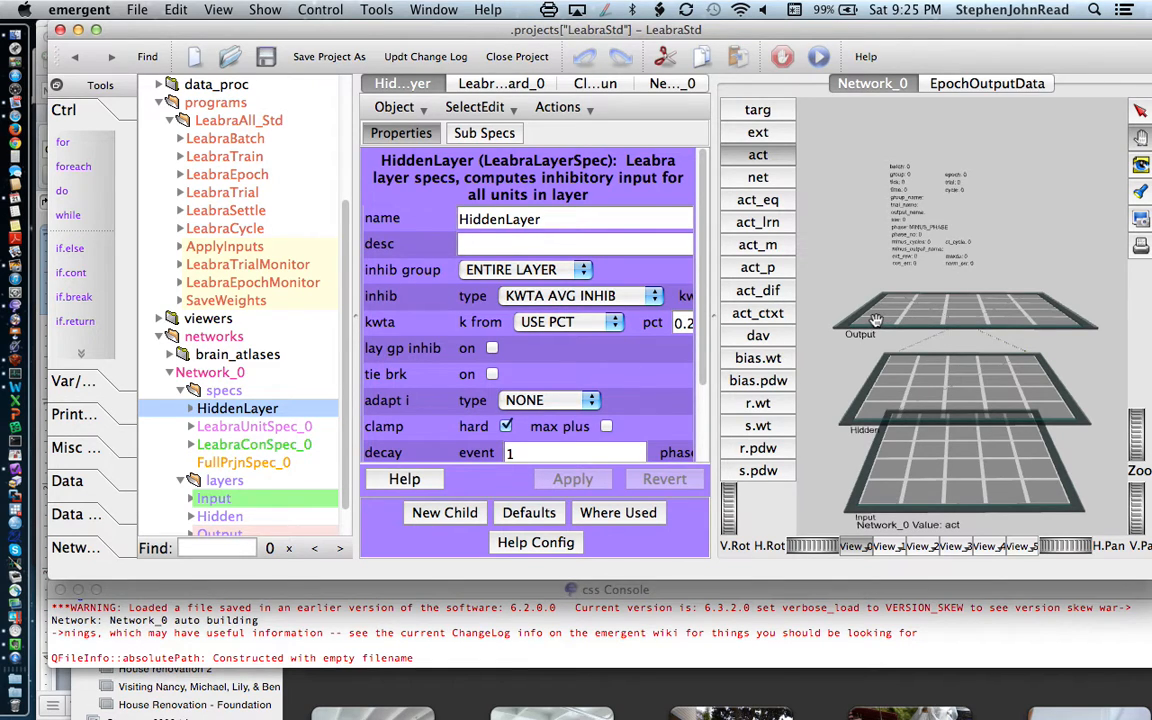
pyautogui.moveTo(1030, 155)
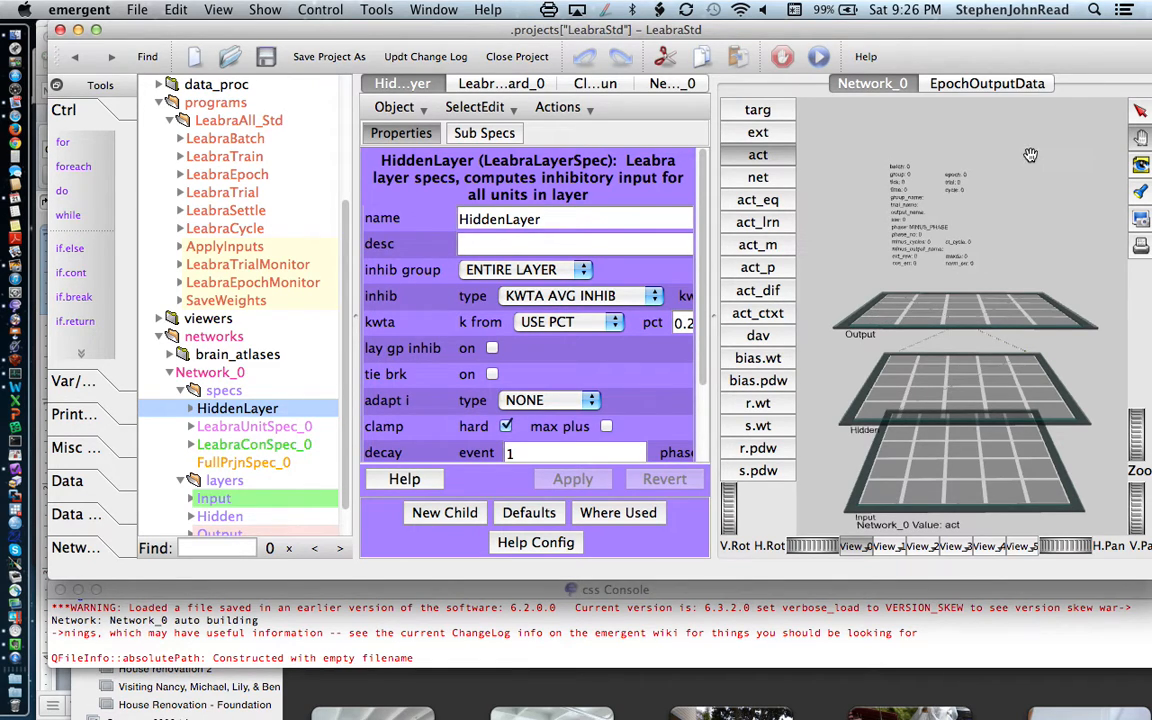
pyautogui.moveTo(1088, 225)
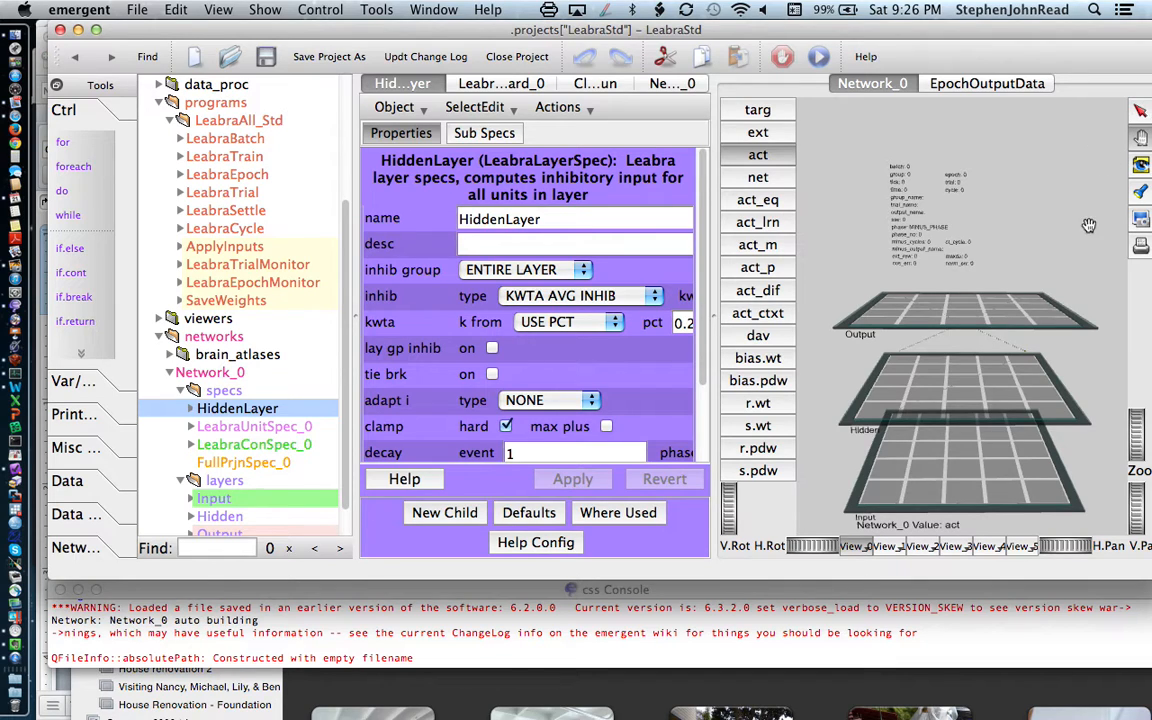
pyautogui.moveTo(1075, 238)
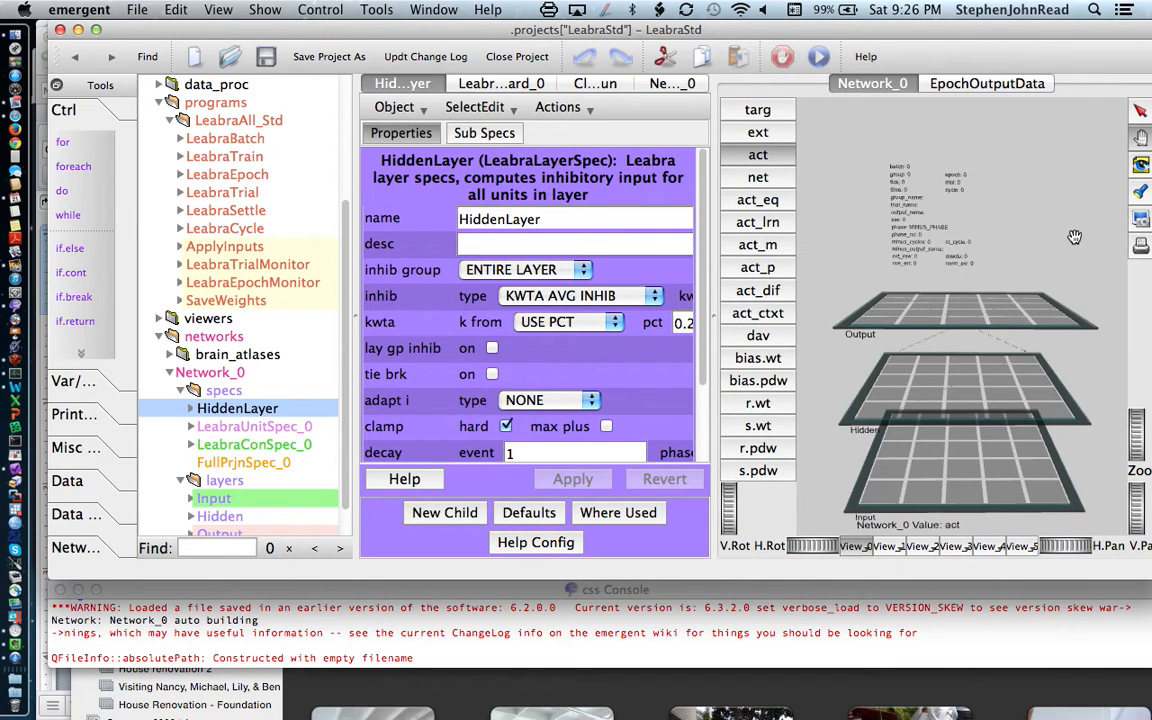
pyautogui.moveTo(1141, 139)
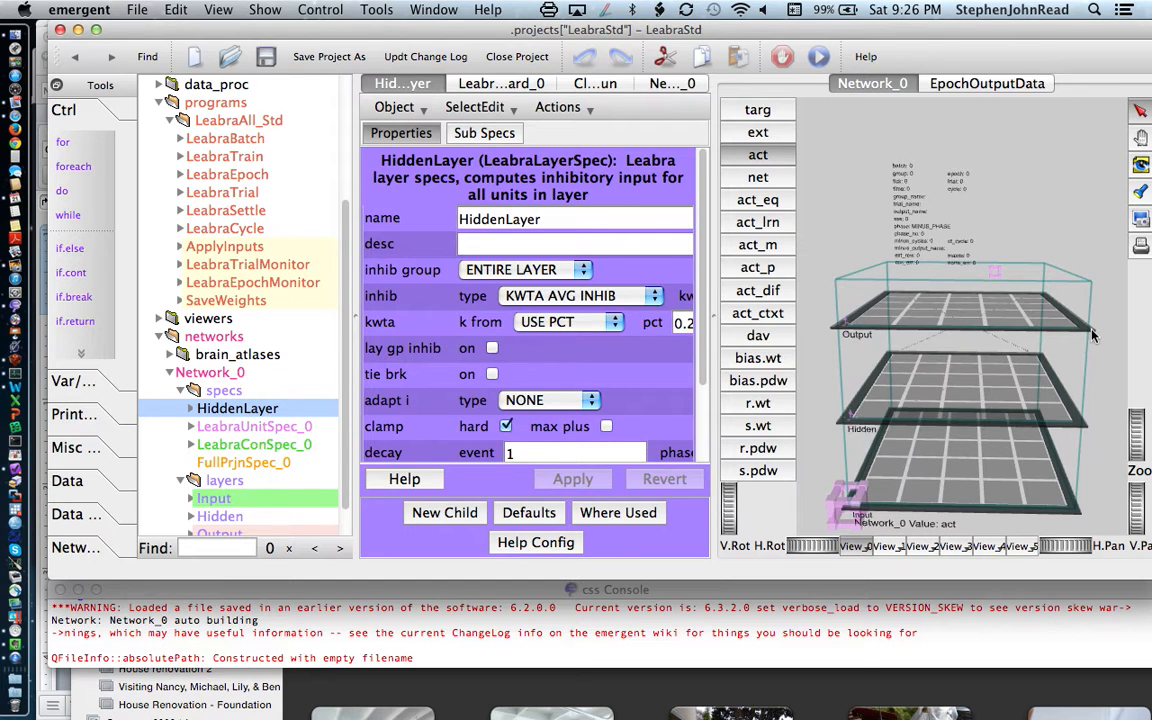
# Step: Select the Output layer, then the Hidden layer to show its HIDDEN type and 5×5 geometry
pyautogui.click(219, 516)
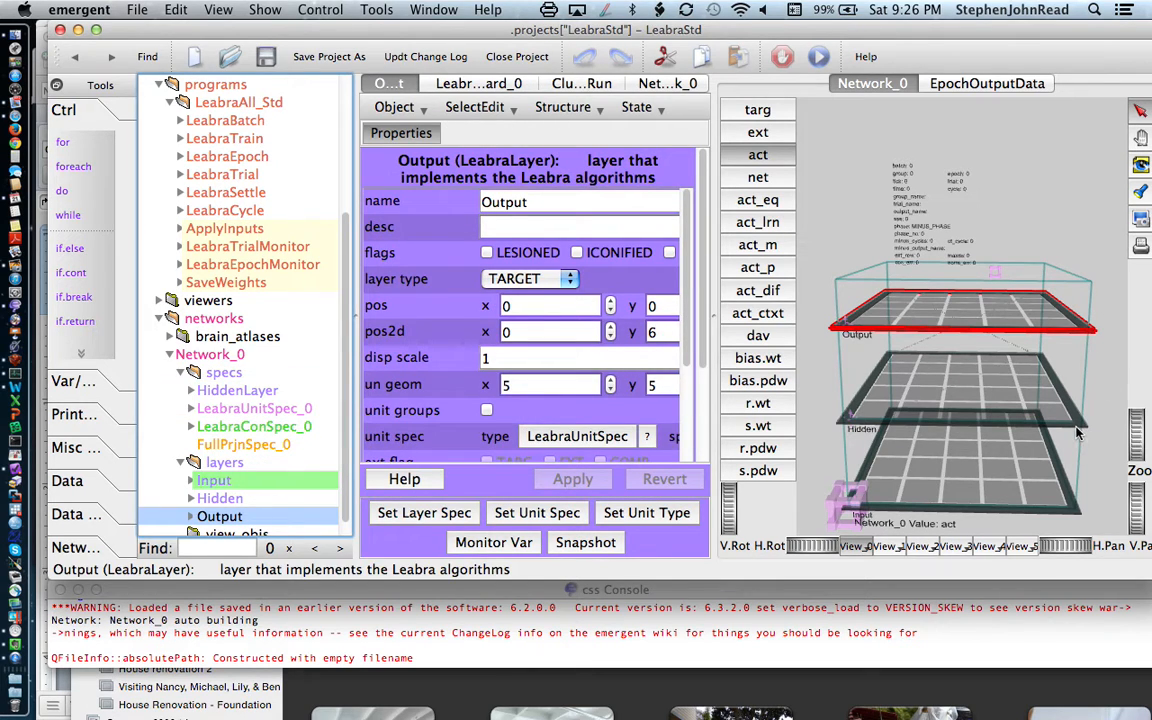
pyautogui.moveTo(1073, 427)
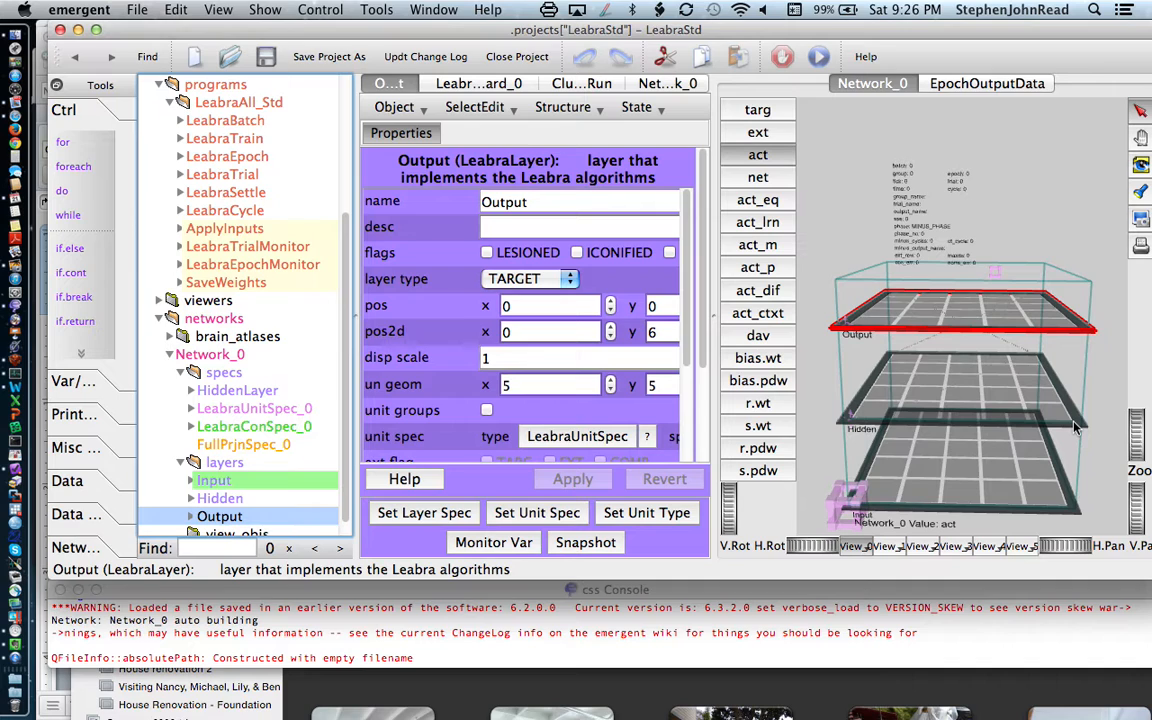
pyautogui.click(220, 498)
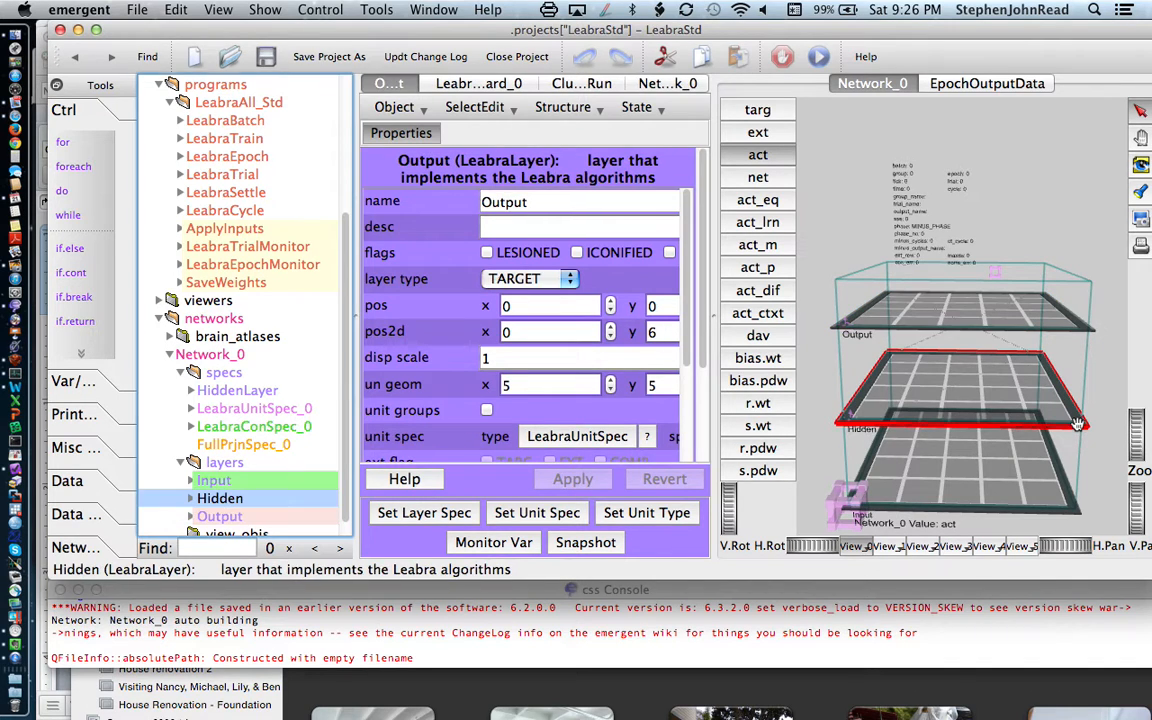
pyautogui.click(220, 498)
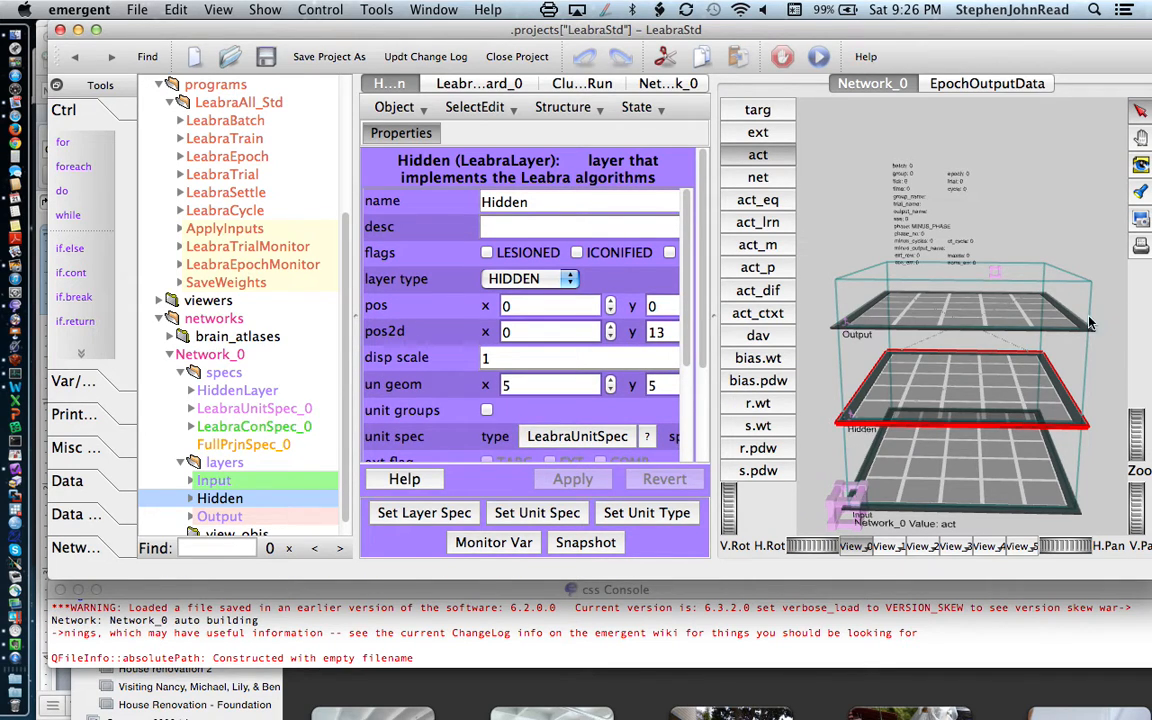
pyautogui.moveTo(1063, 393)
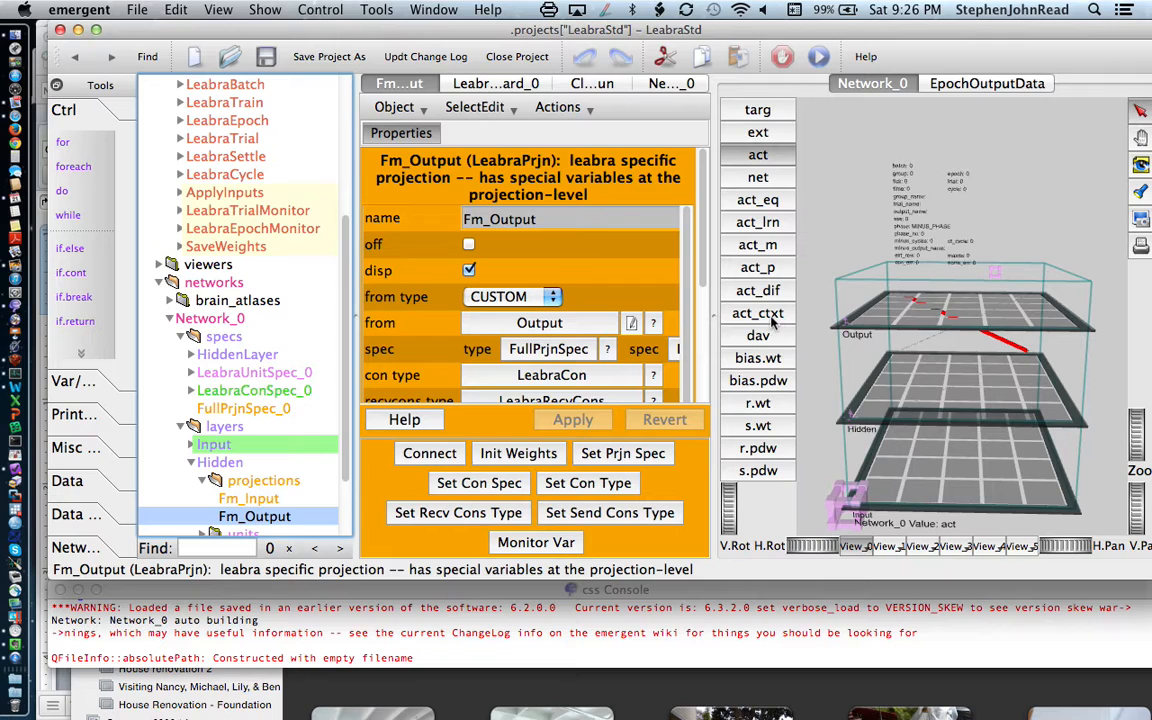
pyautogui.moveTo(604, 265)
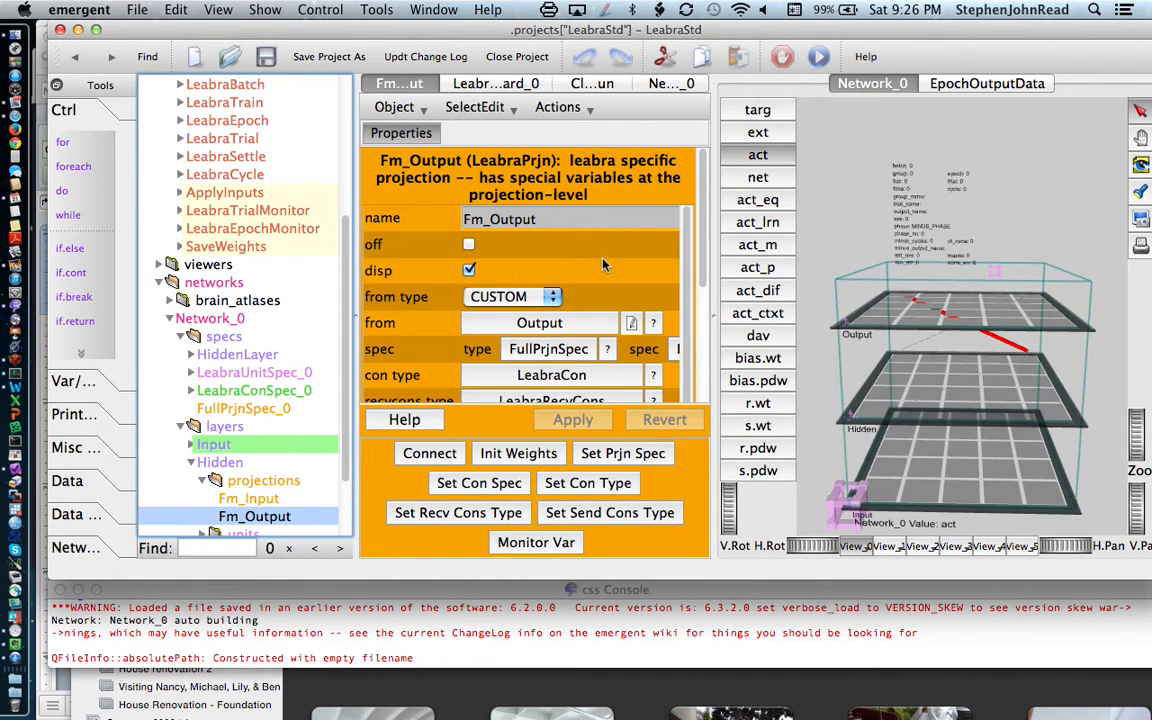
pyautogui.moveTo(582, 258)
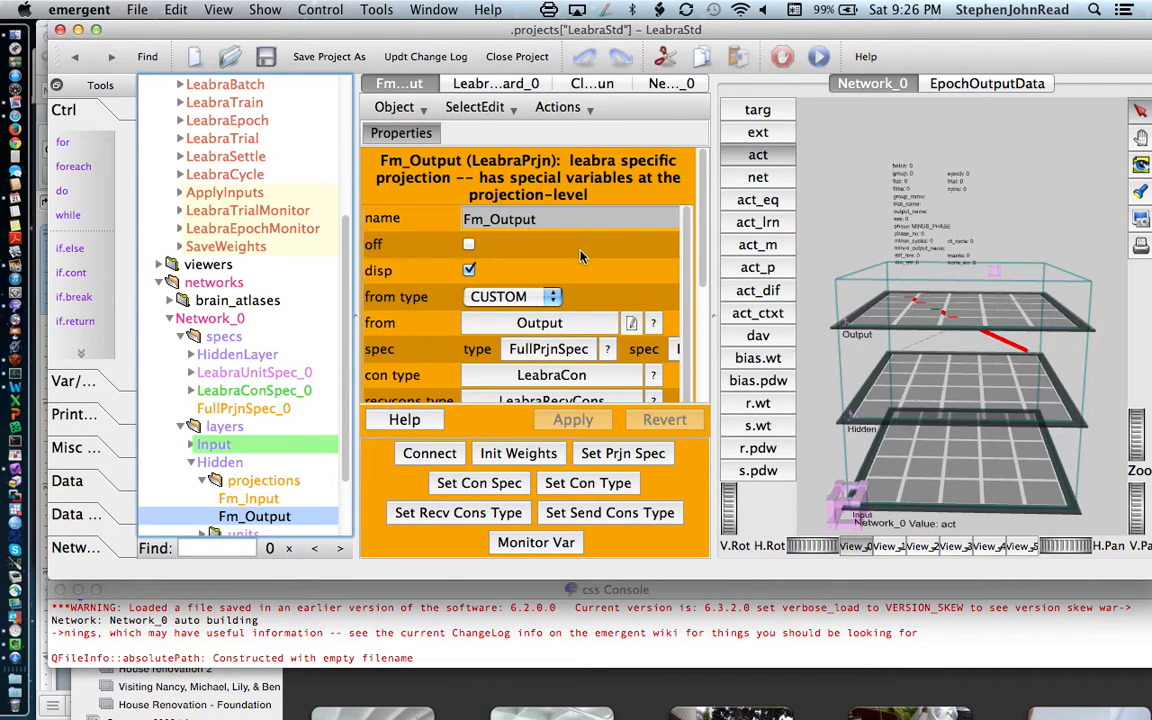
pyautogui.moveTo(600, 288)
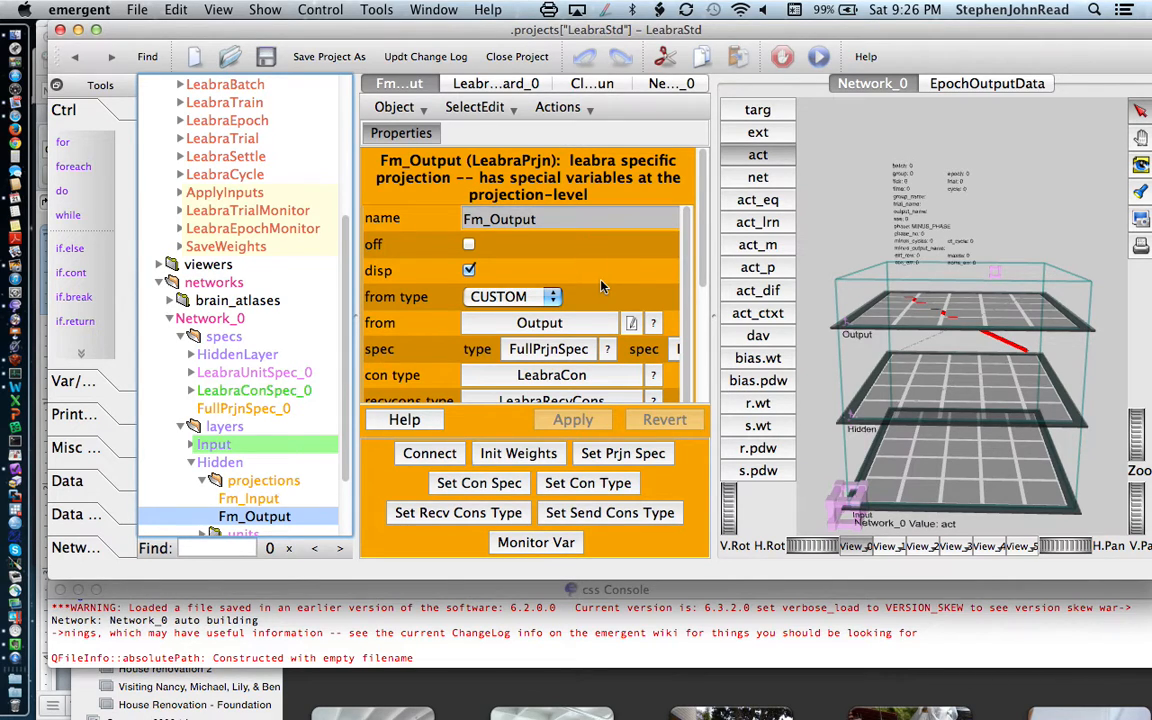
pyautogui.moveTo(1035, 170)
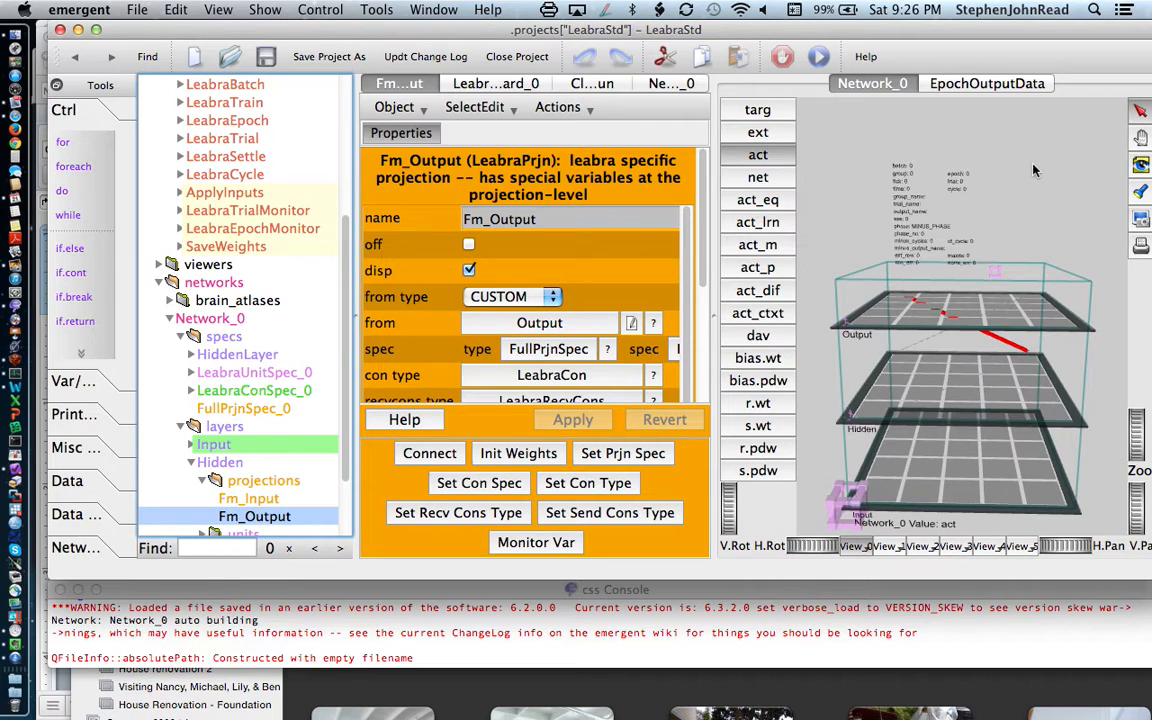
pyautogui.moveTo(780, 228)
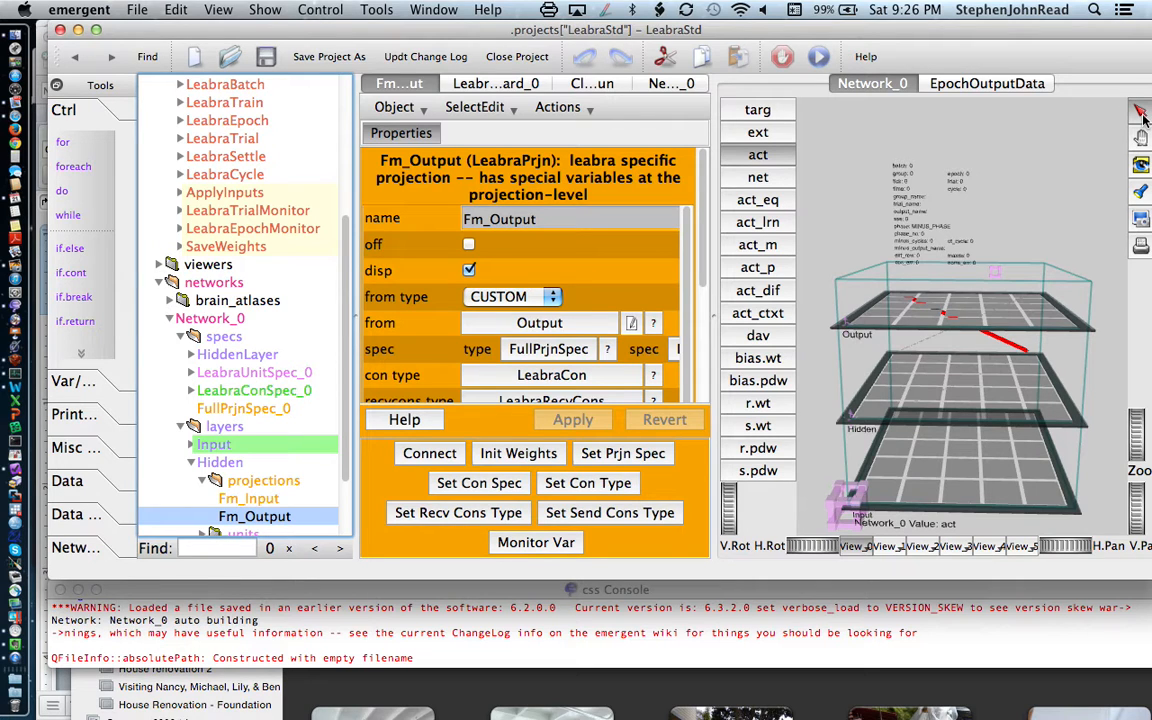
pyautogui.moveTo(1088, 328)
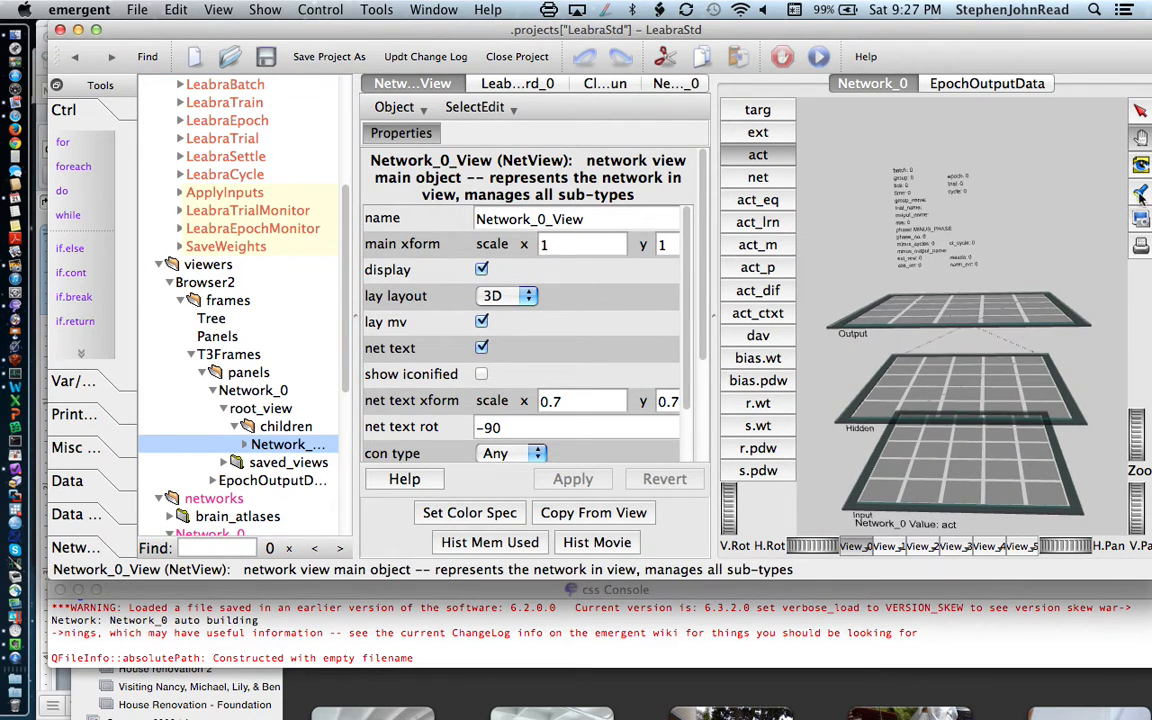
pyautogui.moveTo(1141, 165)
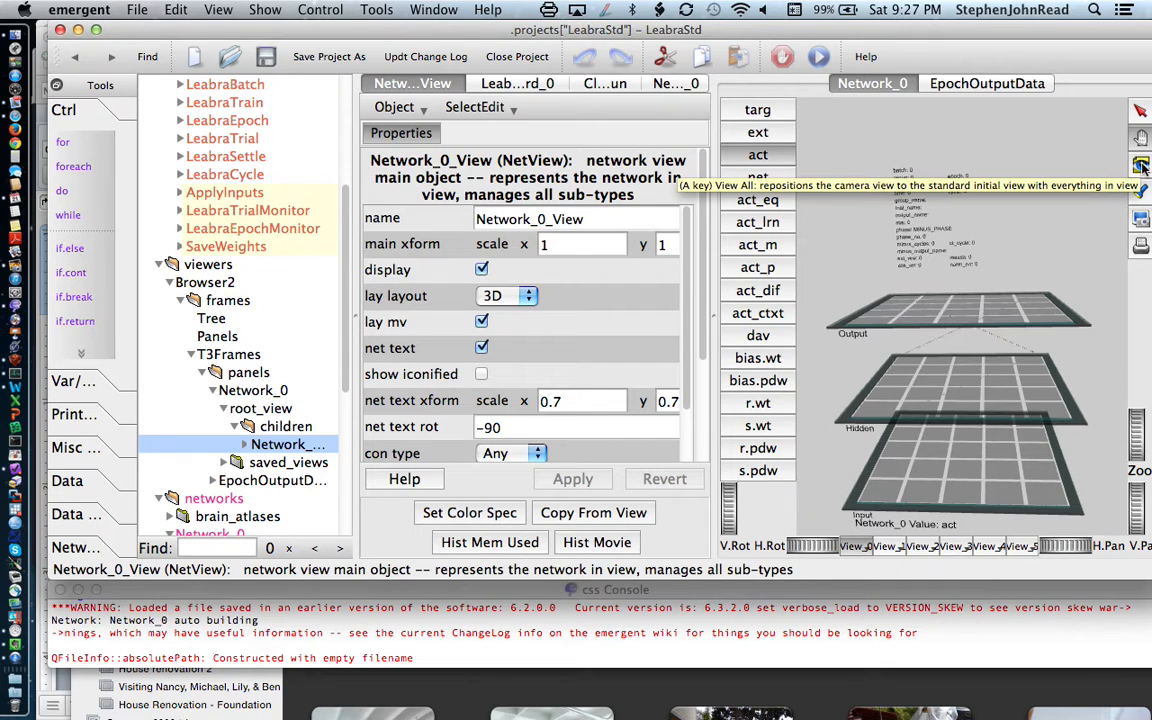
# Step: Fit the whole network with View All, cancelling the Save Image As and Print dialogs
pyautogui.click(1140, 165)
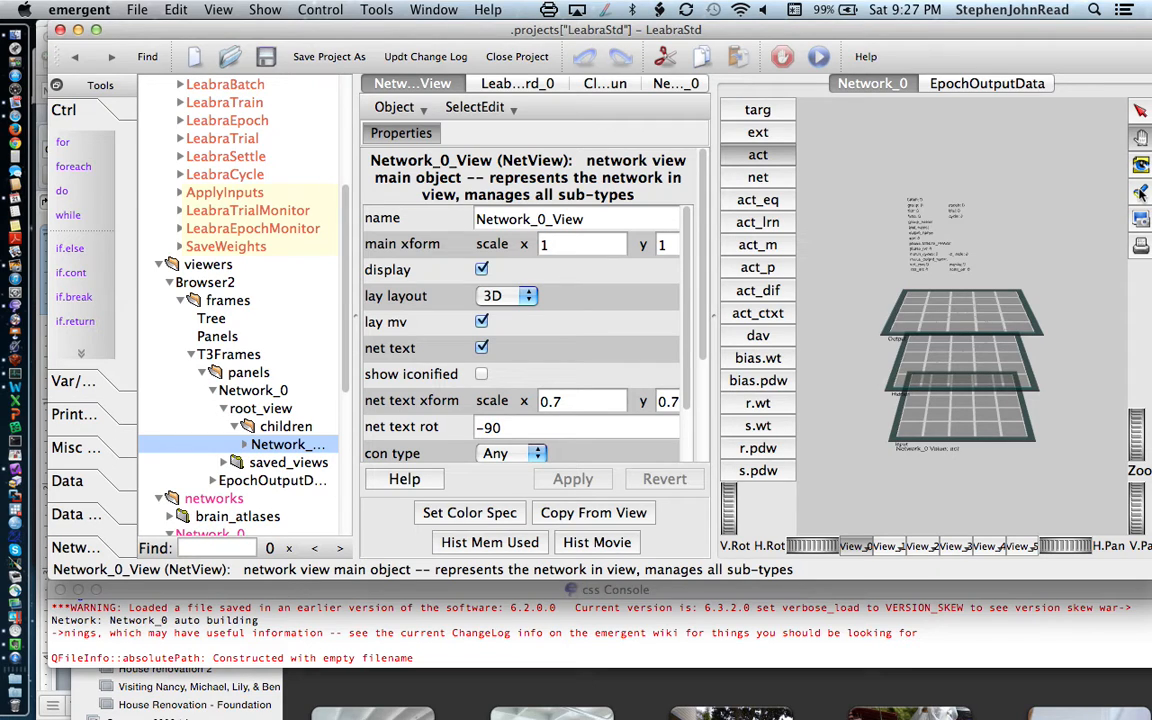
pyautogui.moveTo(1143, 232)
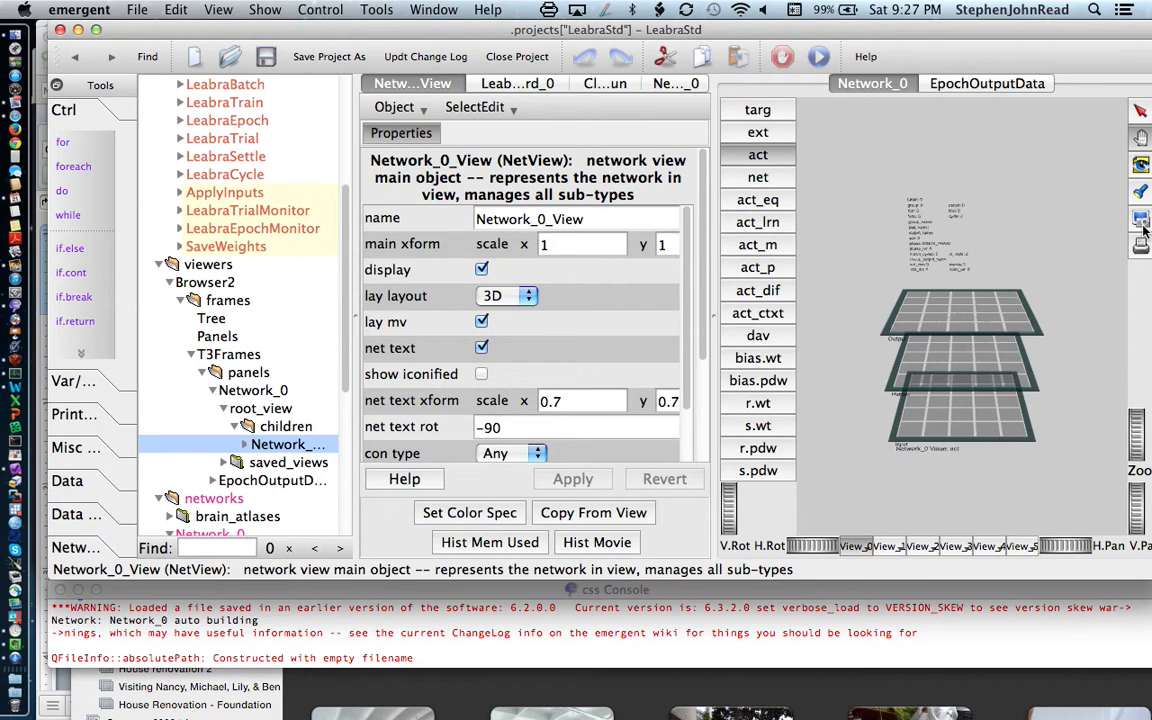
pyautogui.click(1140, 218)
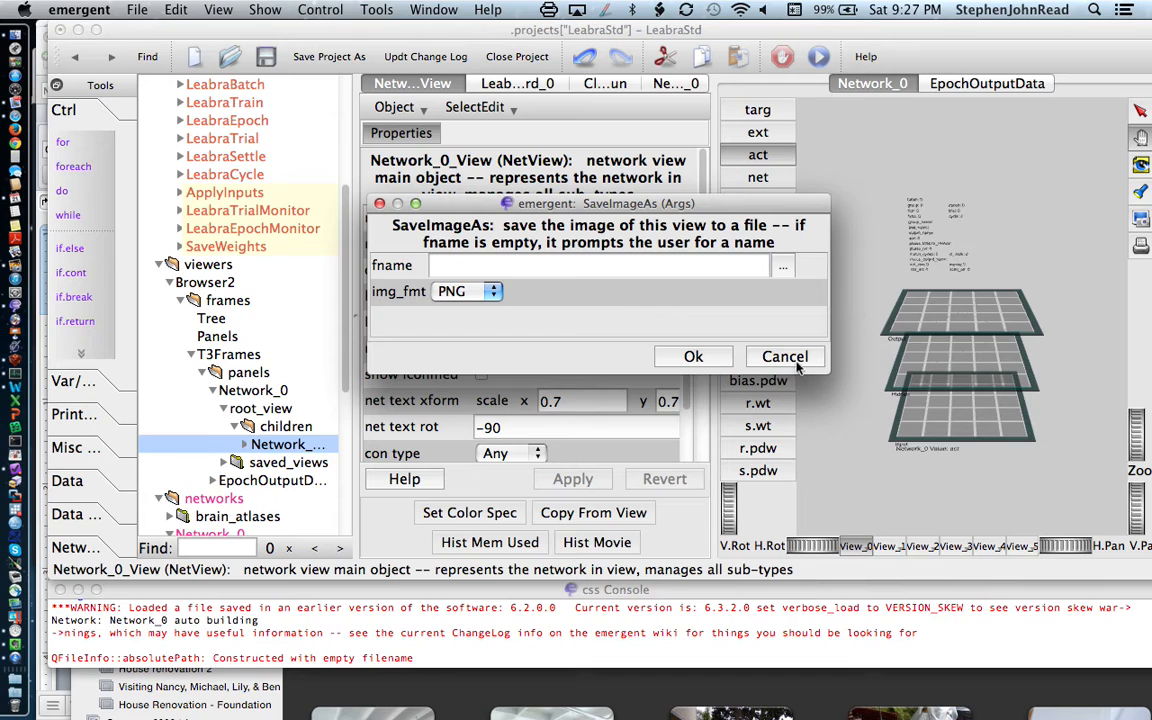
pyautogui.click(785, 356)
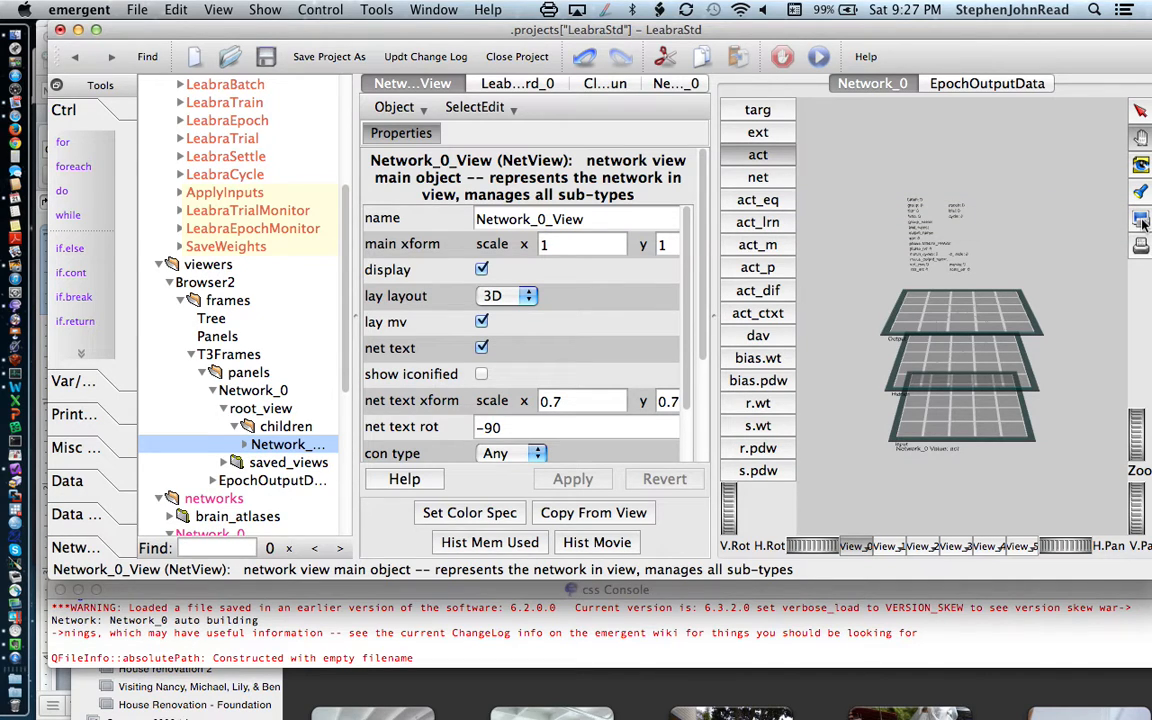
pyautogui.moveTo(1142, 245)
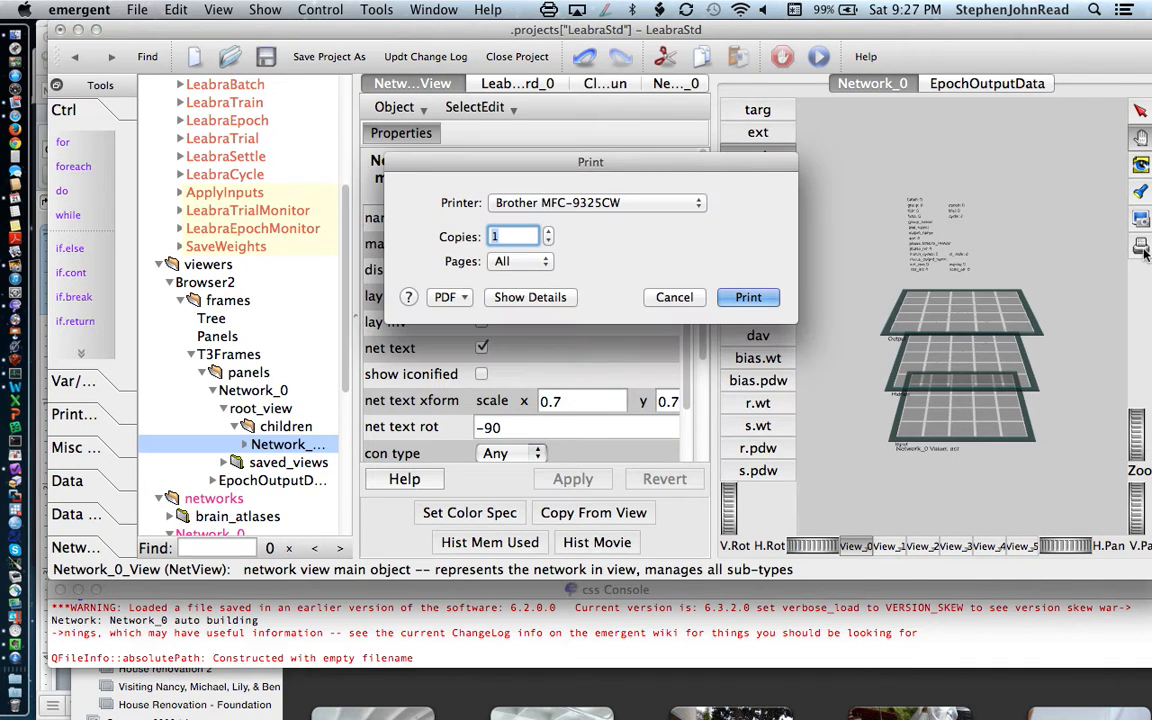
pyautogui.click(674, 297)
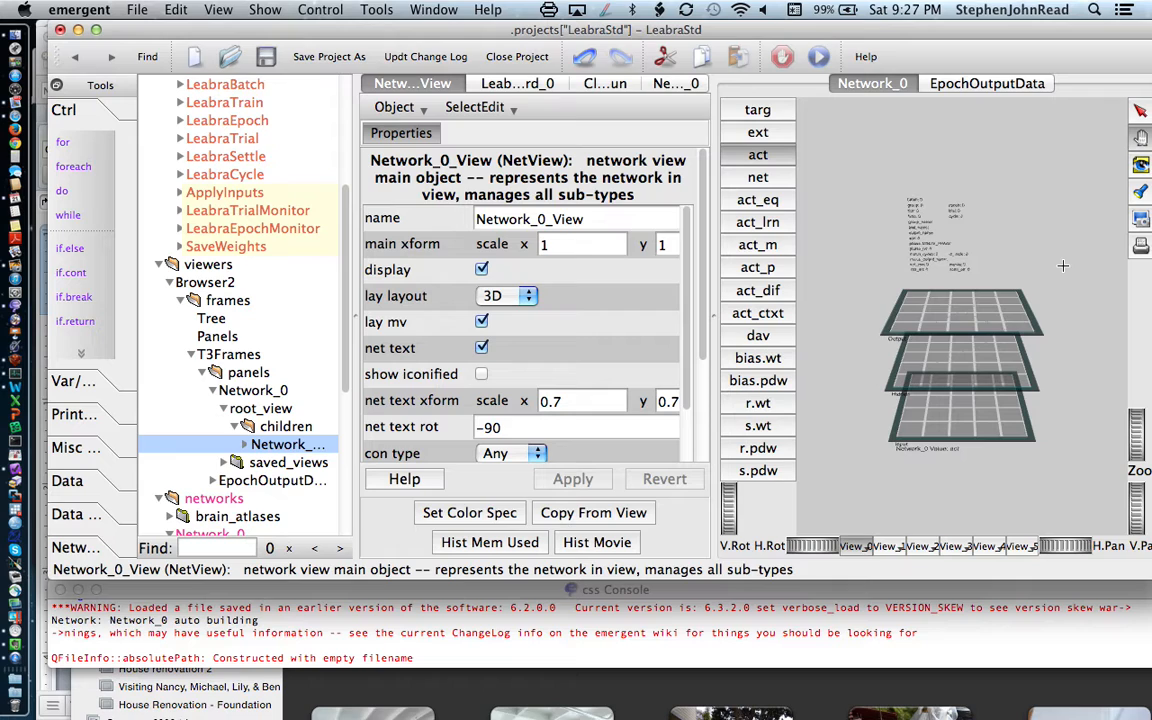
pyautogui.moveTo(723, 303)
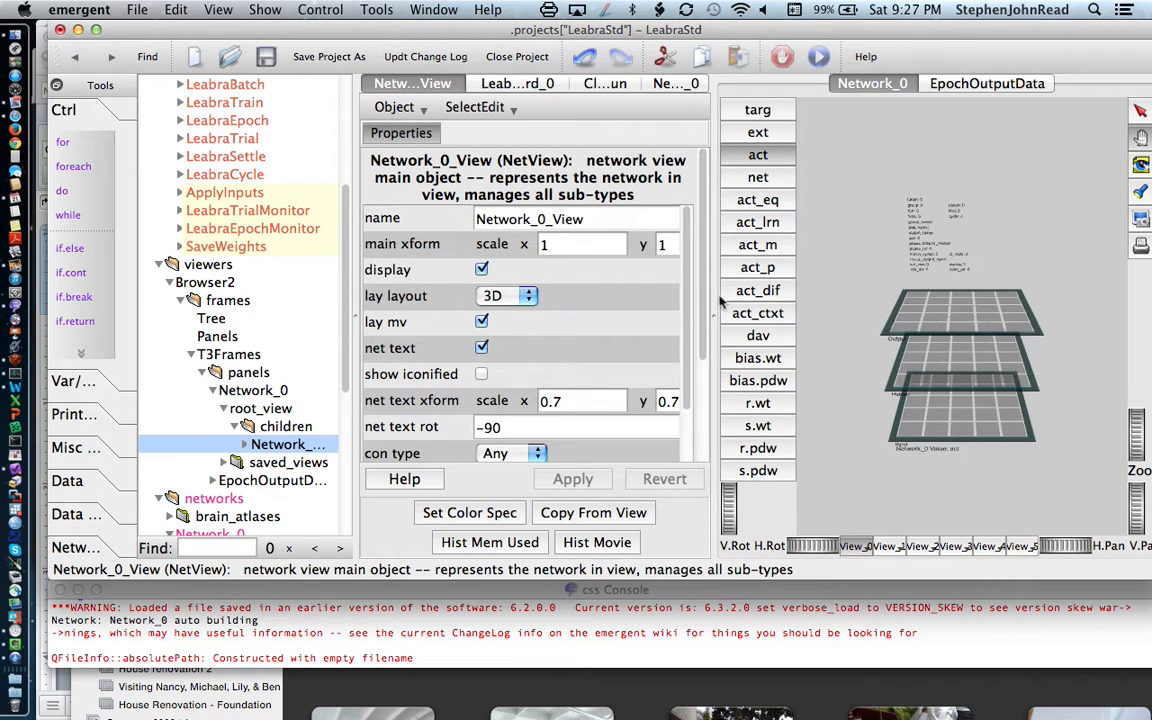
pyautogui.moveTo(998, 43)
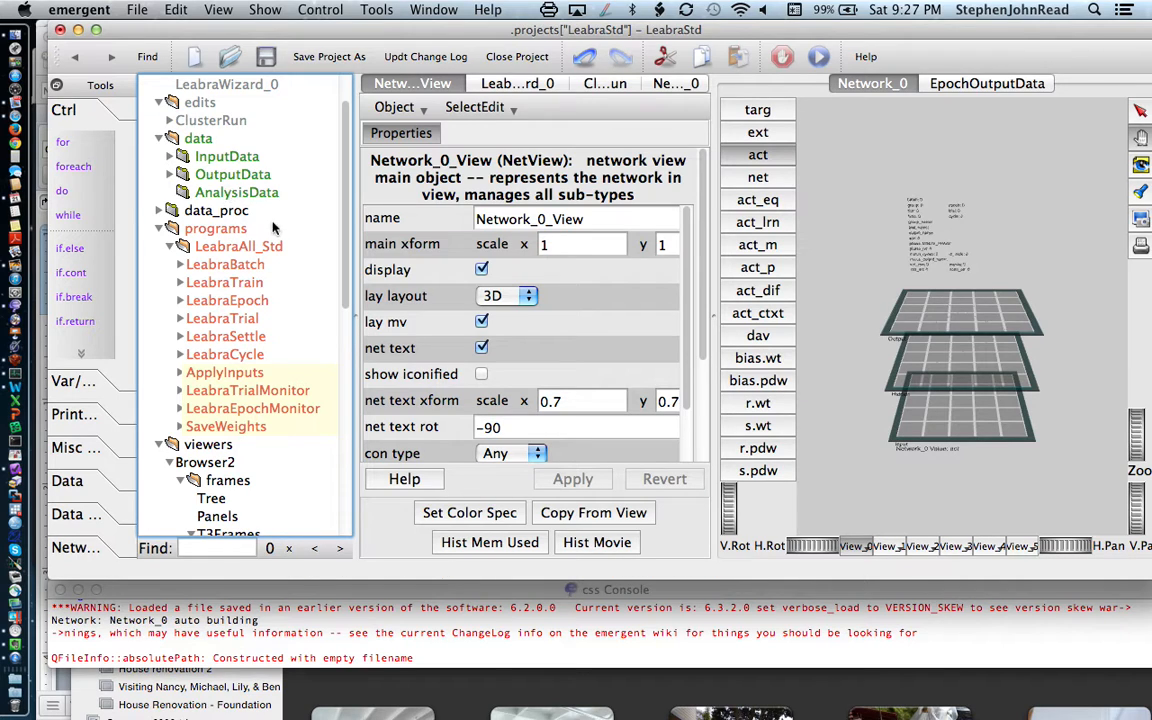
# Step: Open data > InputData and select the StdInputData table
pyautogui.click(226, 156)
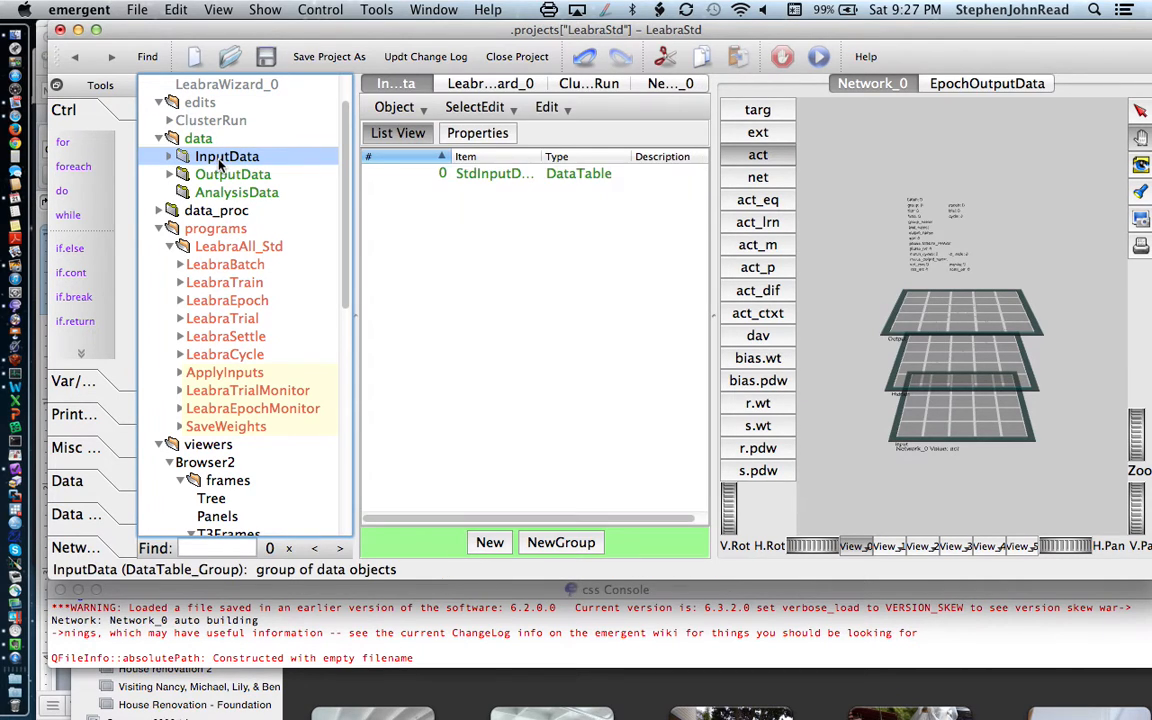
pyautogui.click(520, 173)
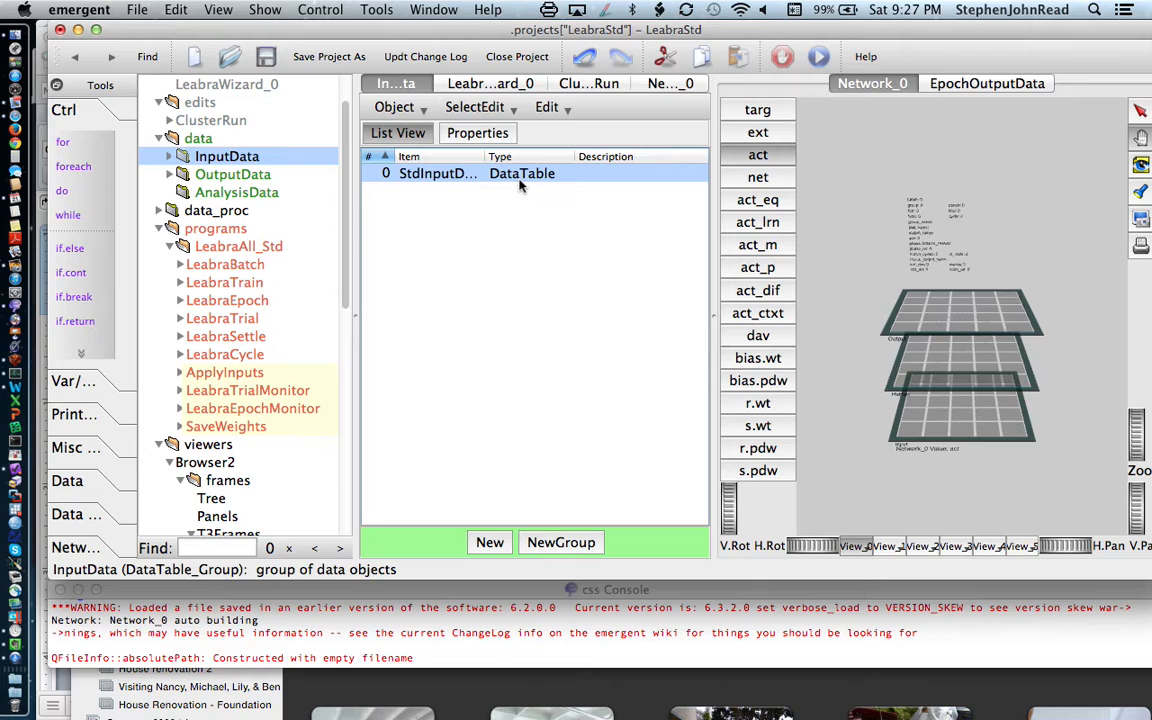
# Step: Open StdInputData and view the mitvert and midhoriz rows' Input and Output patterns
pyautogui.doubleClick(437, 173)
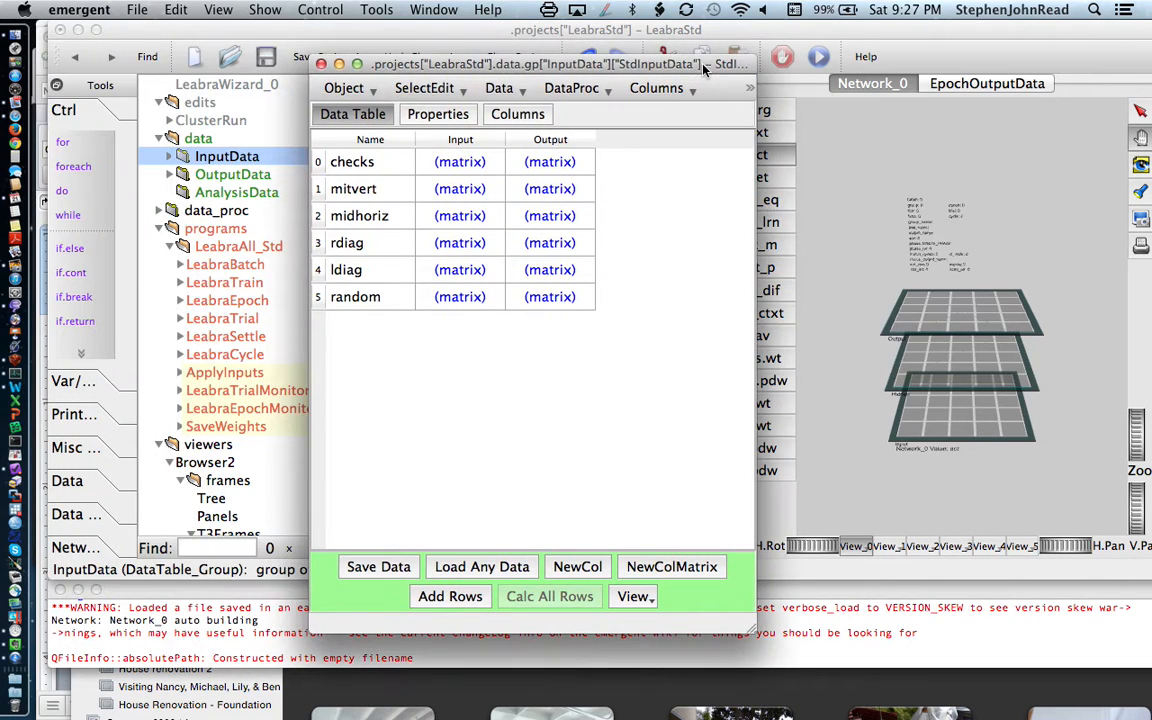
pyautogui.moveTo(460, 161)
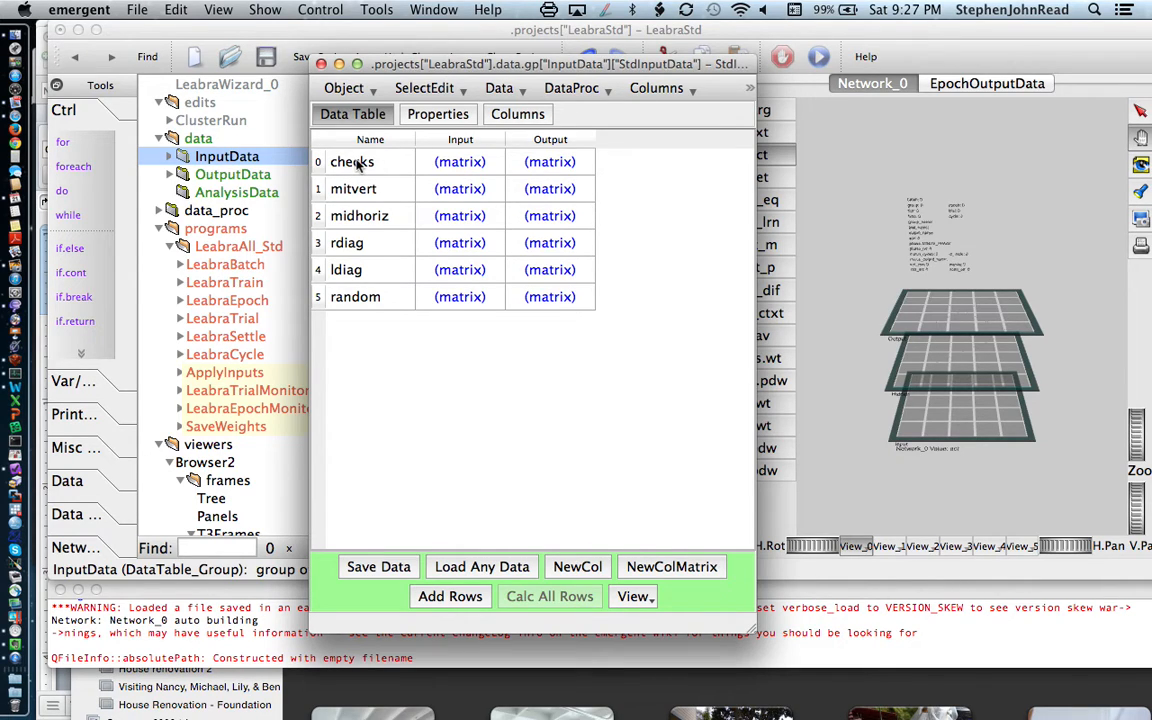
pyautogui.moveTo(367, 180)
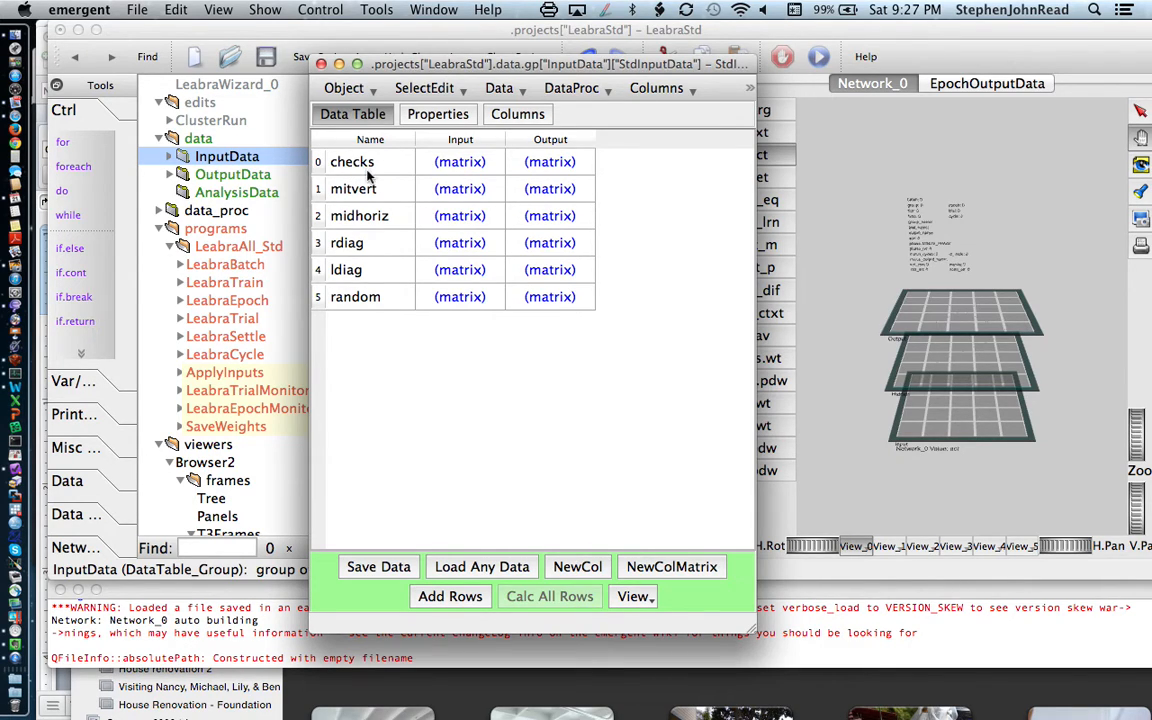
pyautogui.click(353, 188)
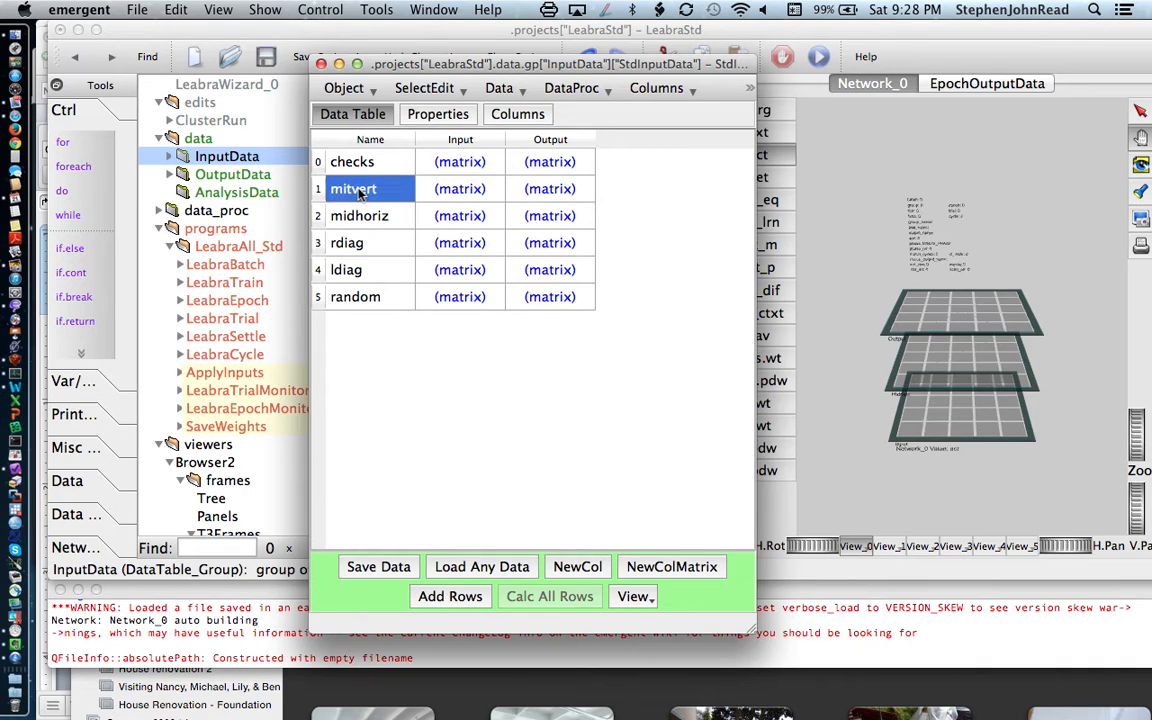
pyautogui.click(460, 188)
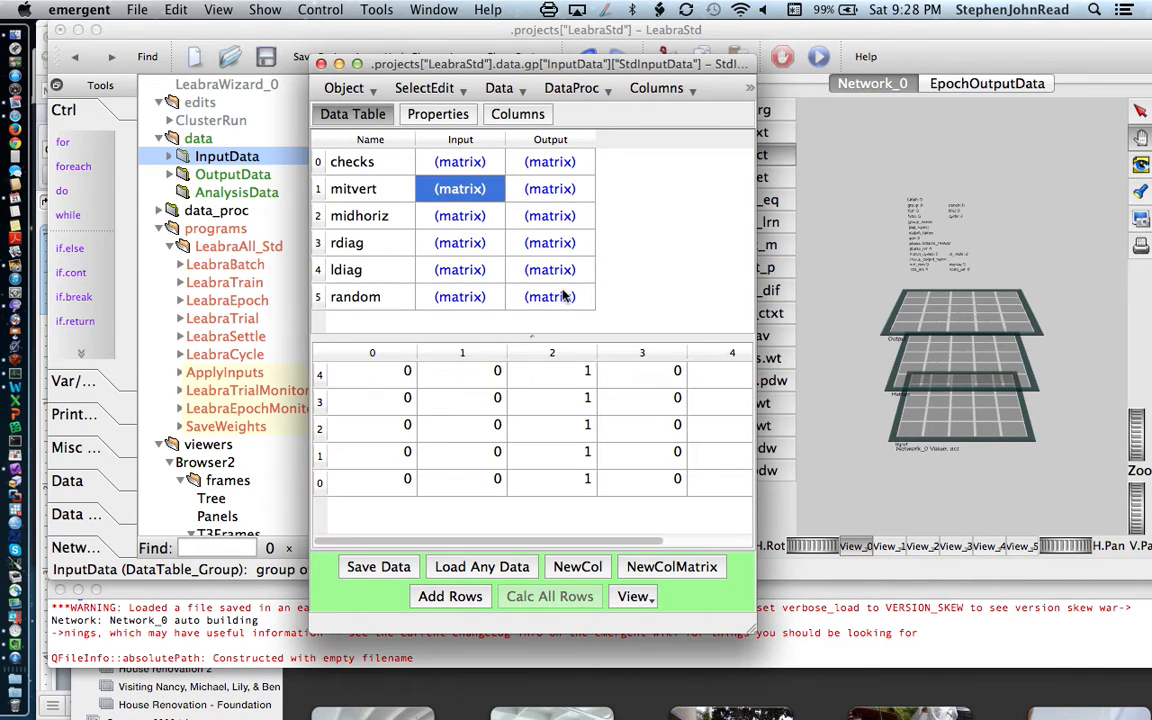
pyautogui.moveTo(340, 378)
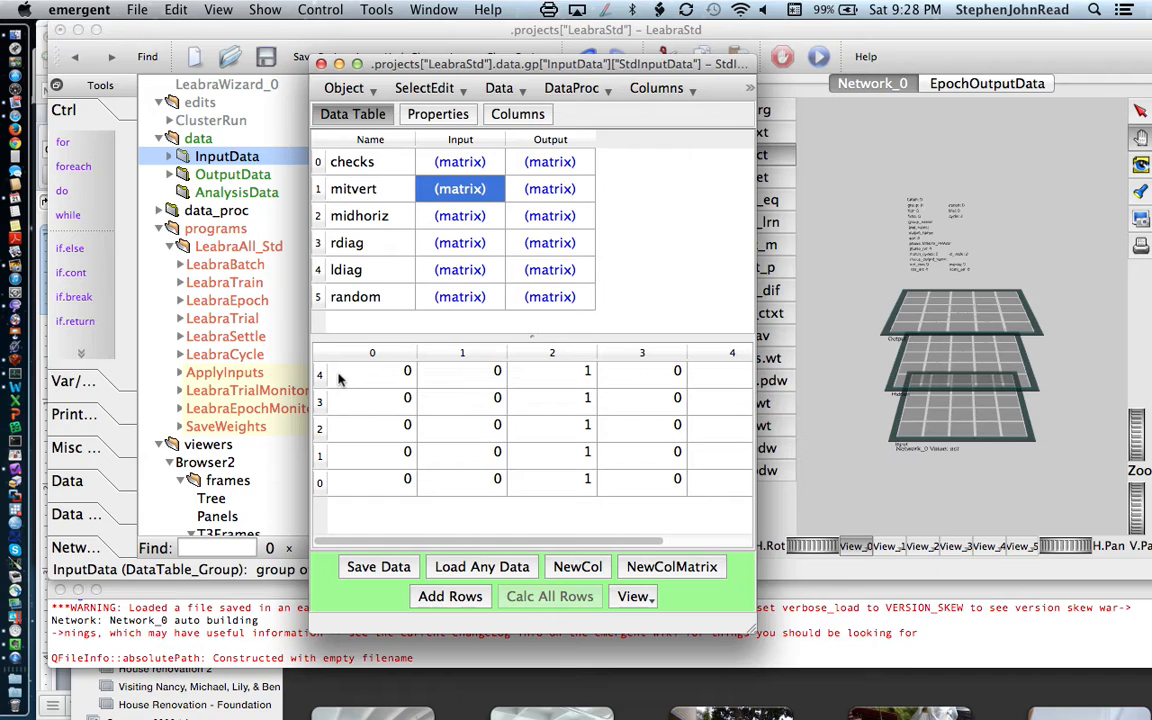
pyautogui.moveTo(670, 352)
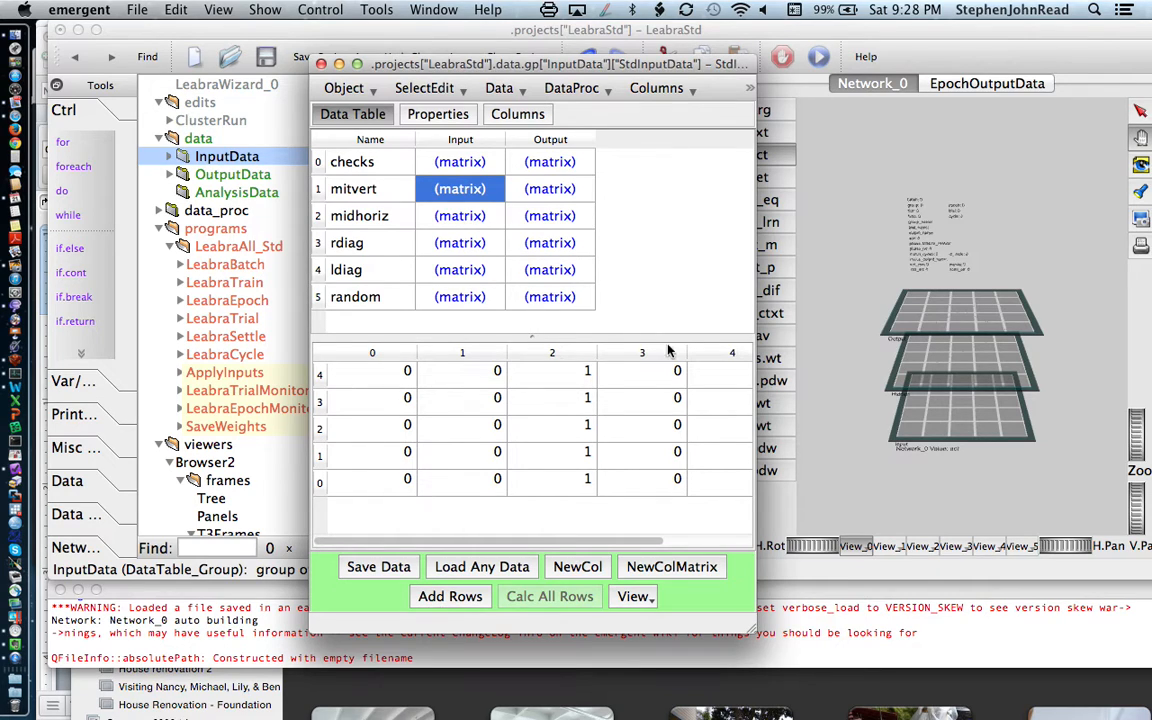
pyautogui.moveTo(577, 500)
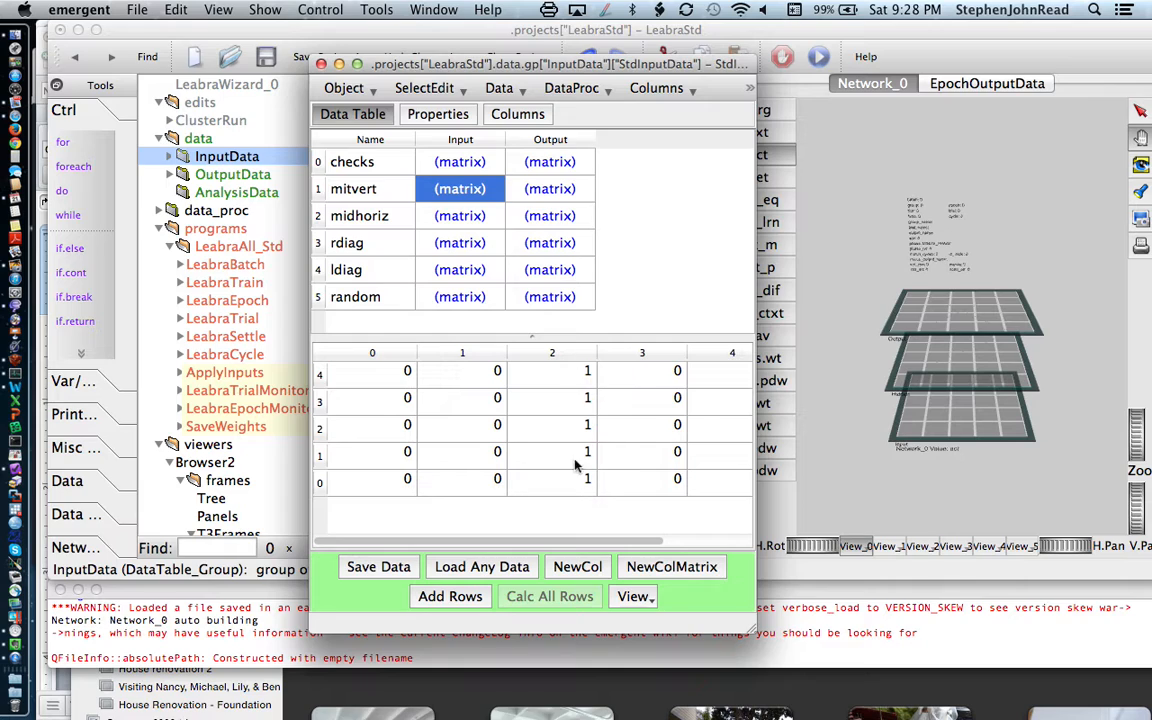
pyautogui.click(549, 188)
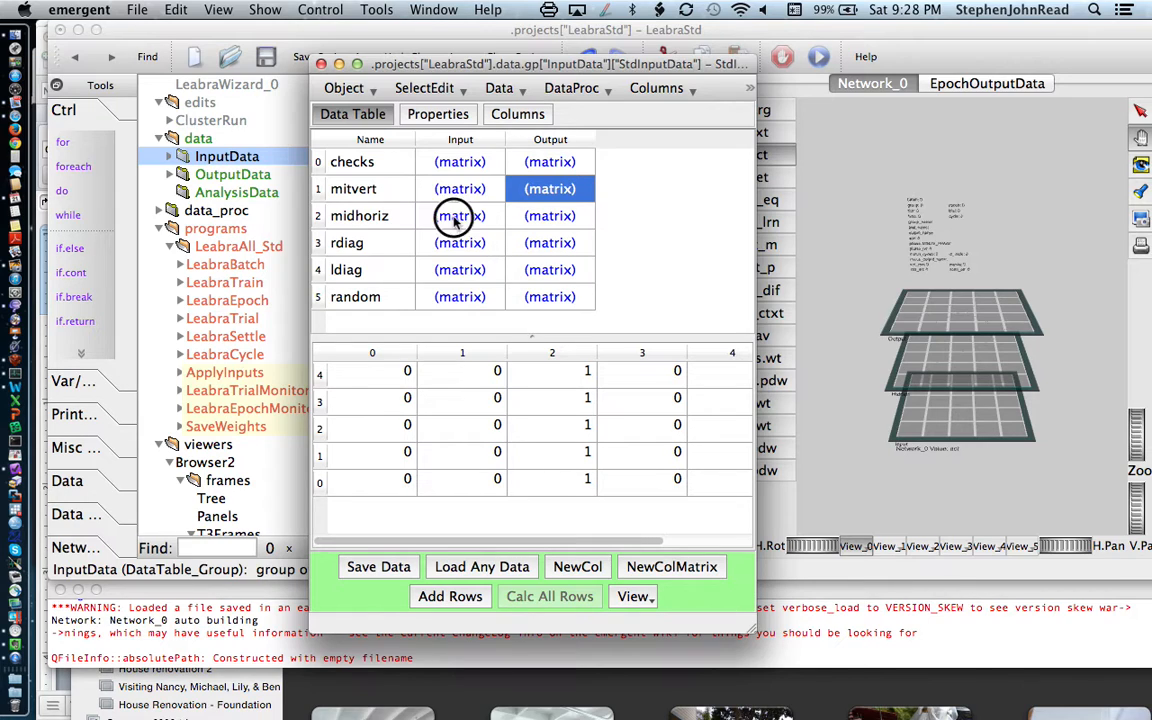
pyautogui.click(460, 215)
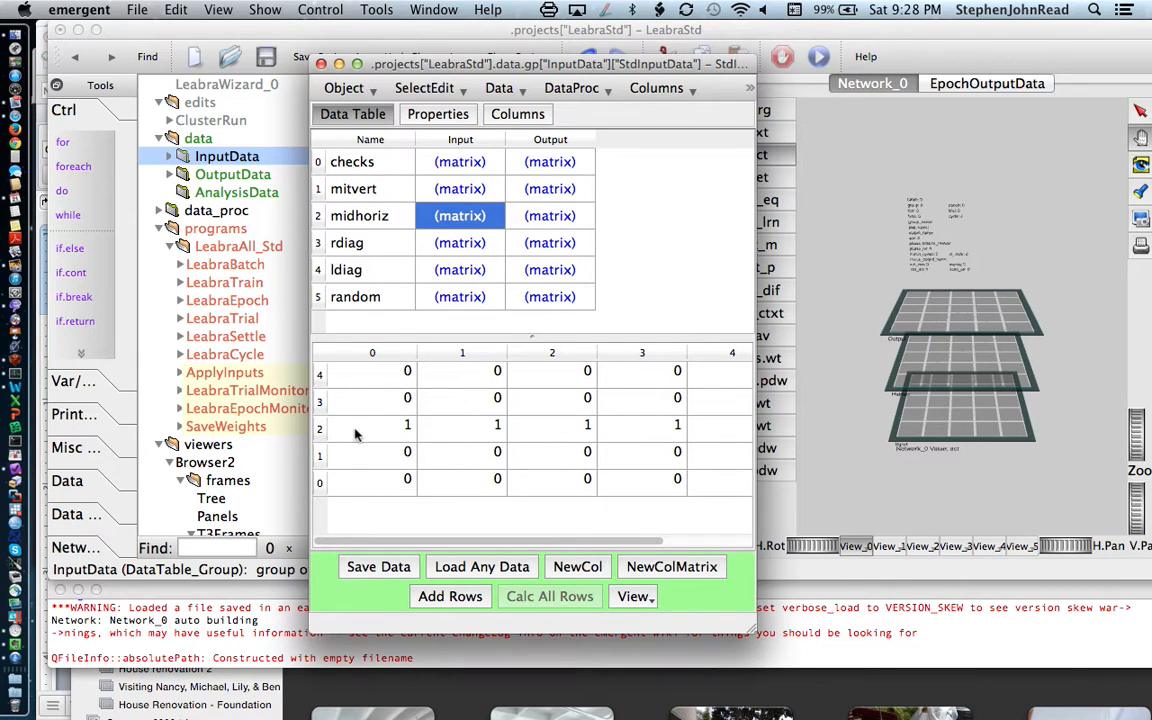
pyautogui.moveTo(408, 424)
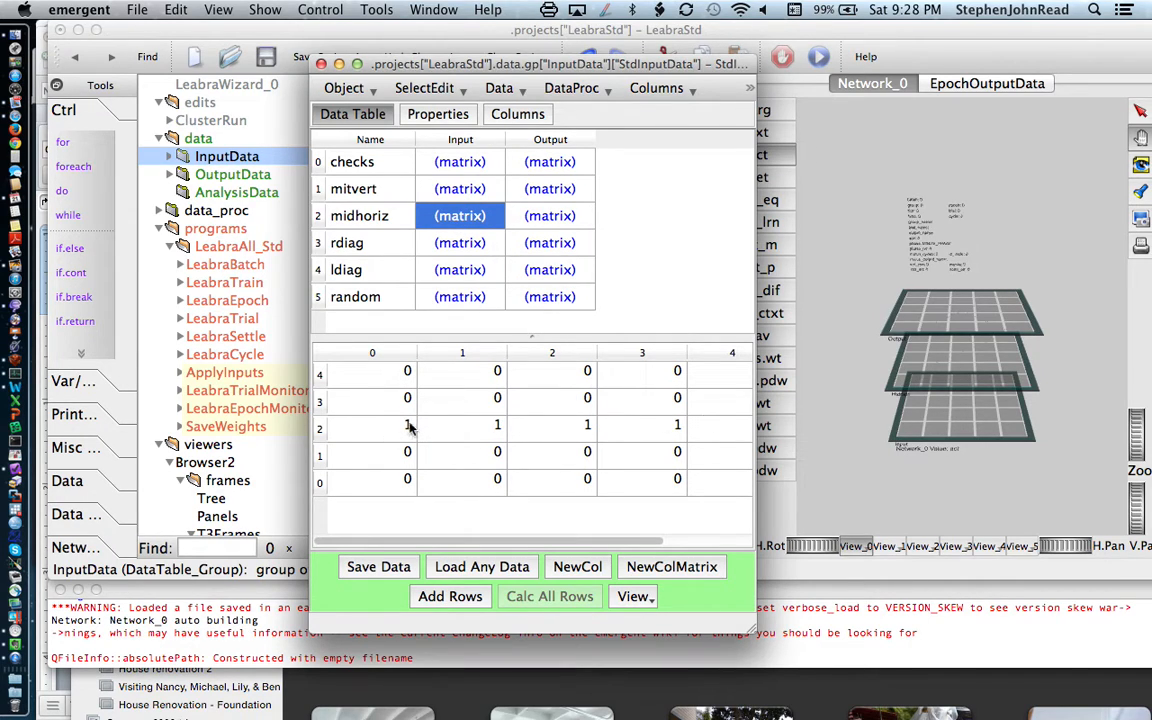
pyautogui.moveTo(550, 230)
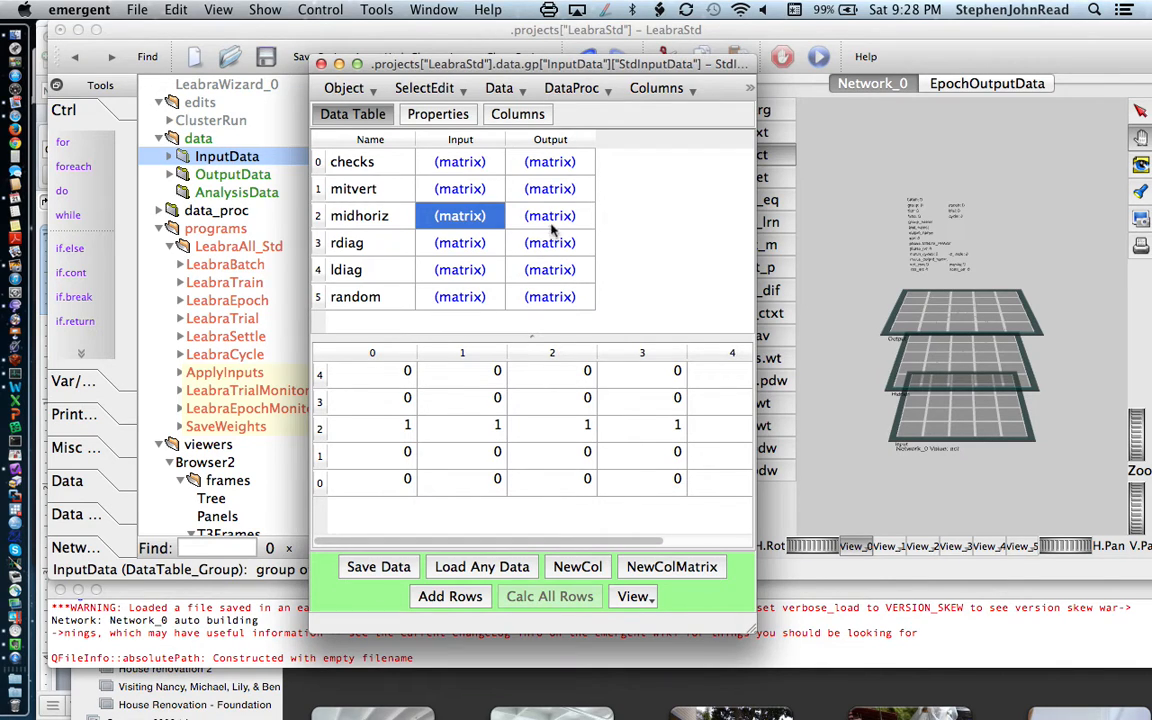
pyautogui.click(550, 216)
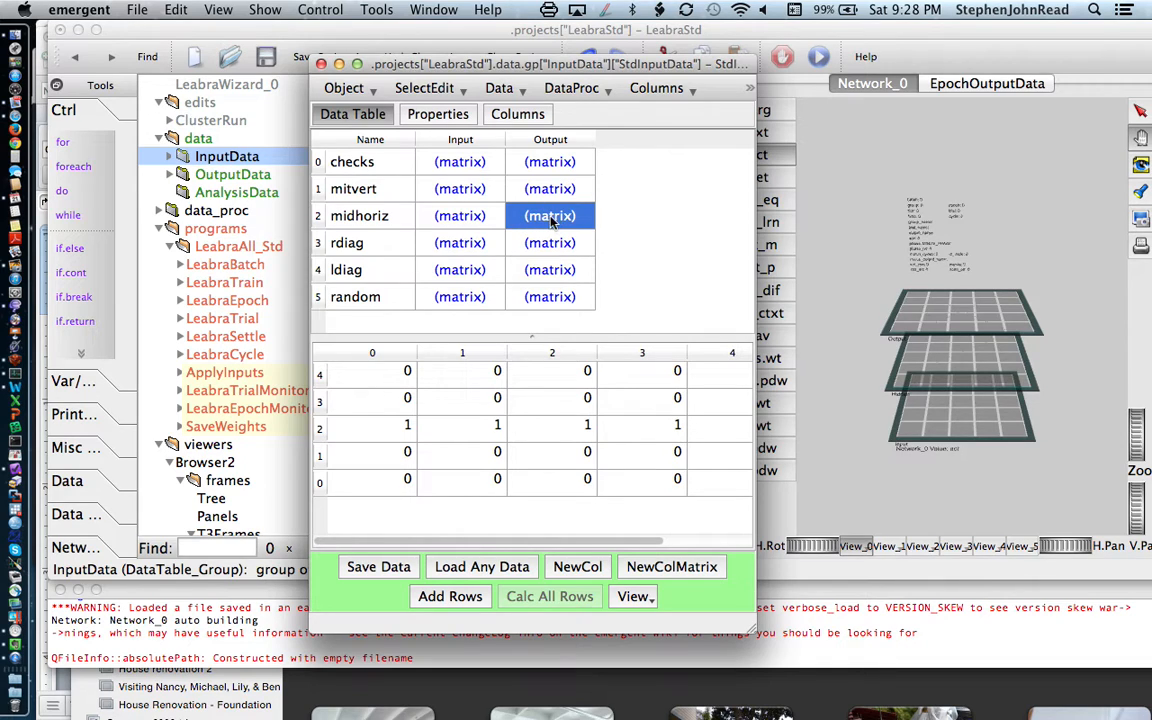
pyautogui.moveTo(742, 238)
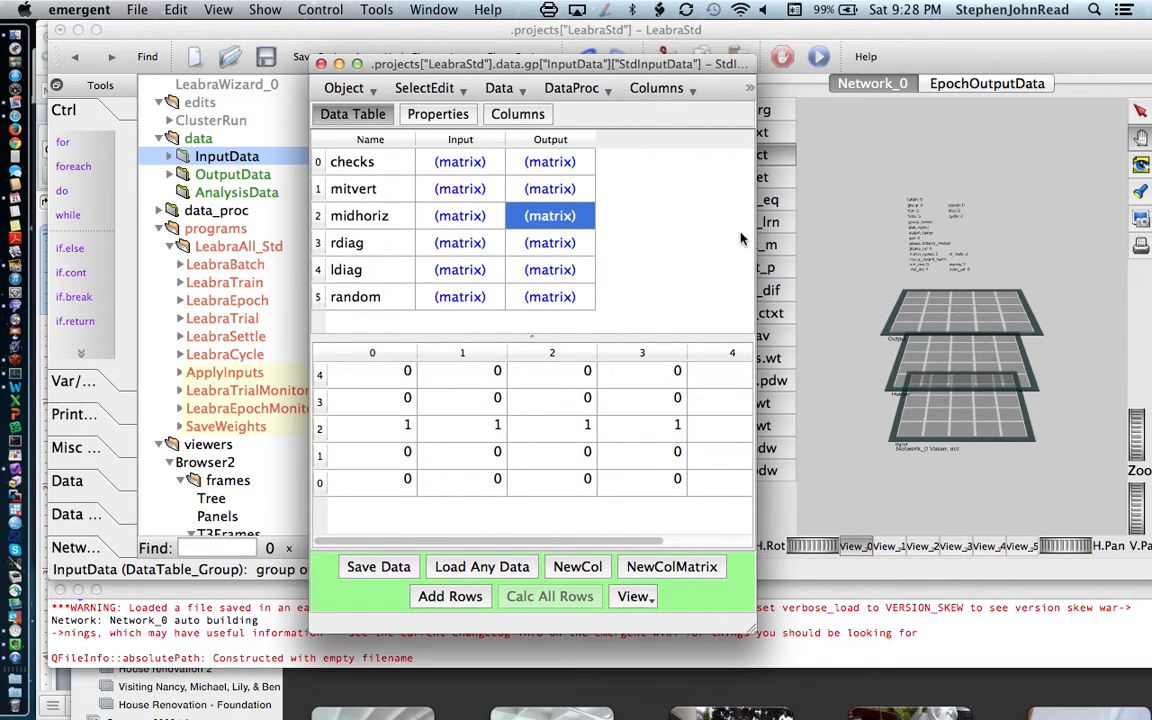
pyautogui.moveTo(422, 375)
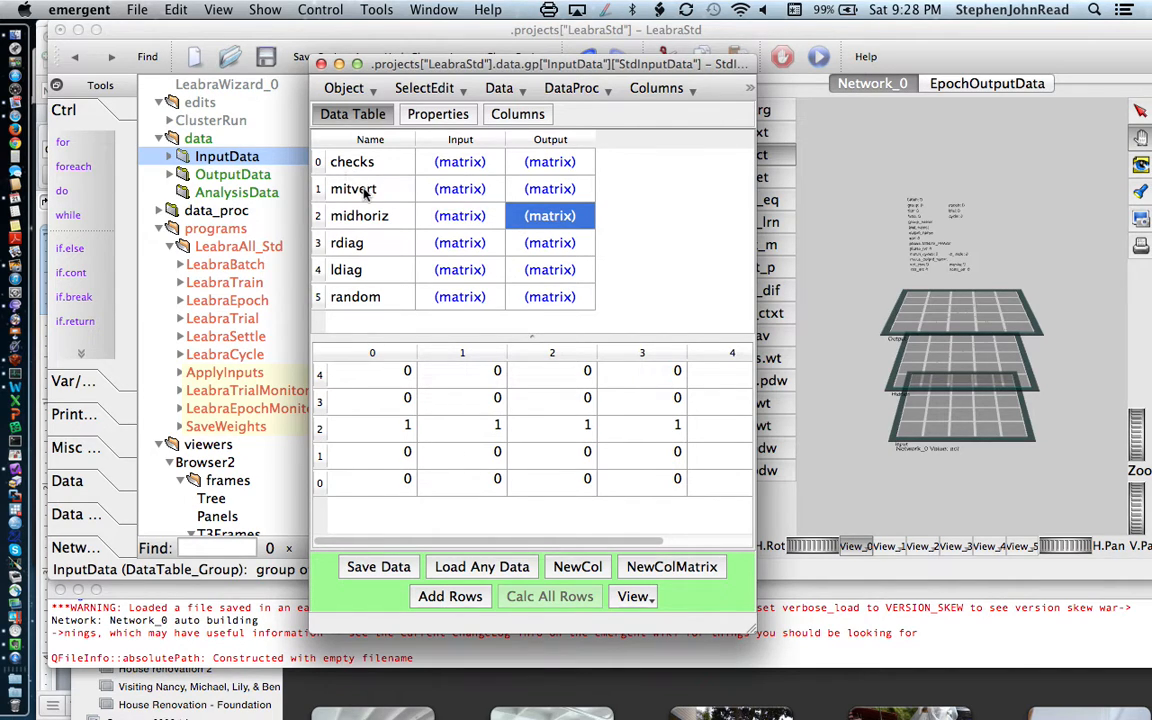
# Step: Rename mitvert to midvert and set row 2 of its input pattern to ones
pyautogui.click(352, 189)
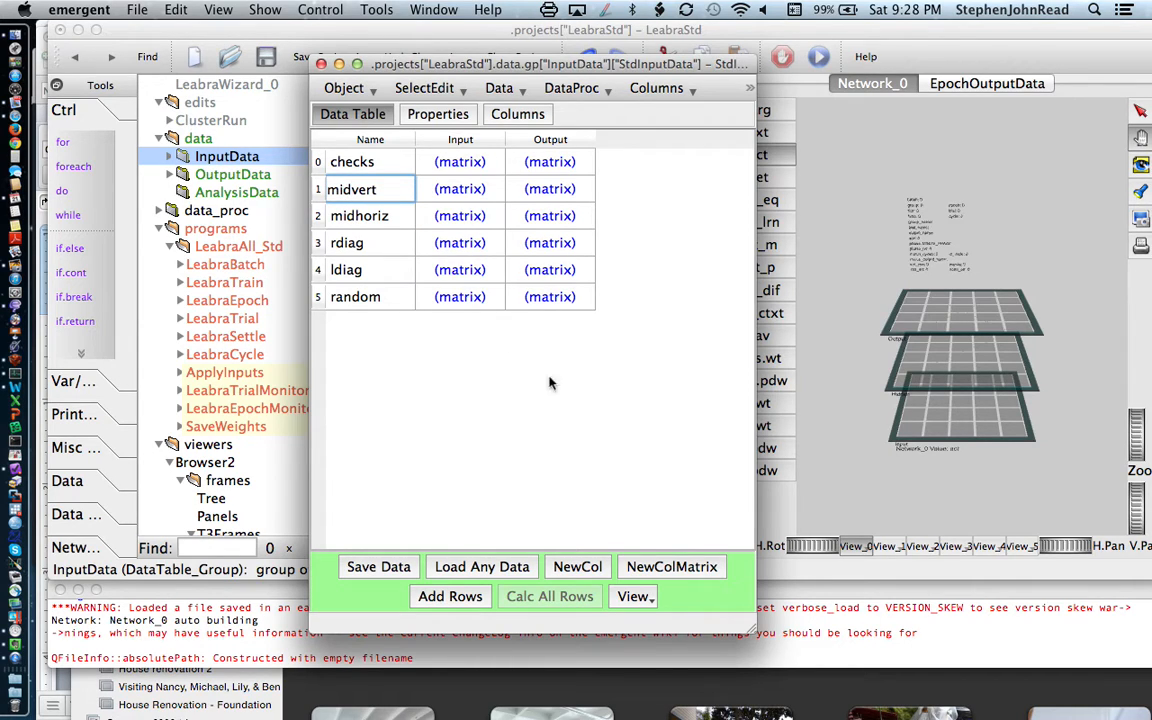
pyautogui.click(459, 188)
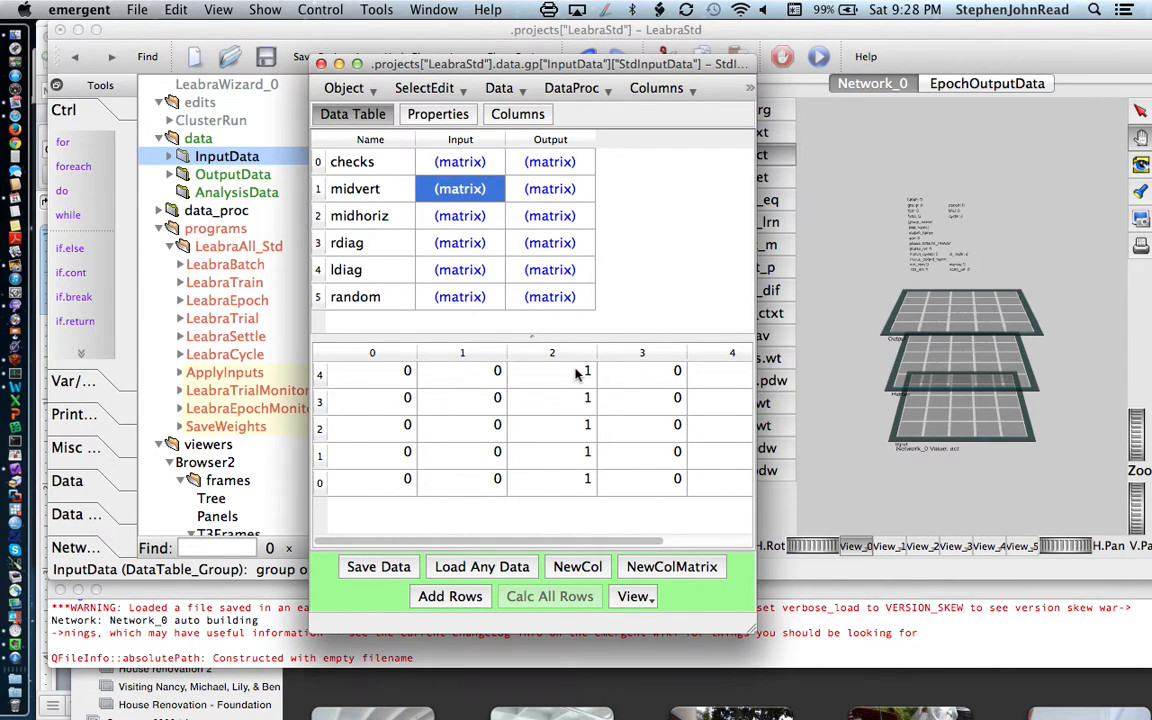
pyautogui.moveTo(558, 196)
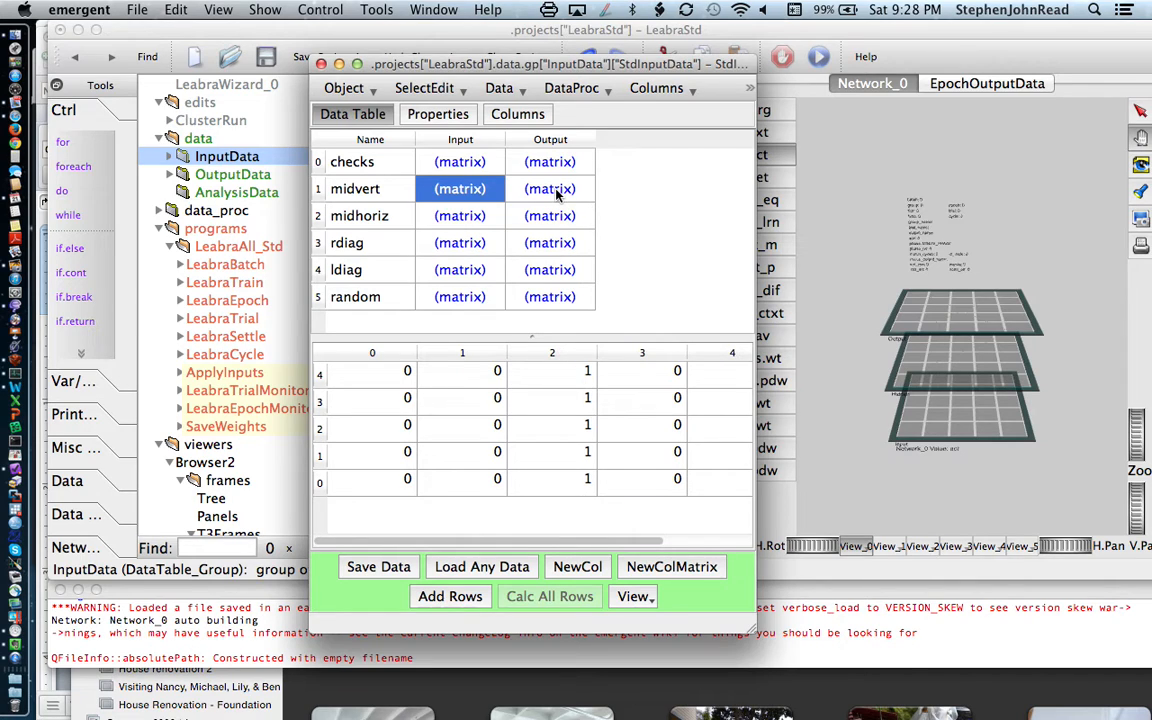
pyautogui.moveTo(378, 433)
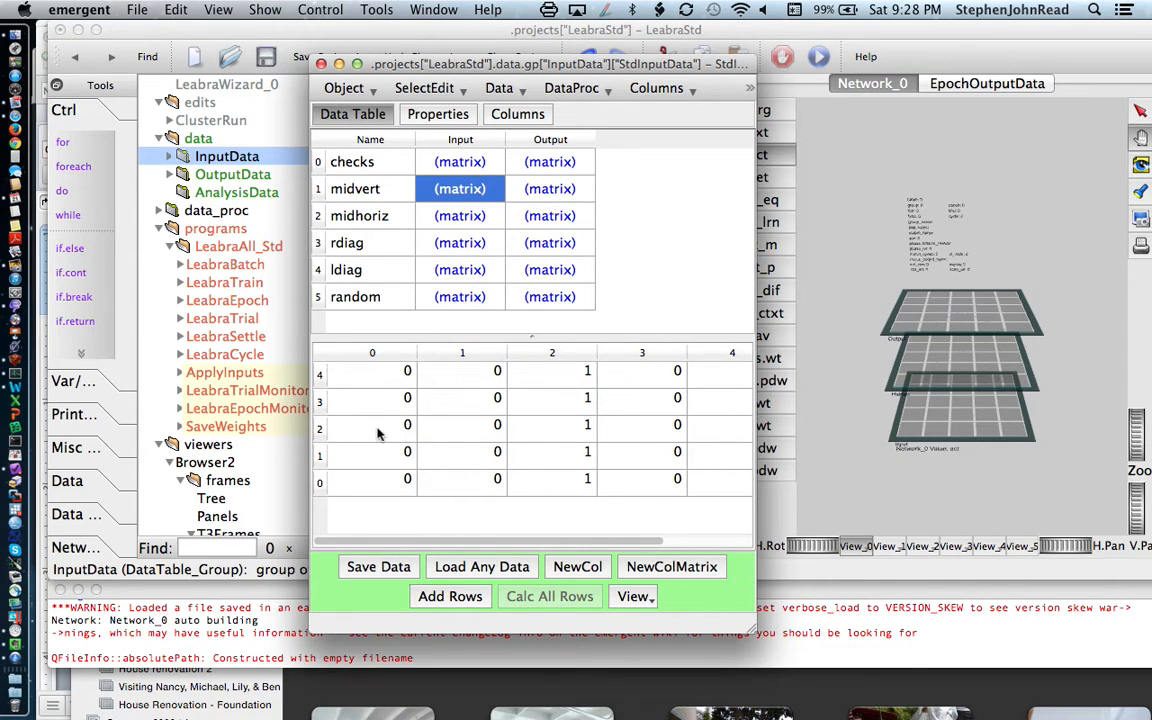
pyautogui.click(462, 425)
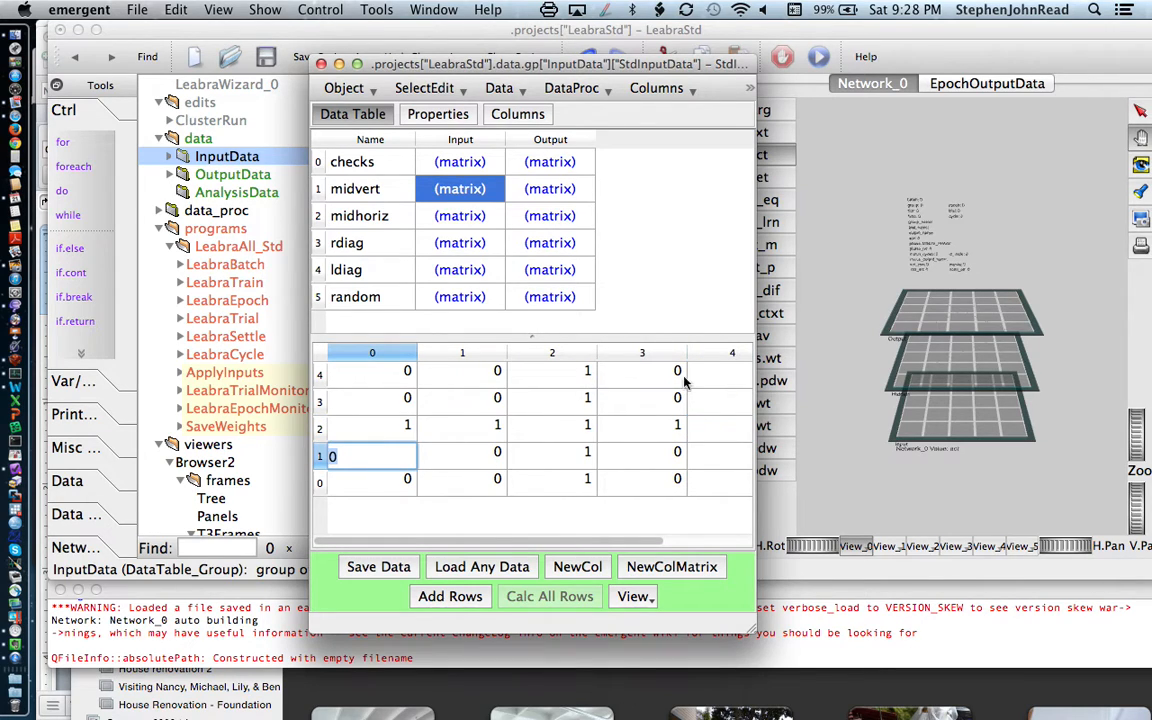
pyautogui.moveTo(375, 137)
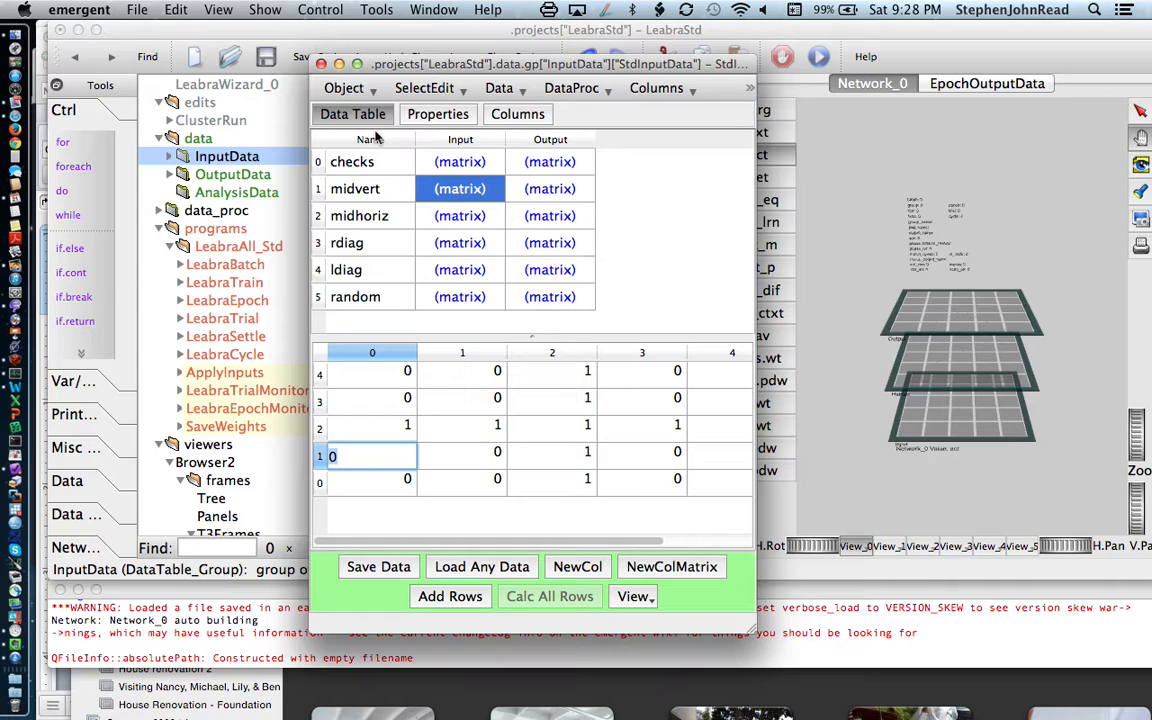
pyautogui.moveTo(450, 596)
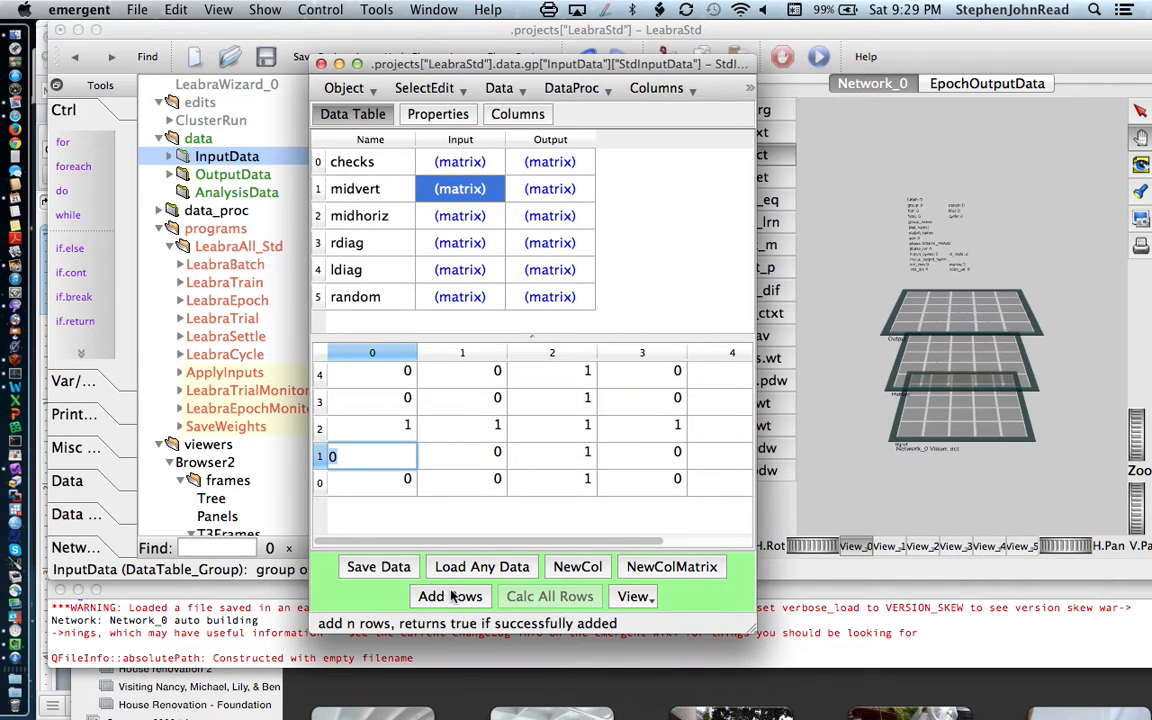
# Step: Add two blank rows, 6 and 7, below the random row
pyautogui.click(450, 596)
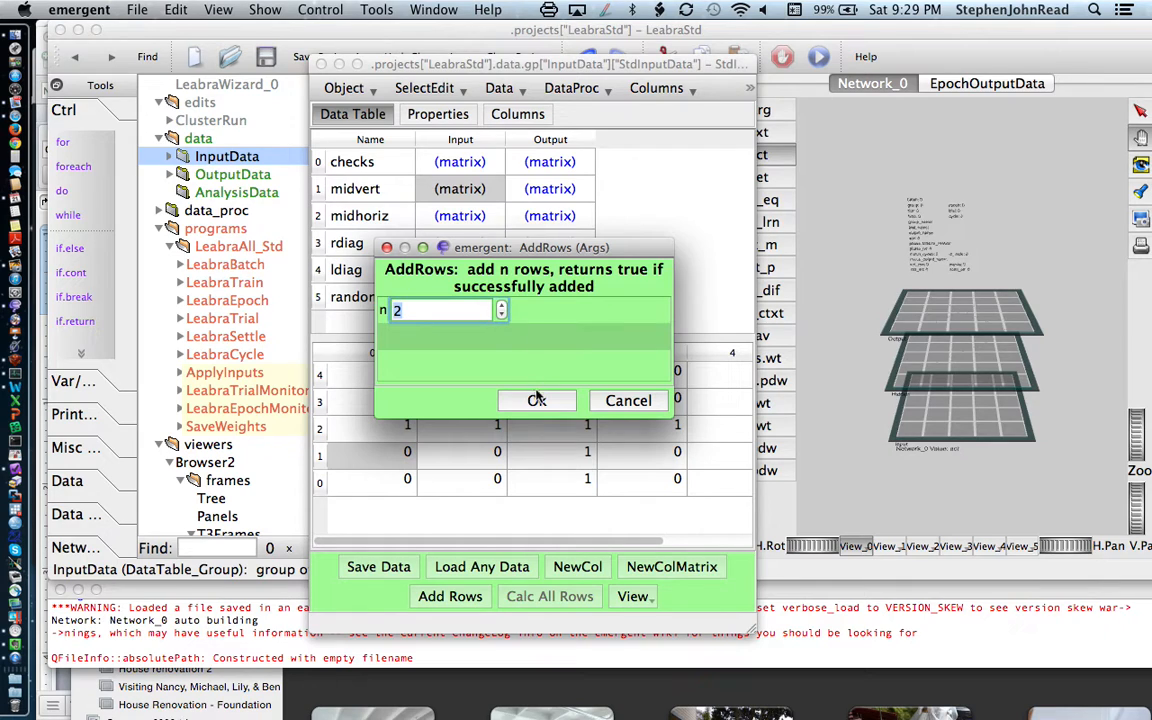
pyautogui.click(537, 400)
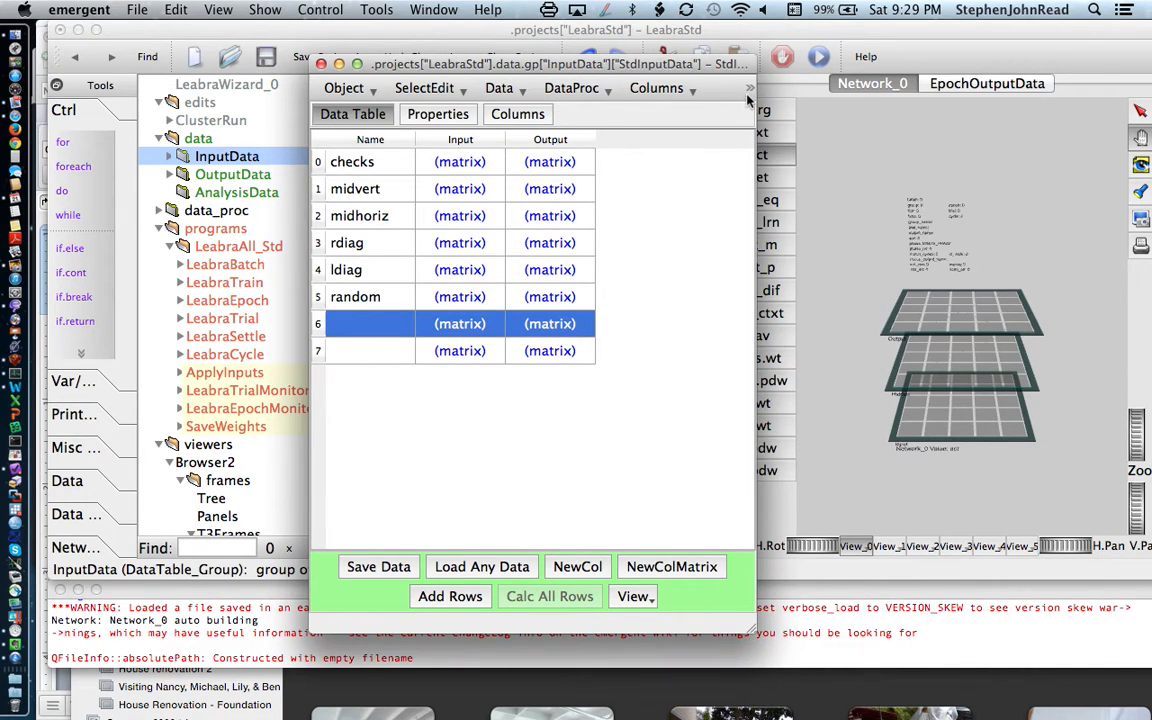
# Step: Remove rows 6 and 7 (st_row 6, n_rows 2) from StdInputData
pyautogui.click(772, 111)
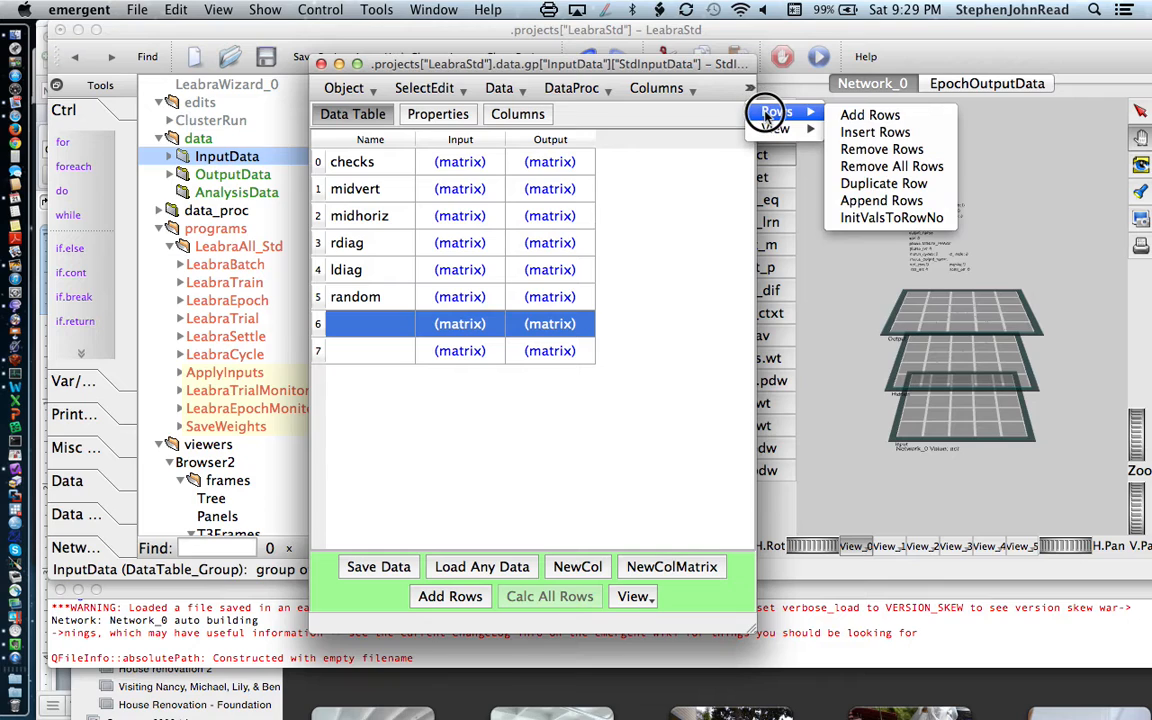
pyautogui.moveTo(881, 201)
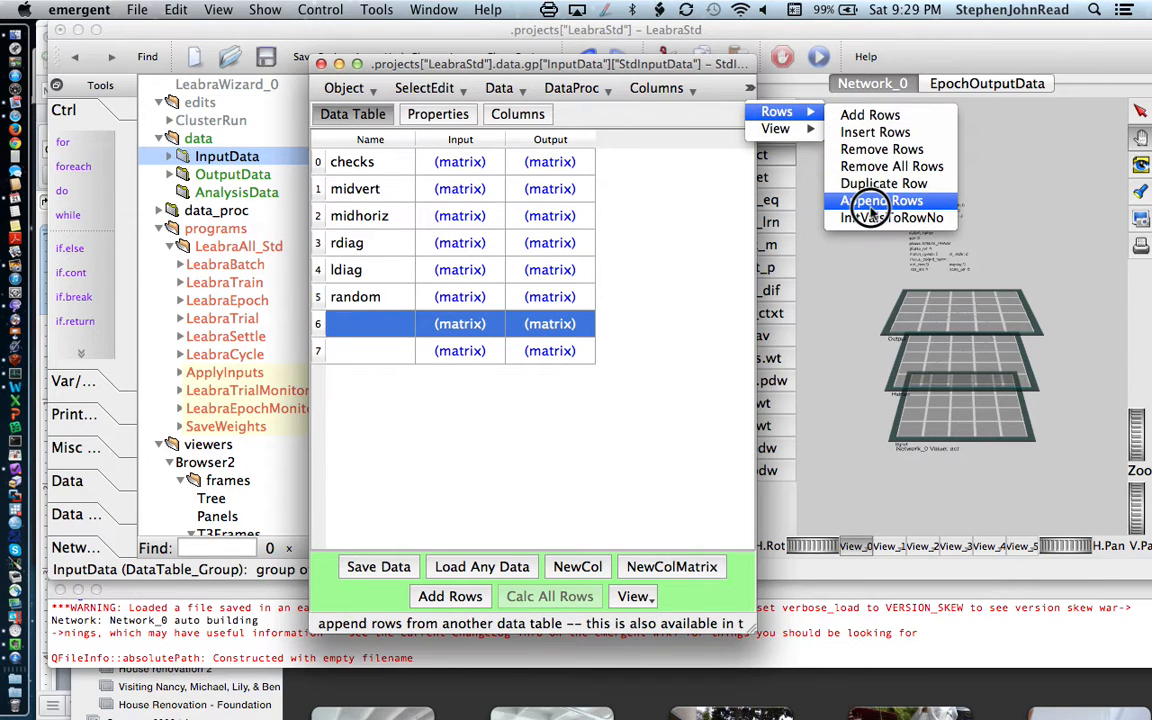
pyautogui.click(878, 148)
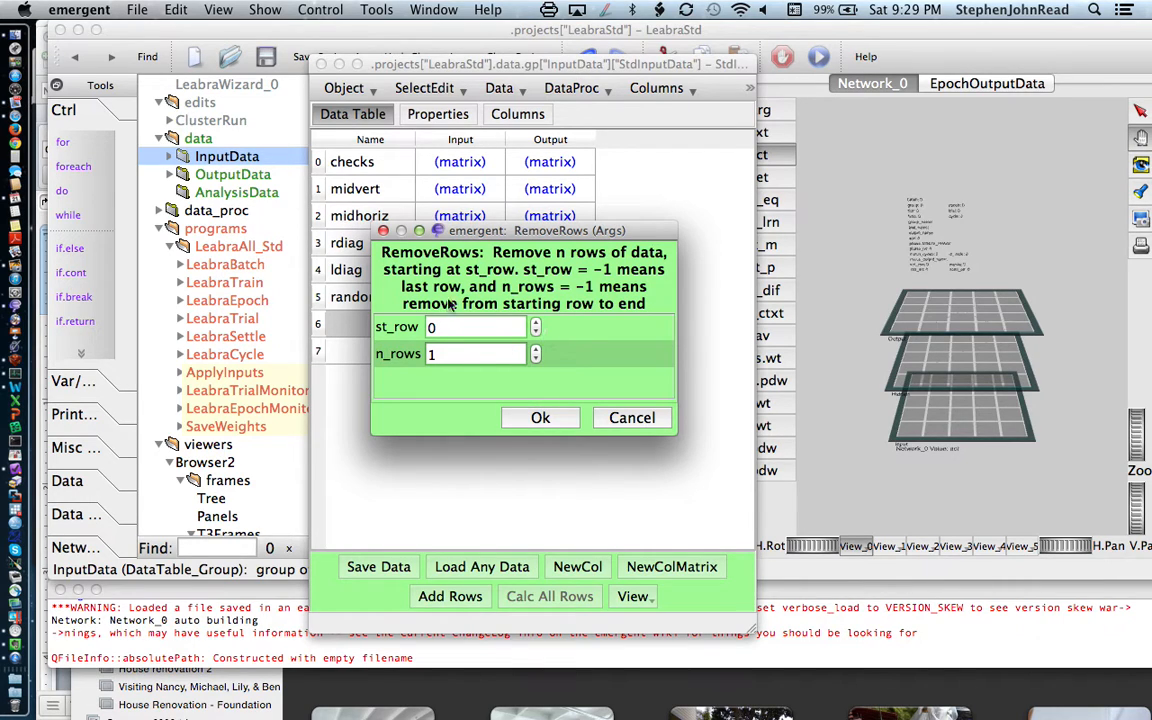
pyautogui.moveTo(385, 375)
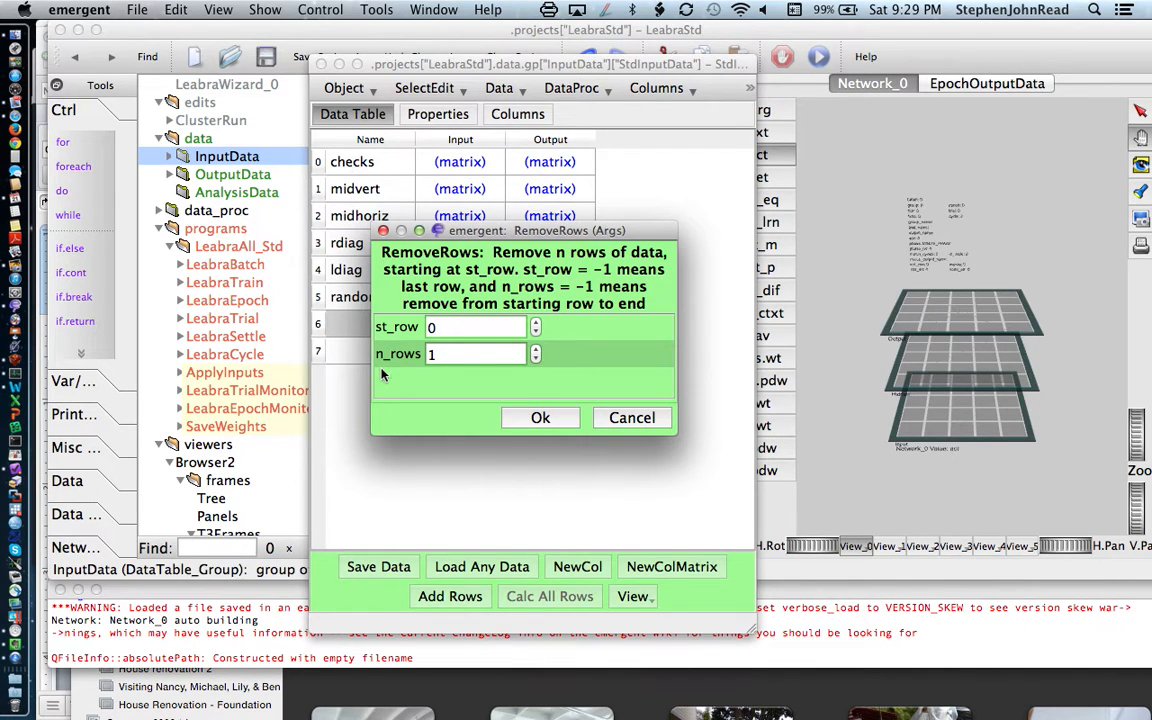
pyautogui.click(535, 322)
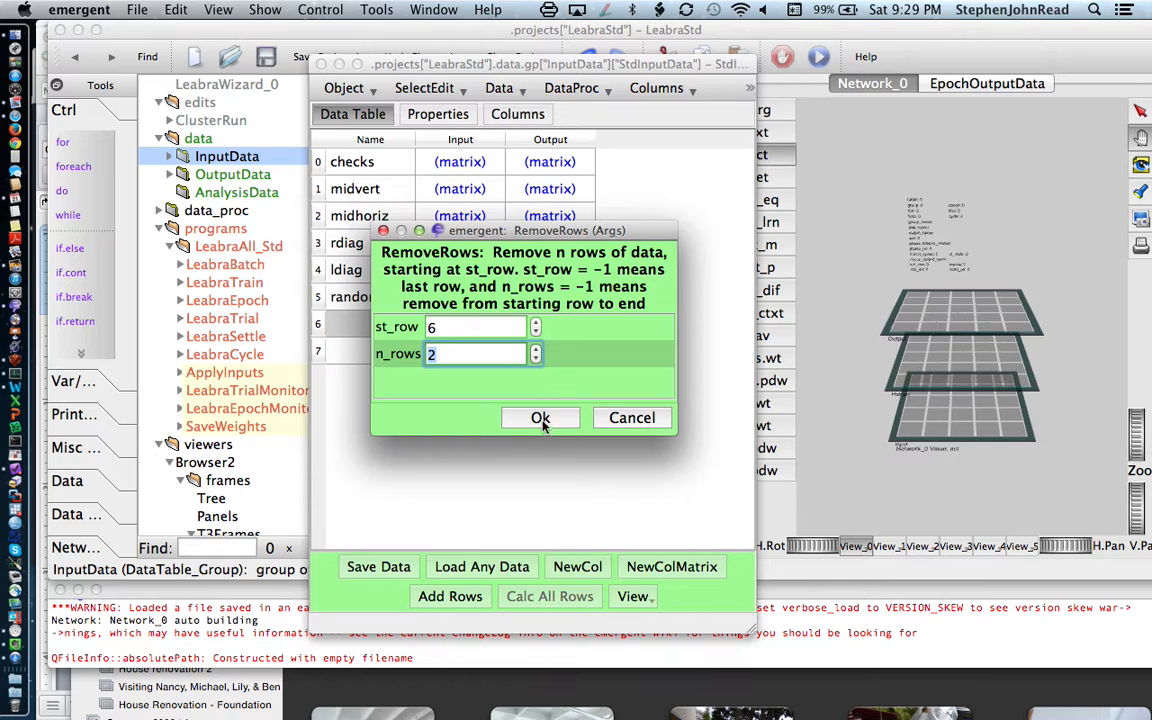
pyautogui.click(540, 417)
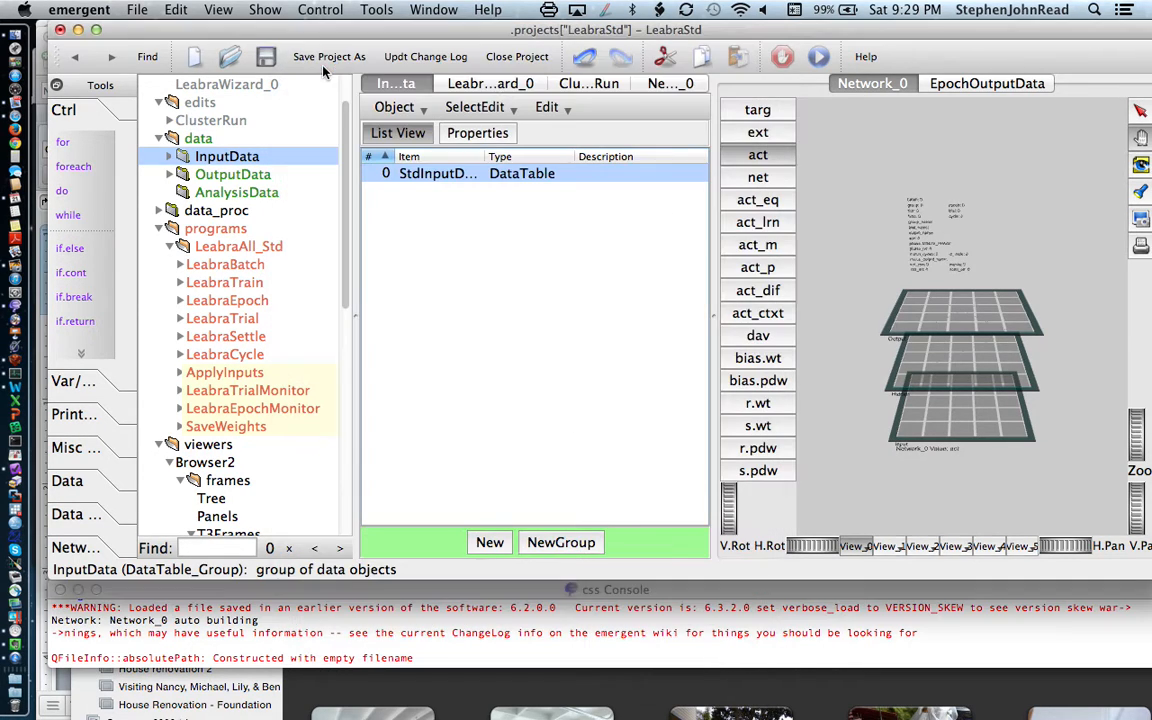
pyautogui.moveTo(297, 337)
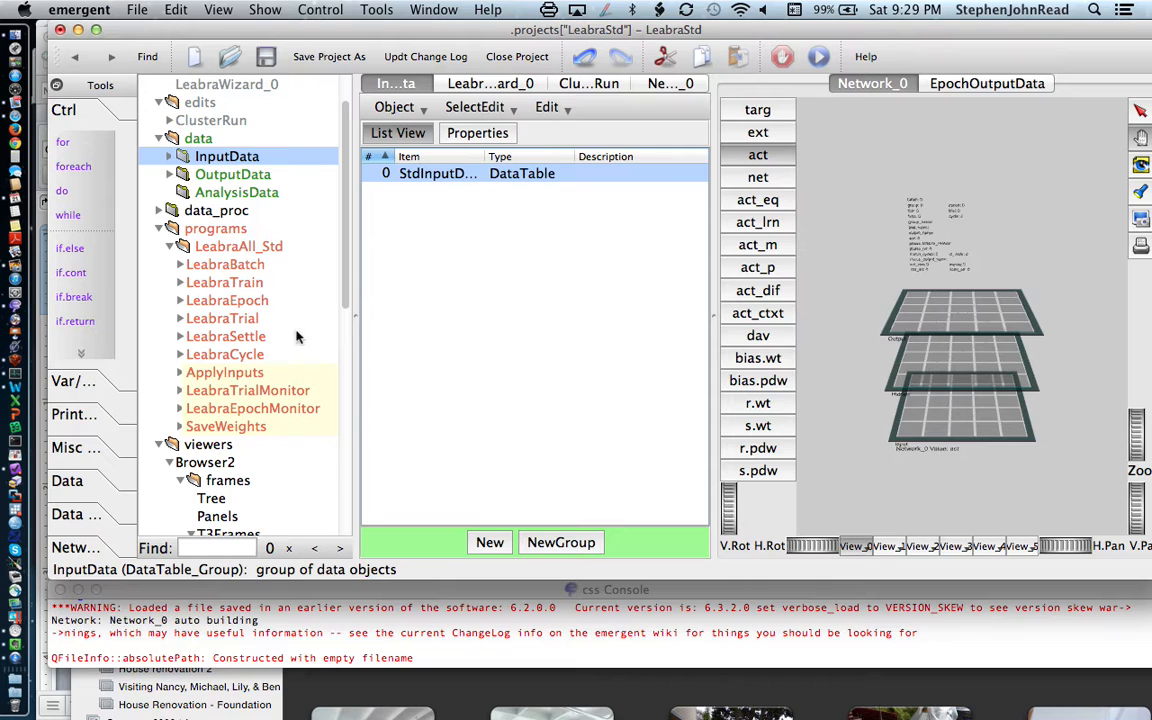
# Step: Select the LeabraTrain program and run it to train Network_0
pyautogui.click(224, 282)
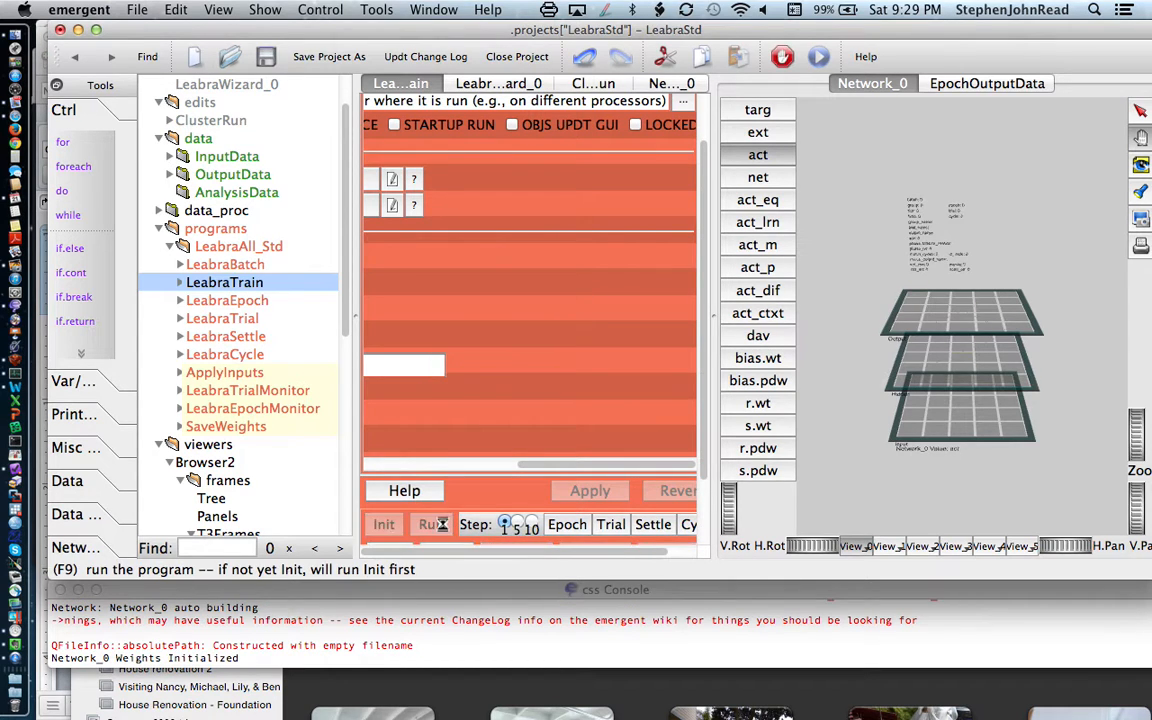
pyautogui.click(431, 524)
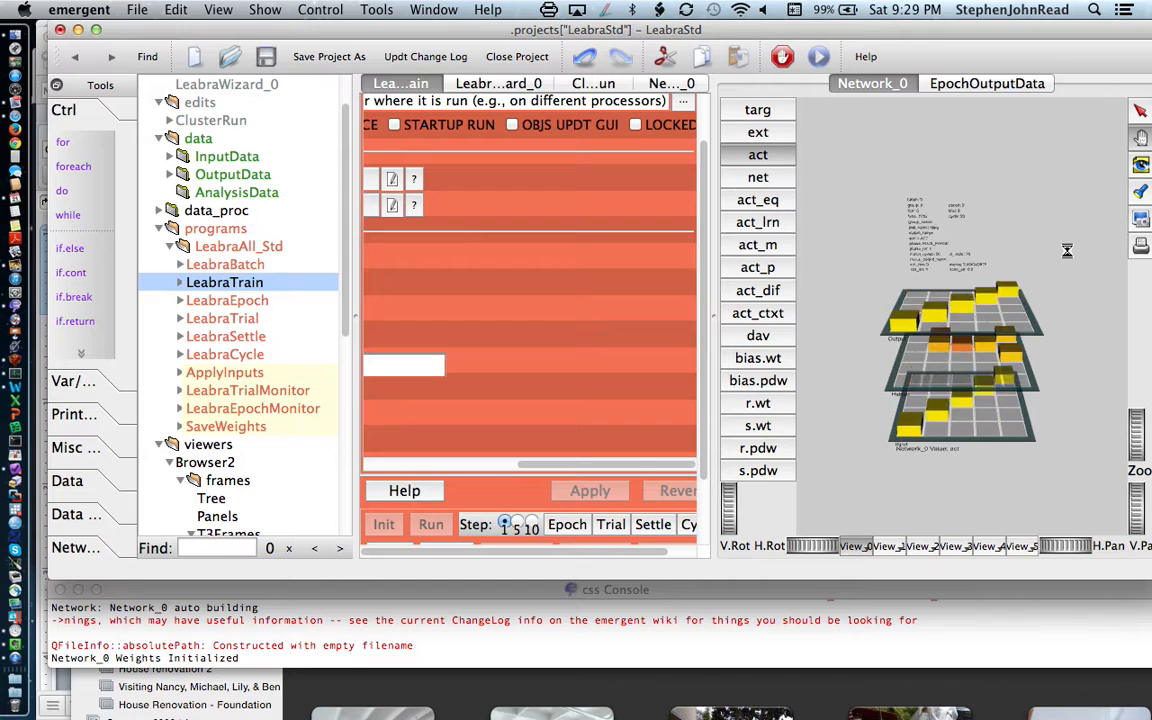
pyautogui.click(430, 524)
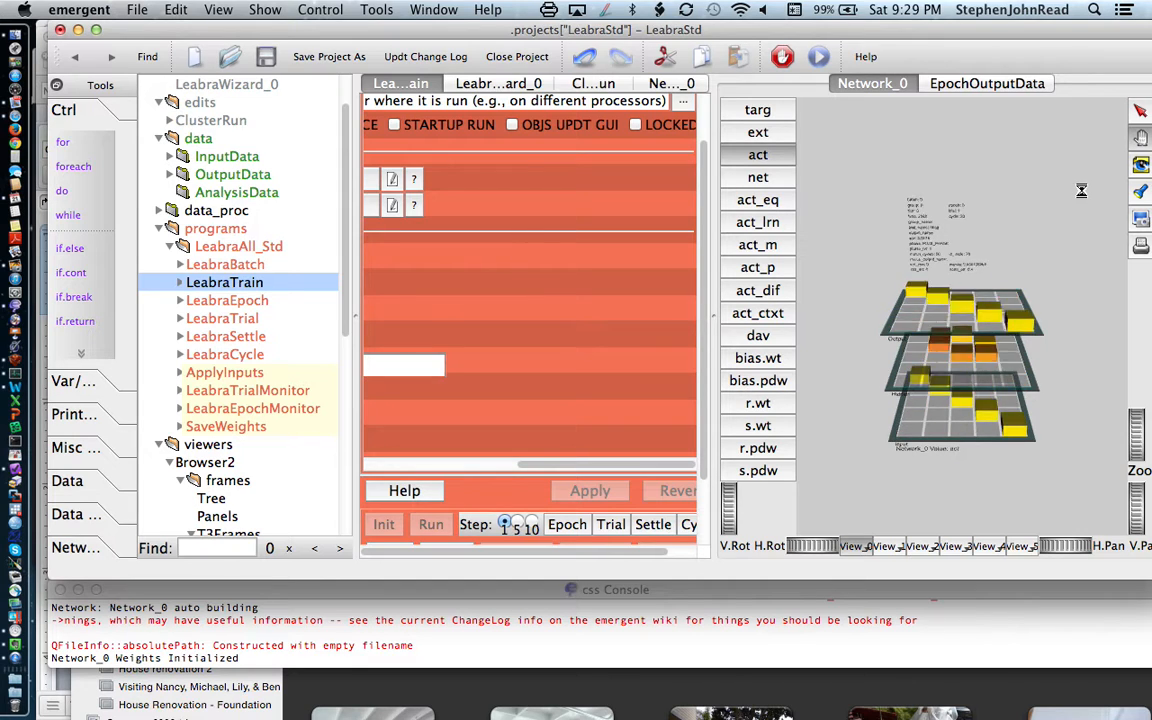